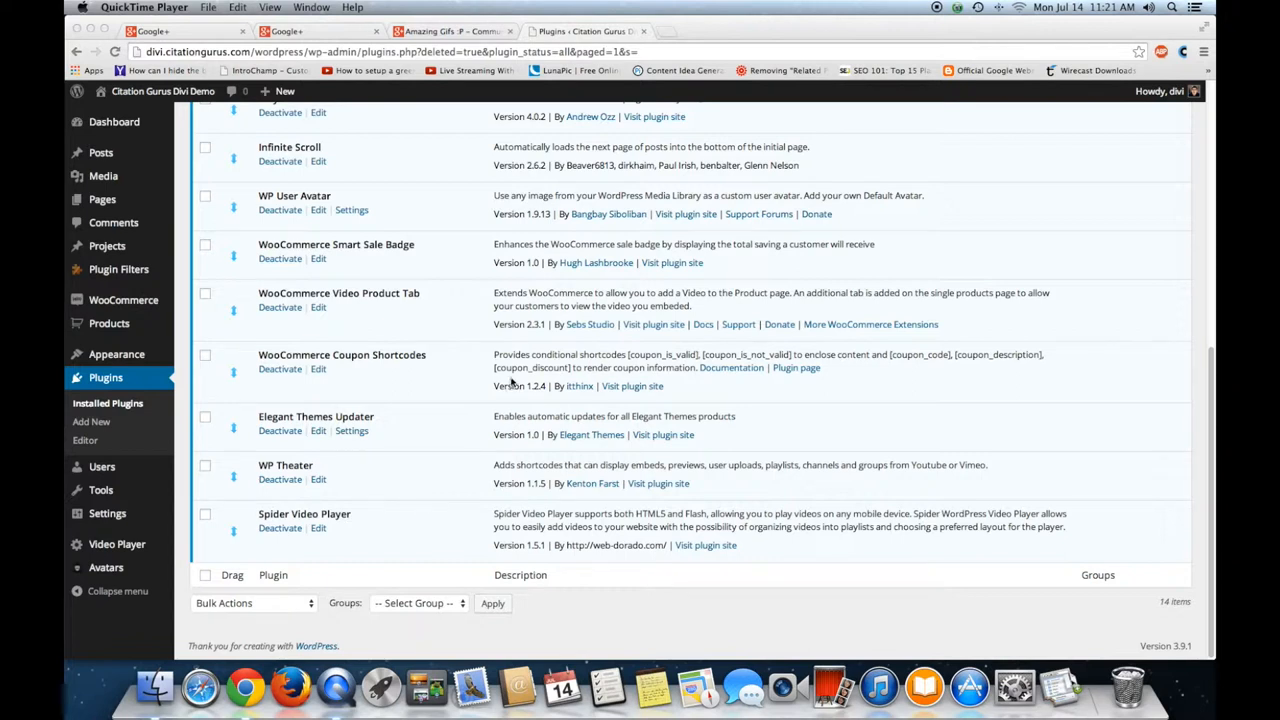
mouse_move(488, 418)
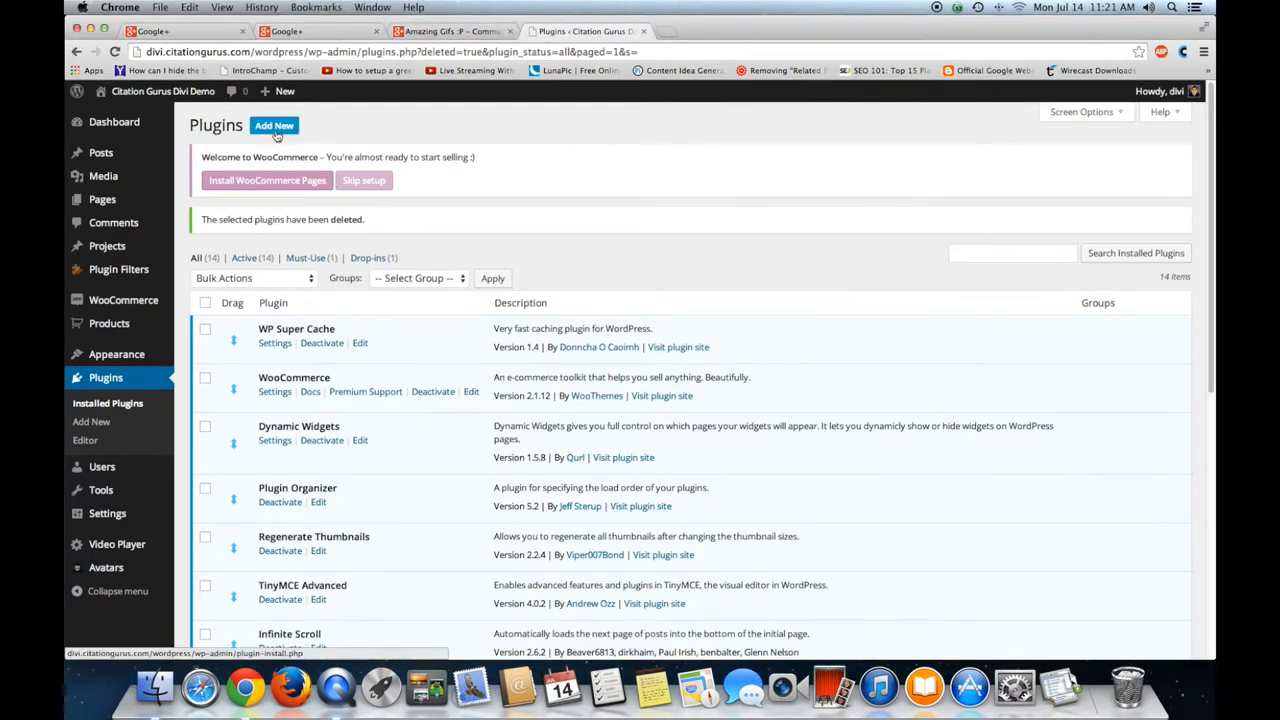
Go from the Plugins list to the Add New plugins search page.
left_click(274, 124)
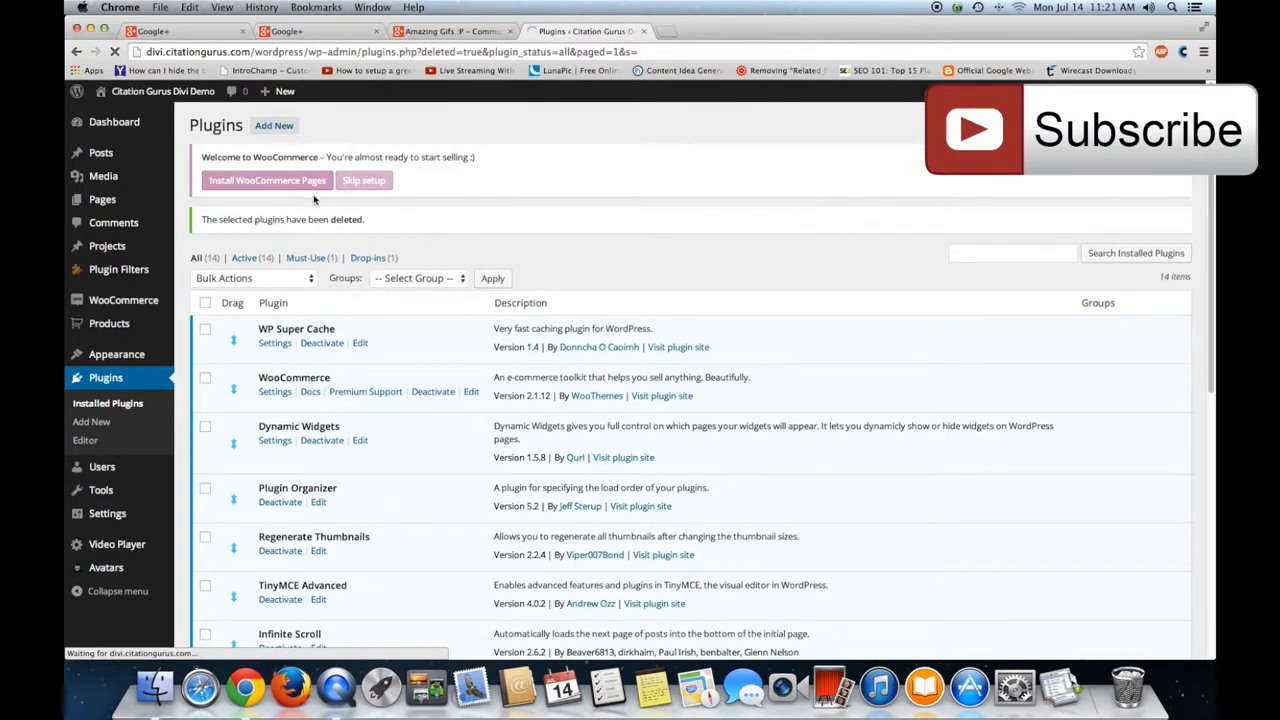
mouse_move(320, 244)
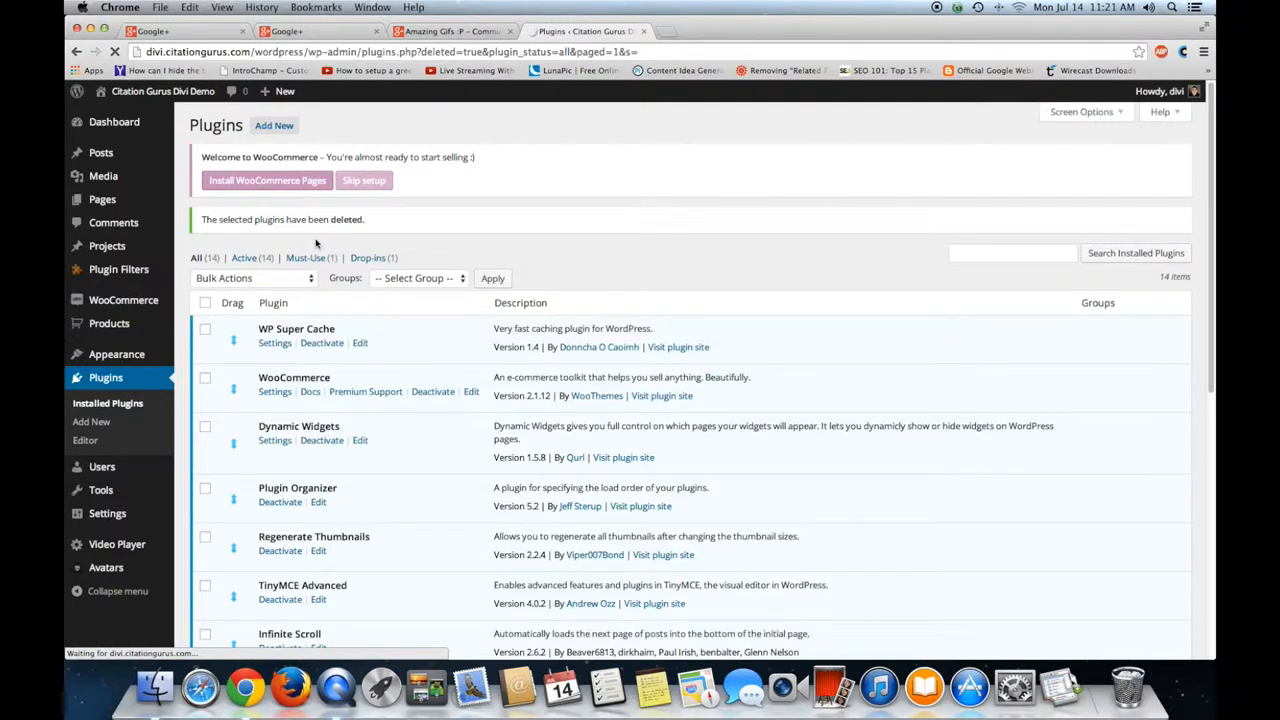
left_click(92, 420)
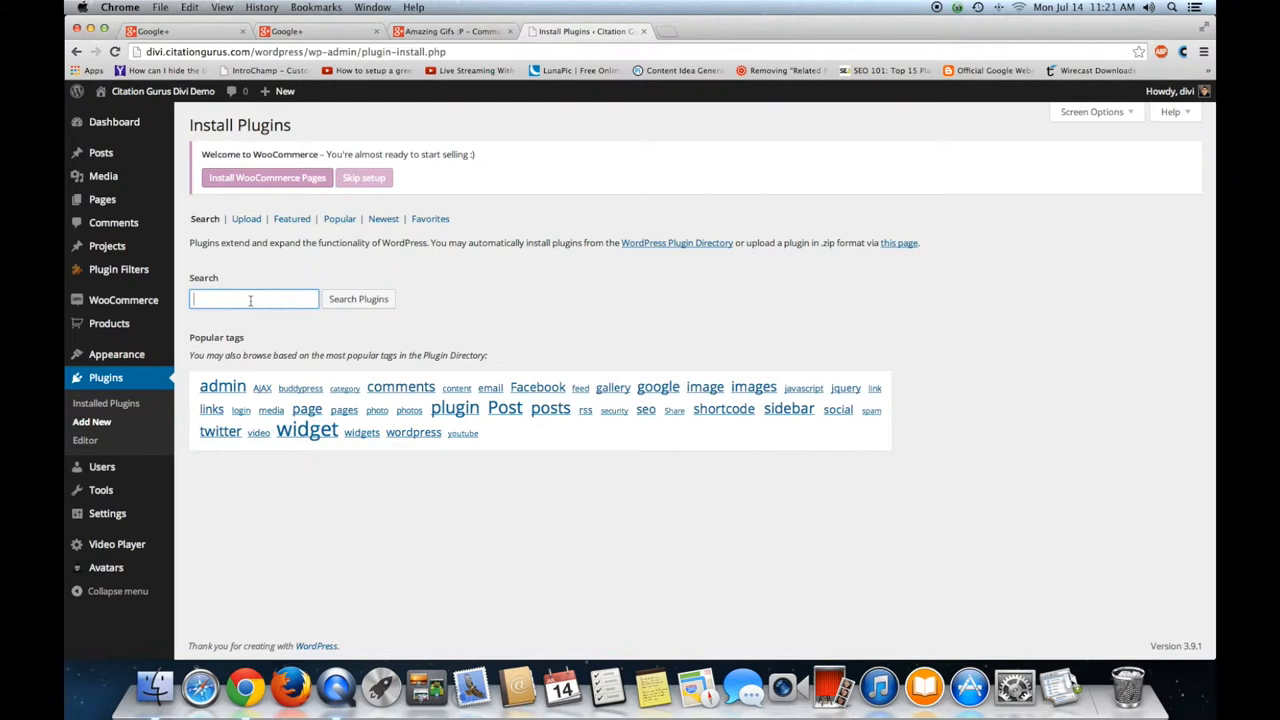
Search the plugin directory for srizon and install Srizon Responsive Youtube Album, confirming the prompt.
type("srizon")
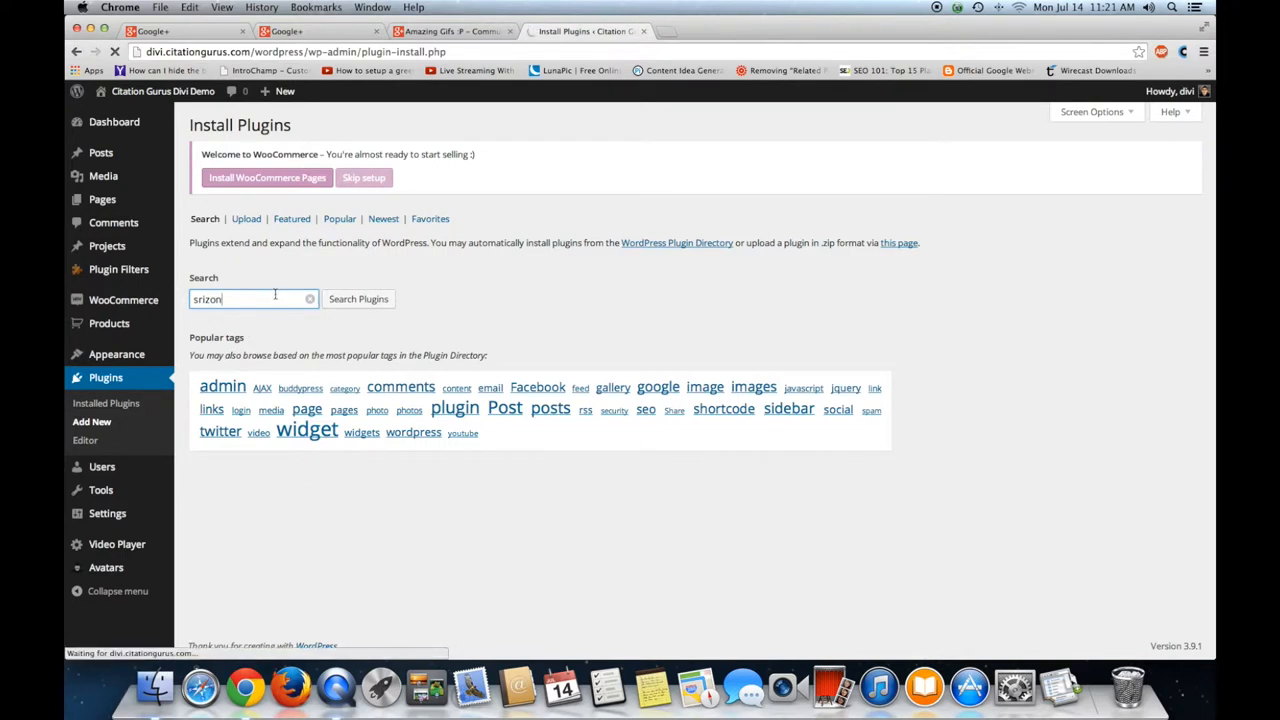
left_click(358, 298)
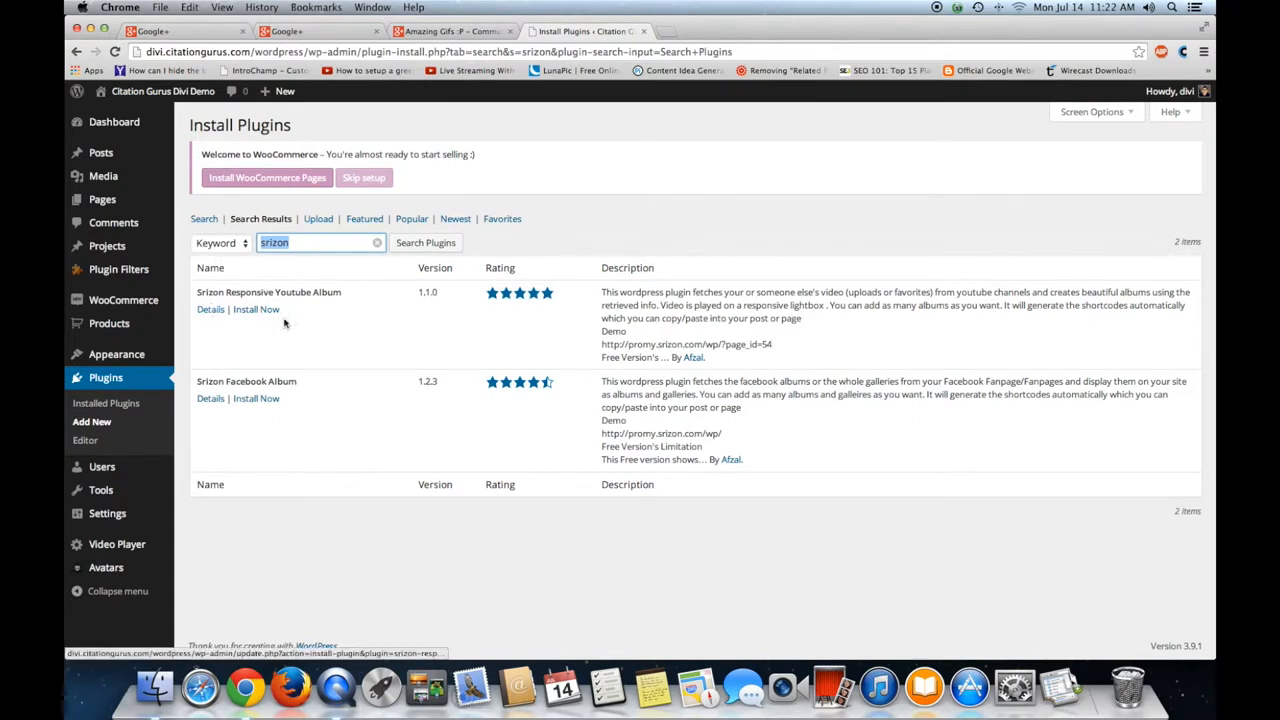
left_click(256, 308)
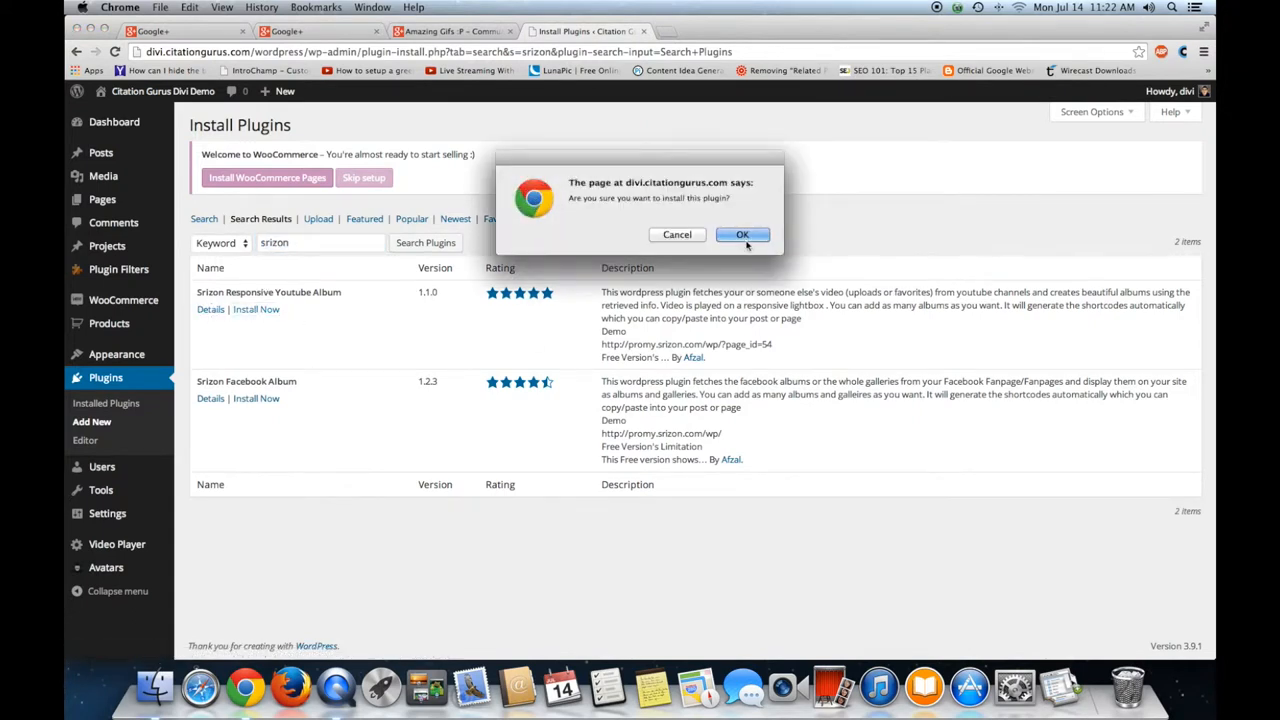
left_click(742, 234)
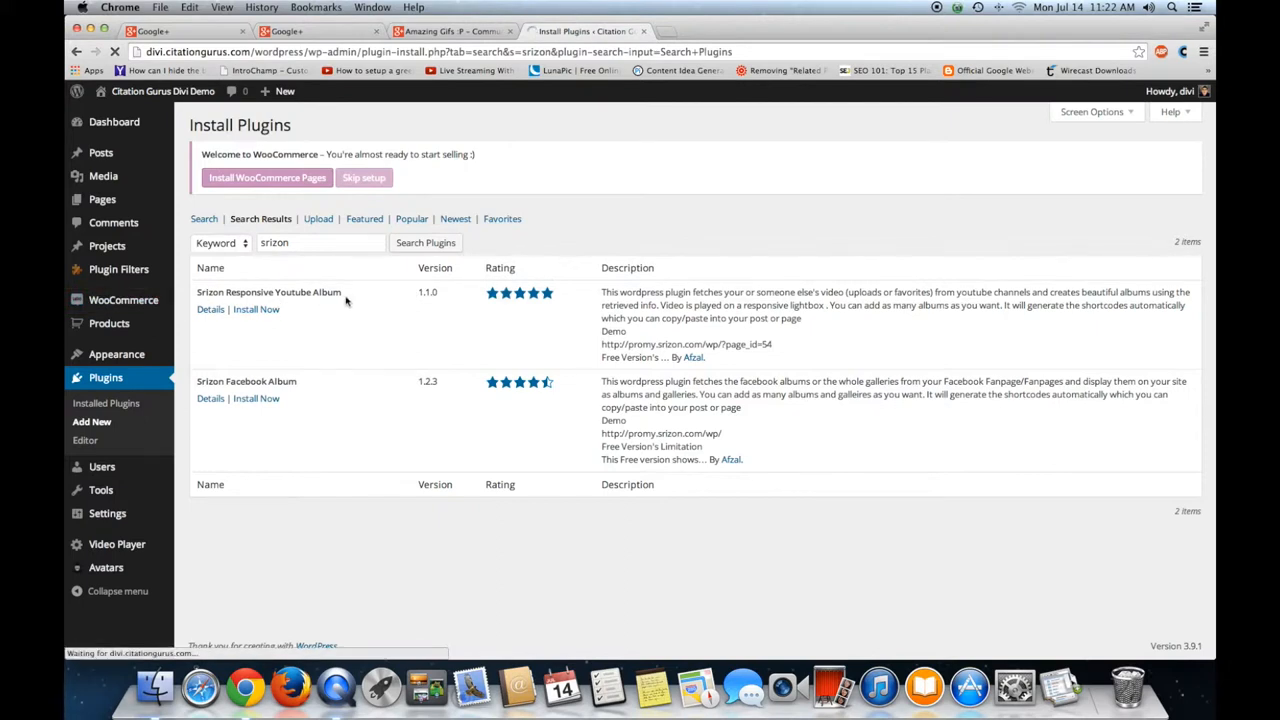
mouse_move(340, 316)
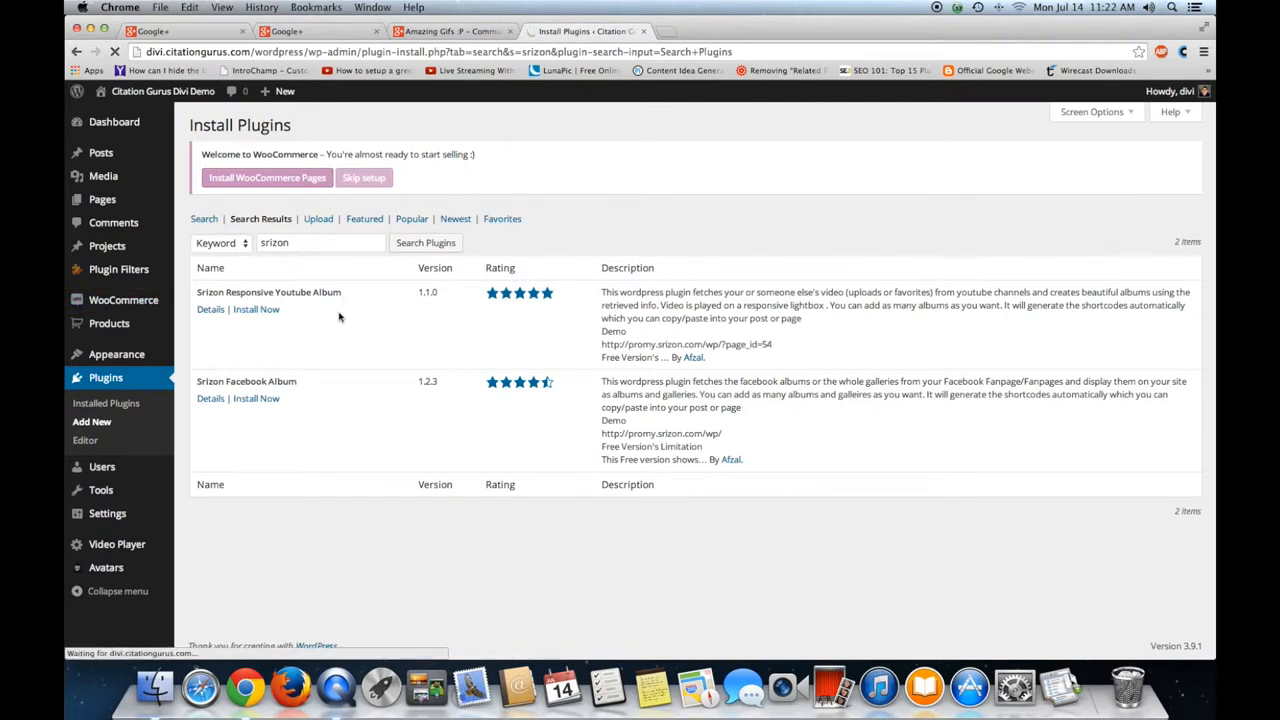
left_click(256, 308)
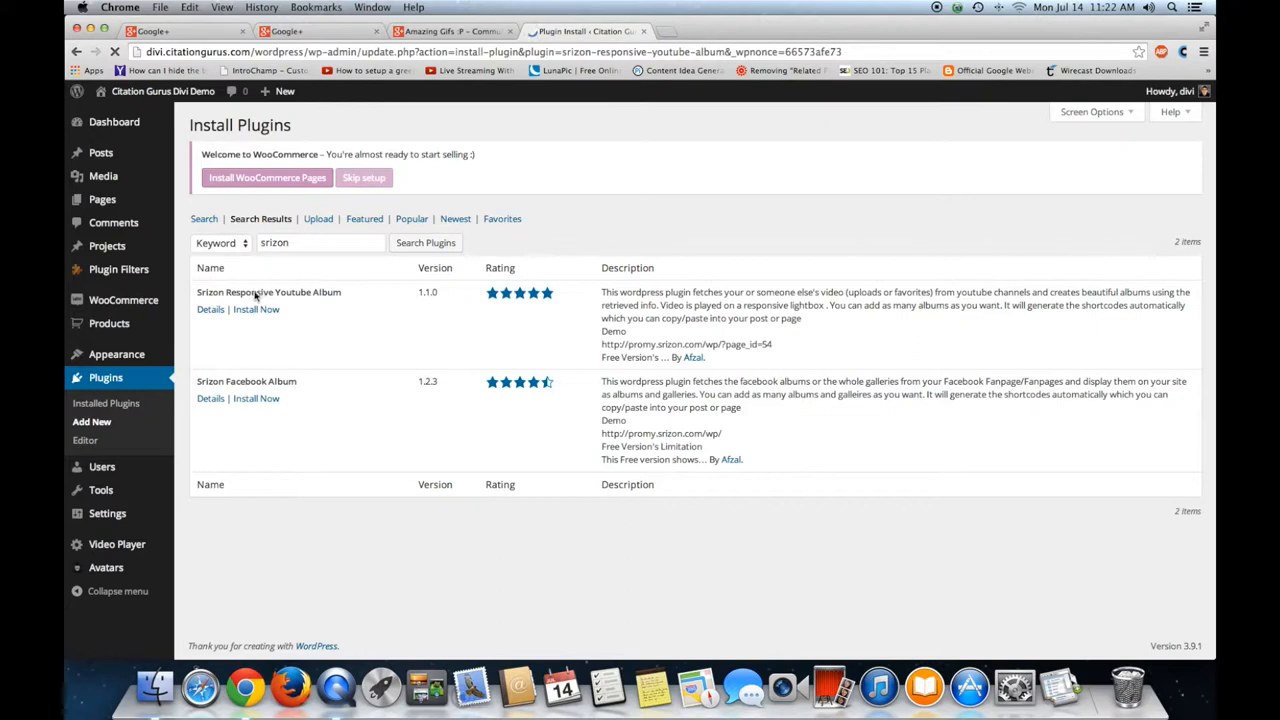
left_click(256, 308)
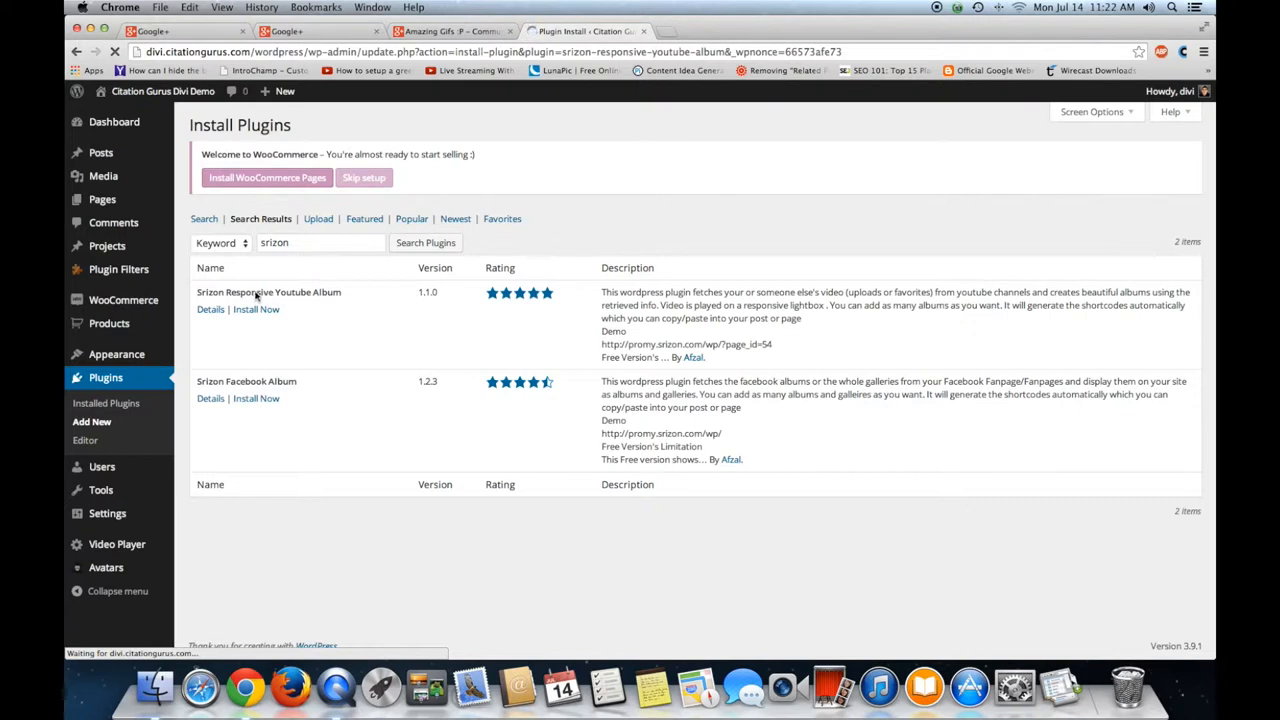
Activate Srizon Responsive Youtube Album and find it in the installed plugins list.
left_click(256, 308)
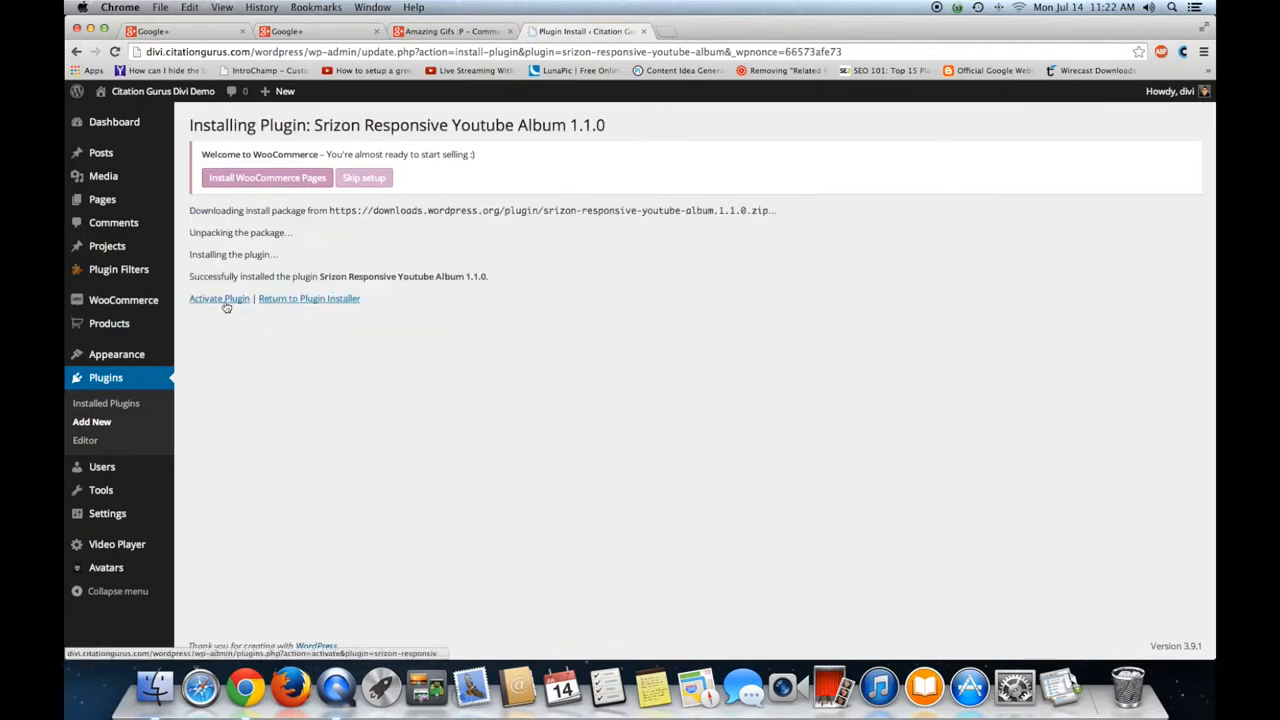
left_click(220, 298)
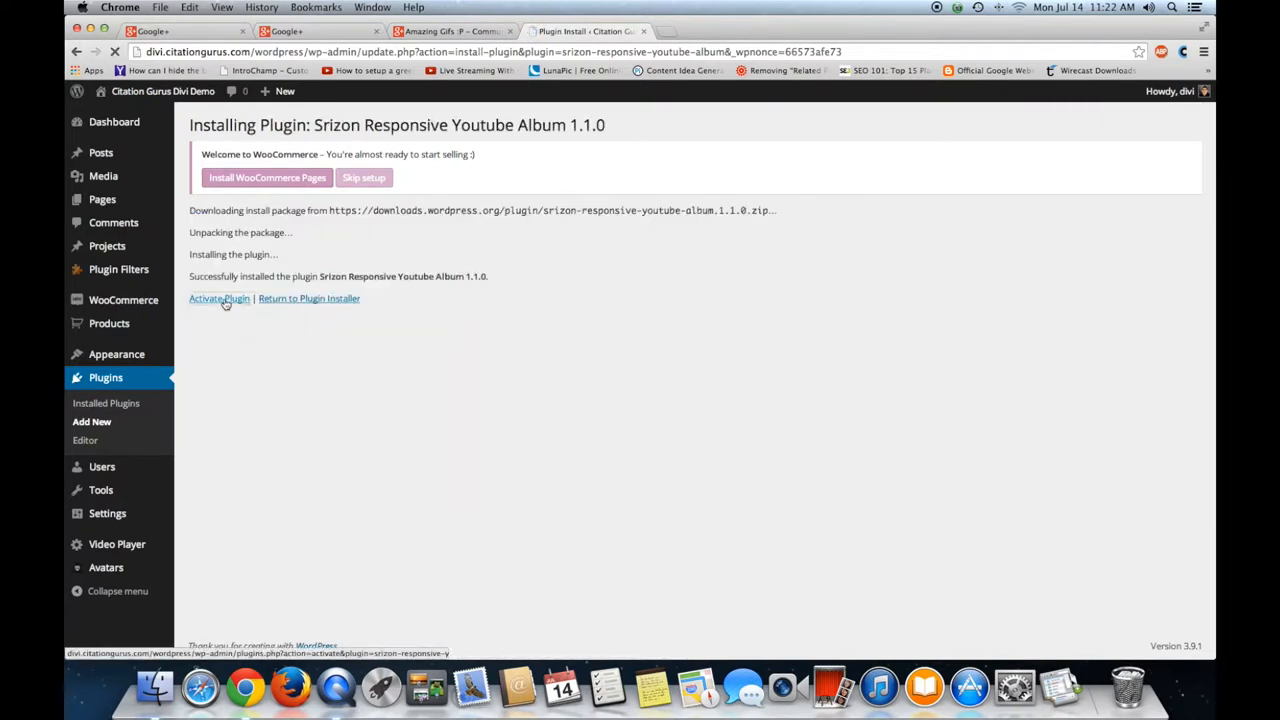
left_click(220, 298)
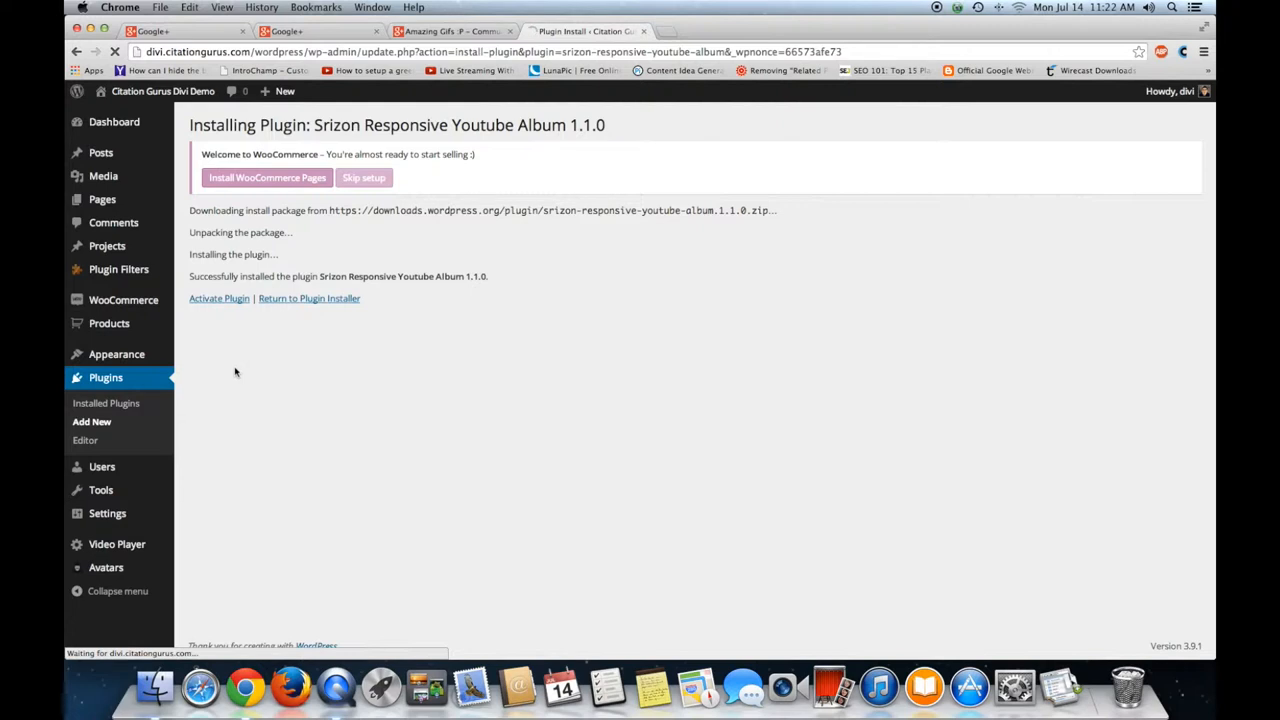
mouse_move(222, 332)
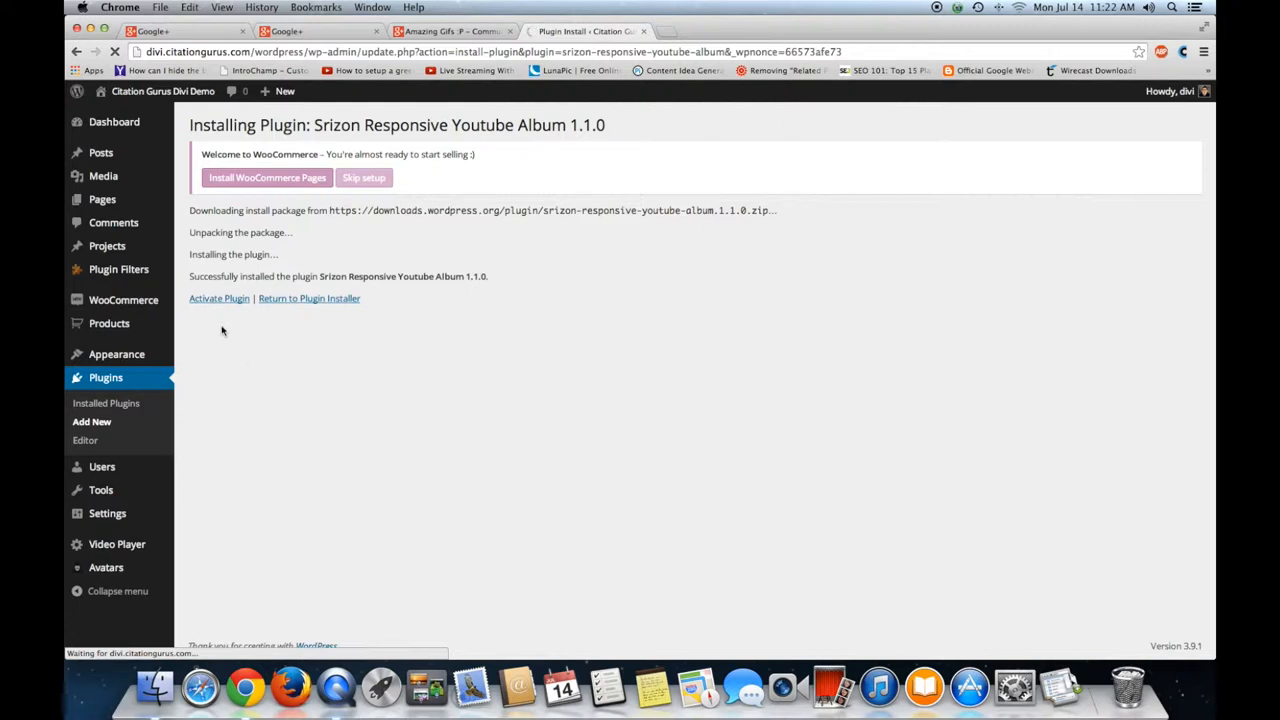
left_click(220, 298)
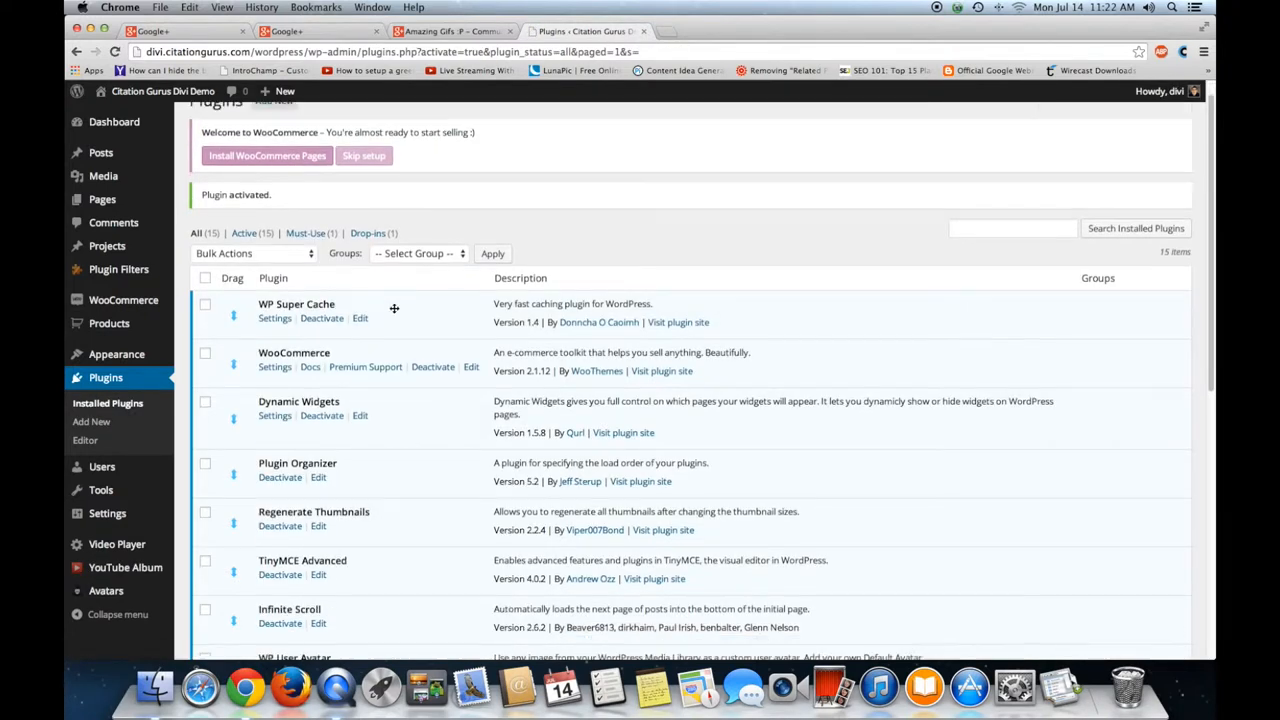
scroll("down", 3)
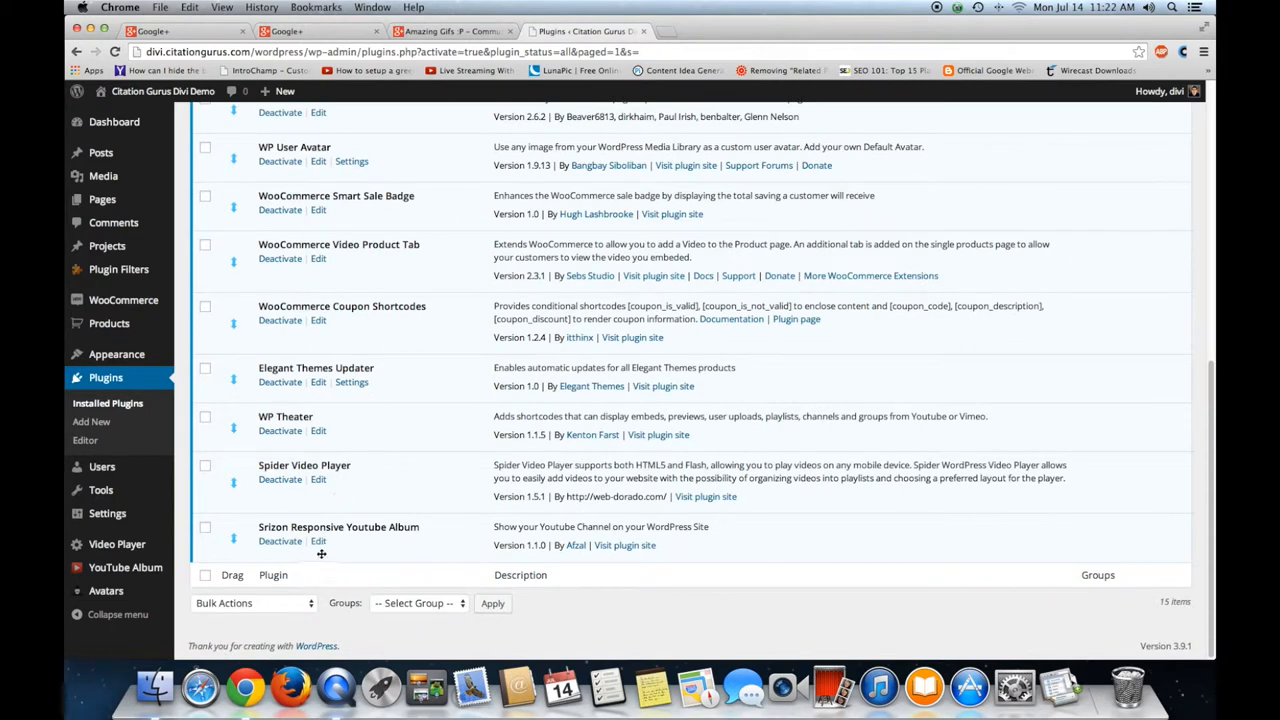
mouse_move(124, 568)
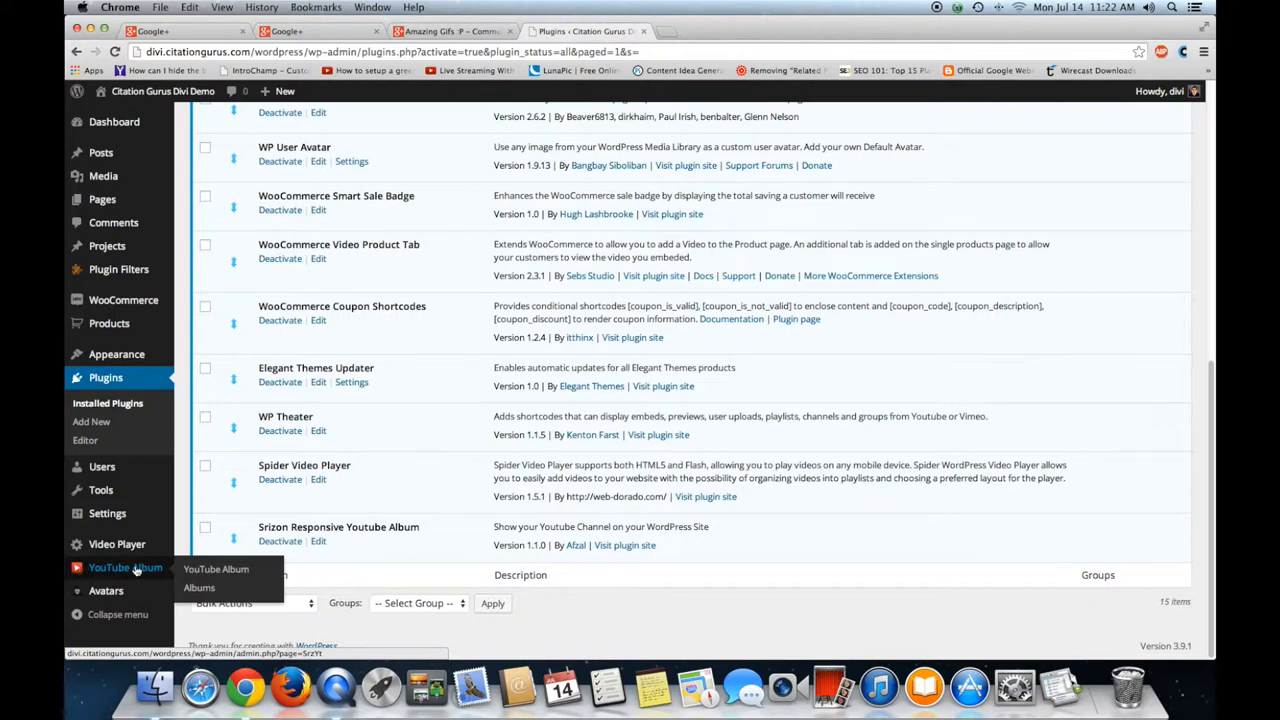
Open the YouTube Album plugin menu and its empty Albums page from the sidebar.
left_click(216, 568)
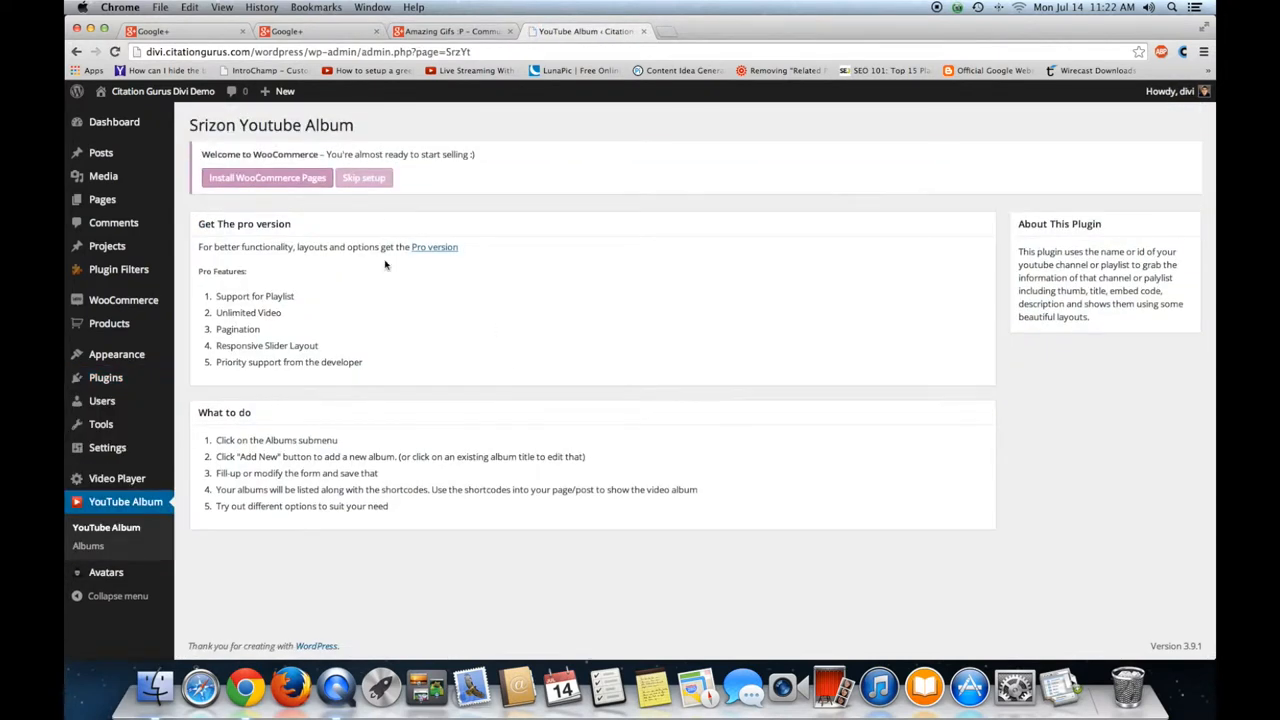
mouse_move(448, 354)
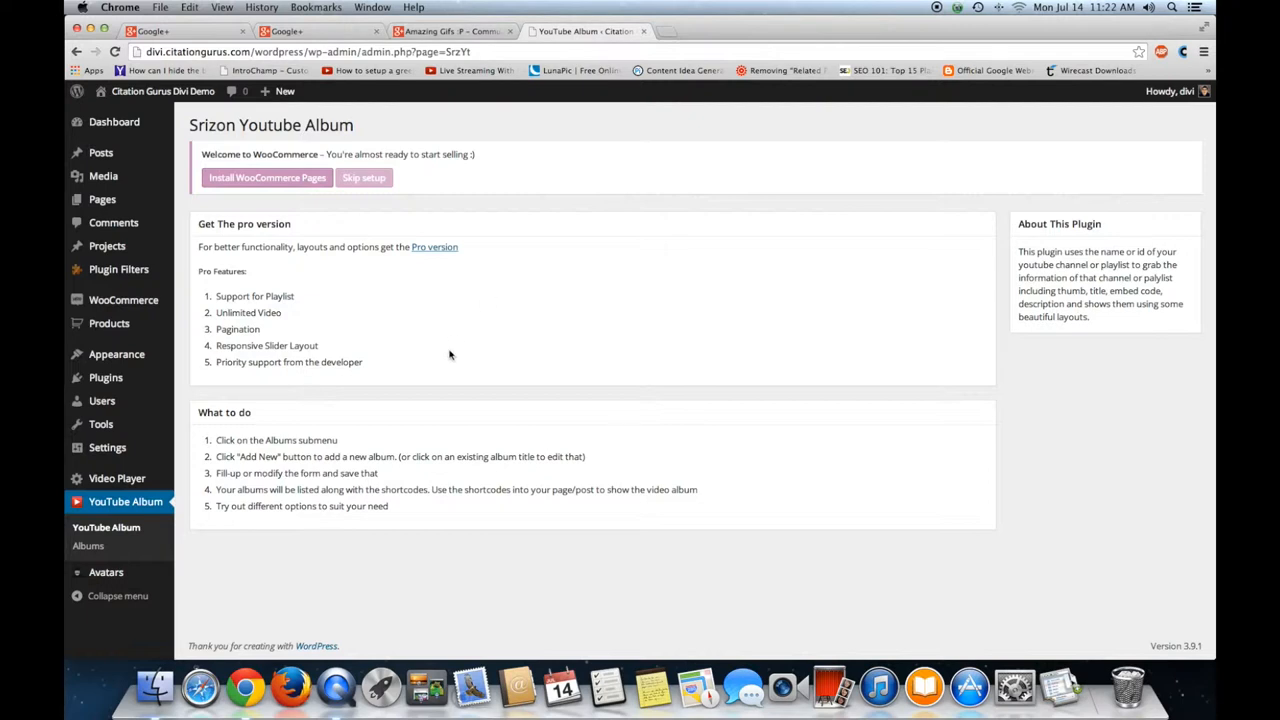
mouse_move(428, 350)
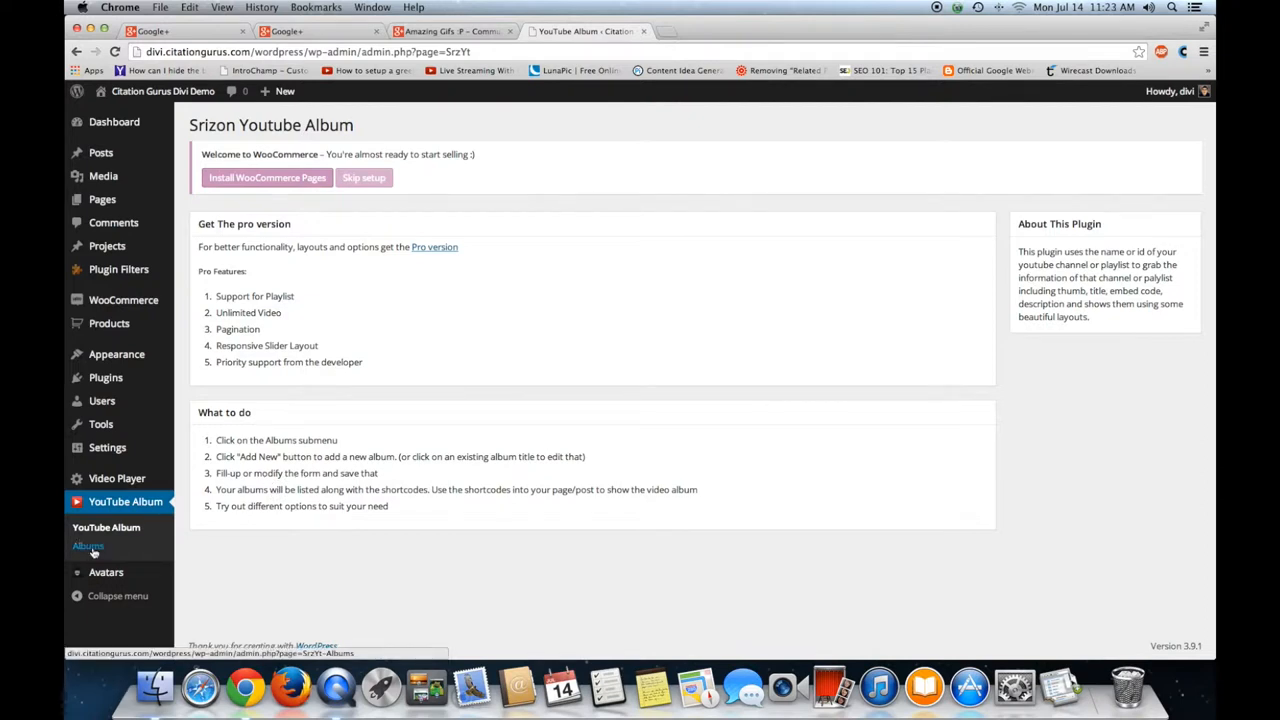
left_click(88, 546)
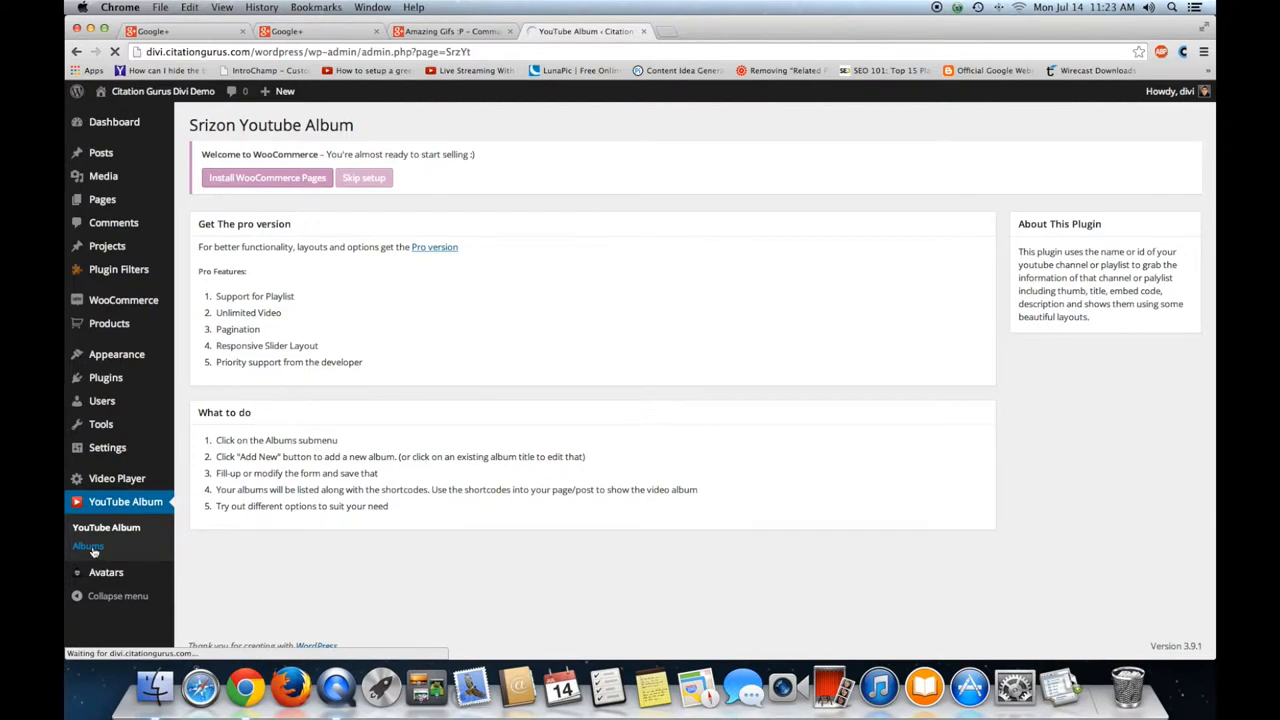
left_click(88, 546)
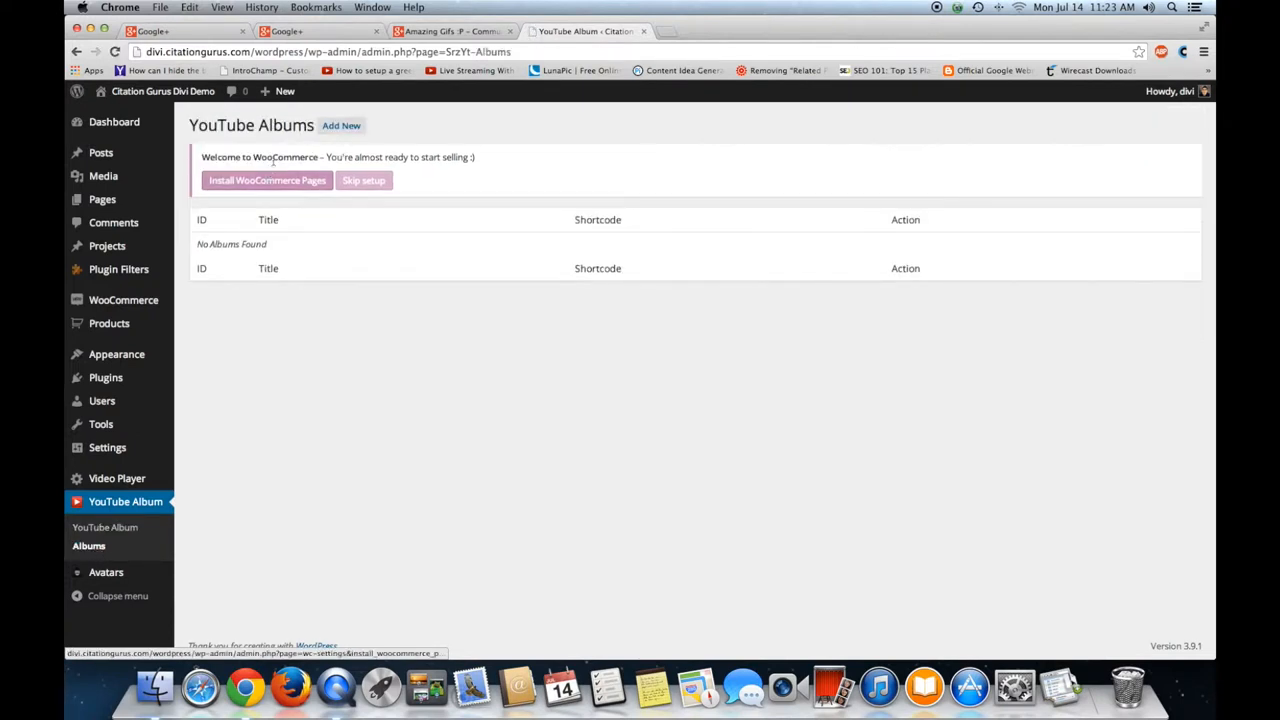
mouse_move(688, 280)
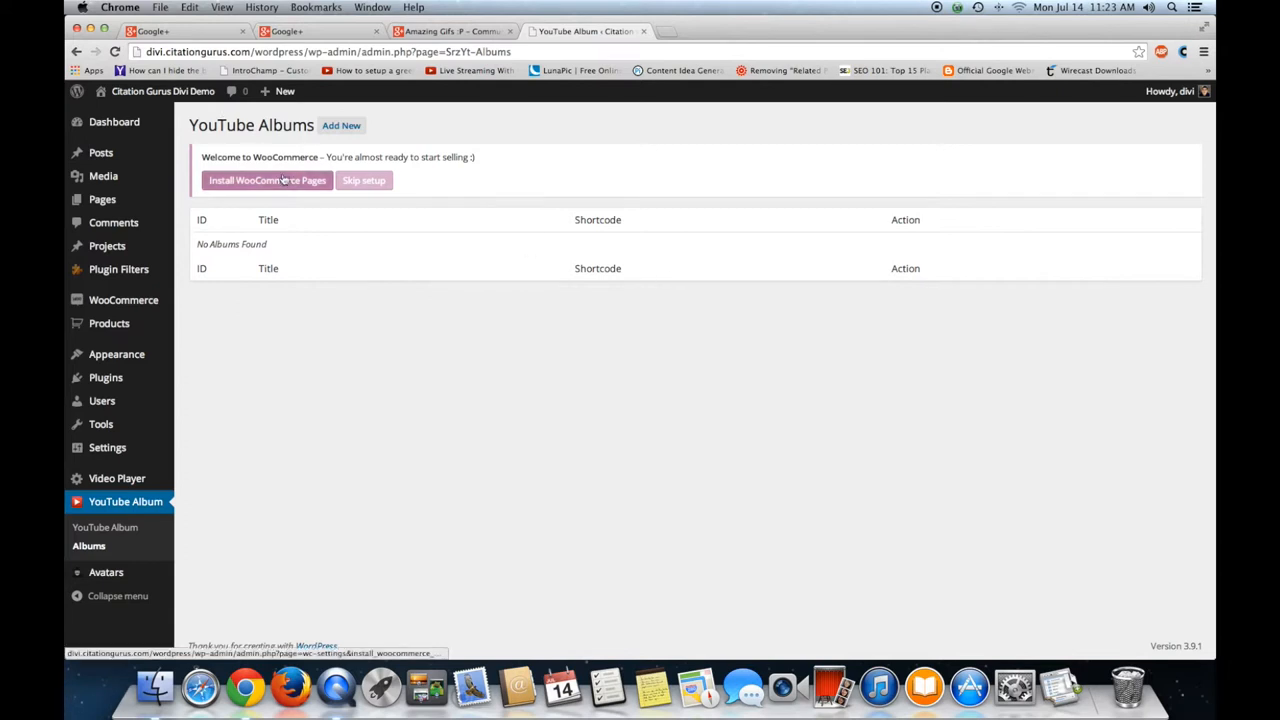
mouse_move(124, 500)
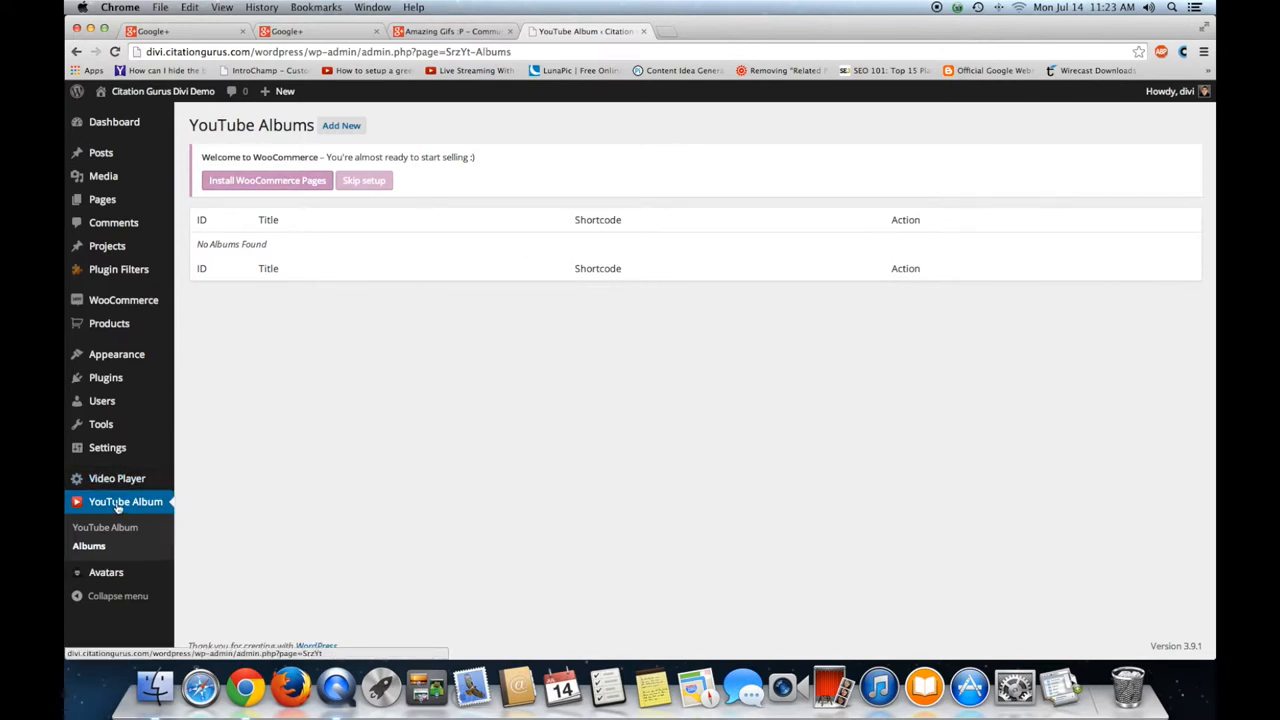
left_click(104, 528)
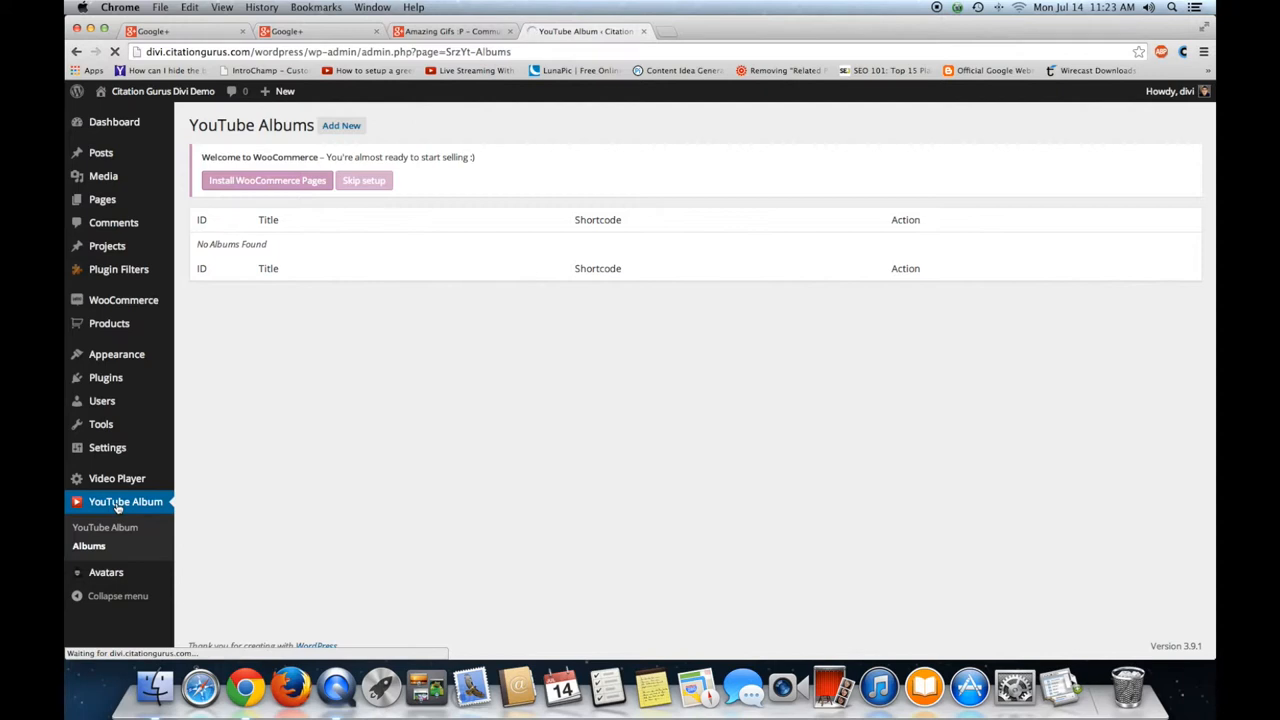
left_click(124, 500)
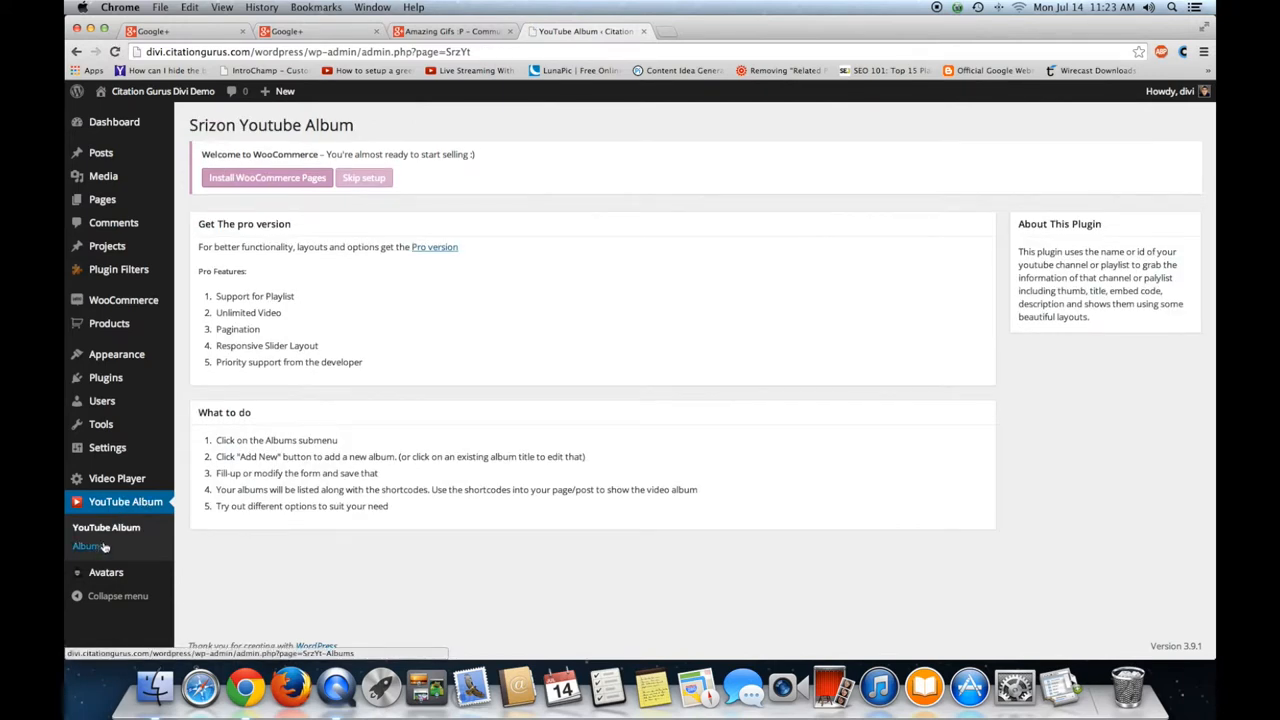
Return to the Albums list and start adding a new YouTube album.
left_click(88, 546)
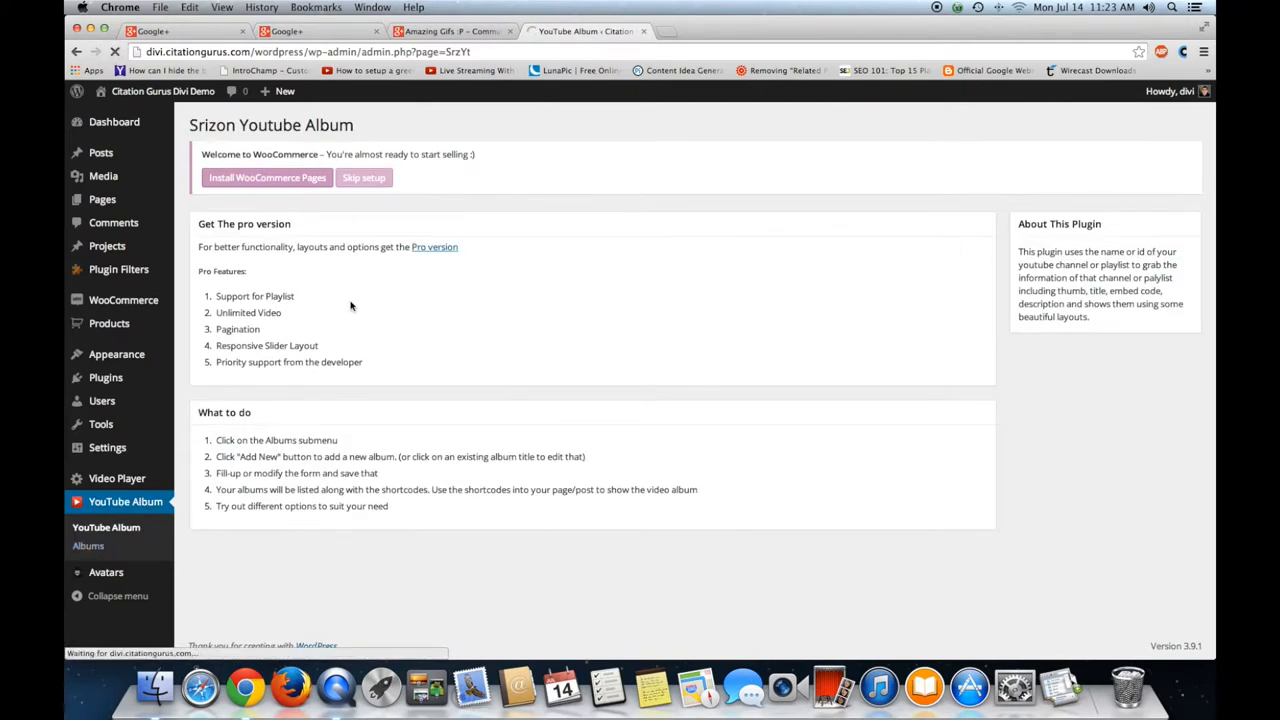
left_click(88, 546)
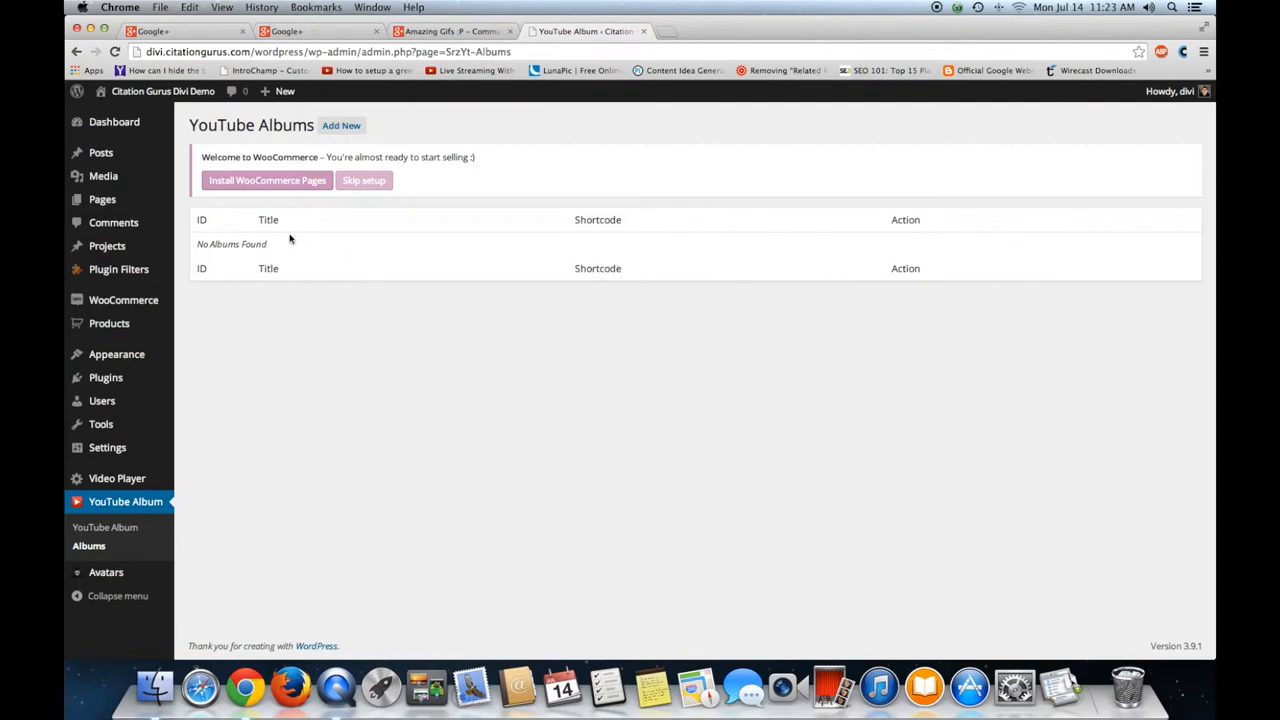
left_click(340, 124)
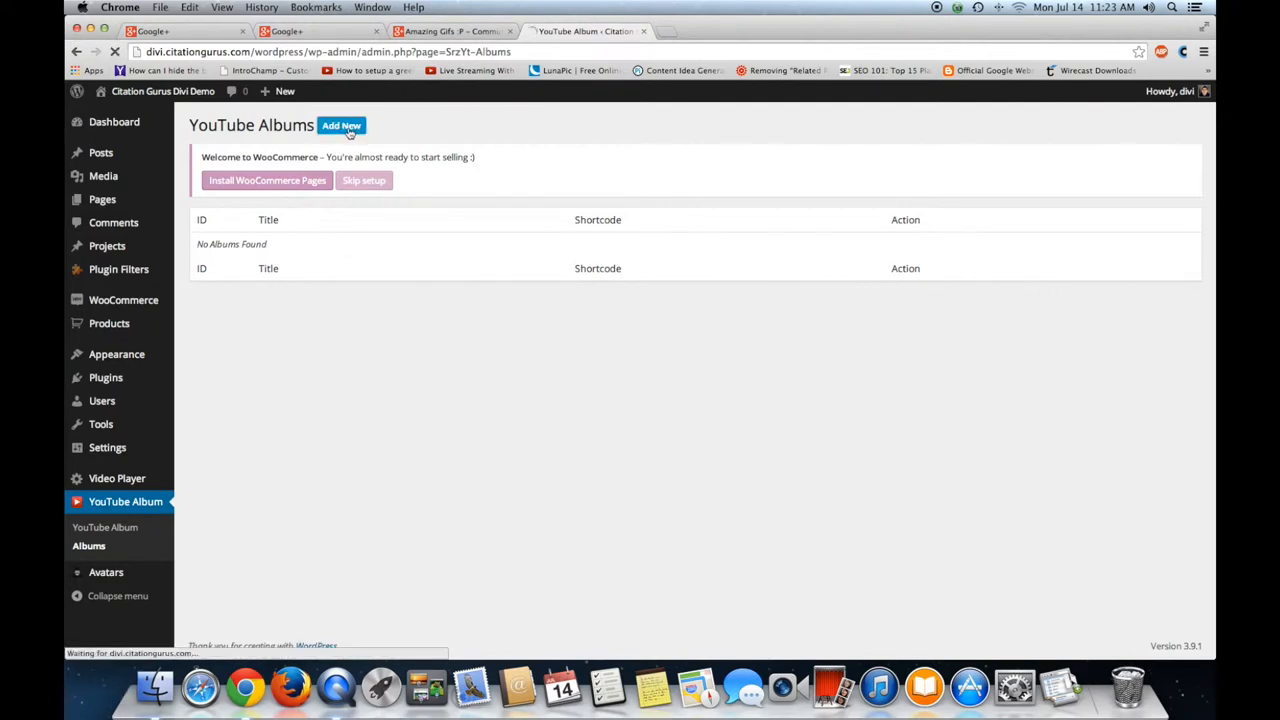
left_click(340, 124)
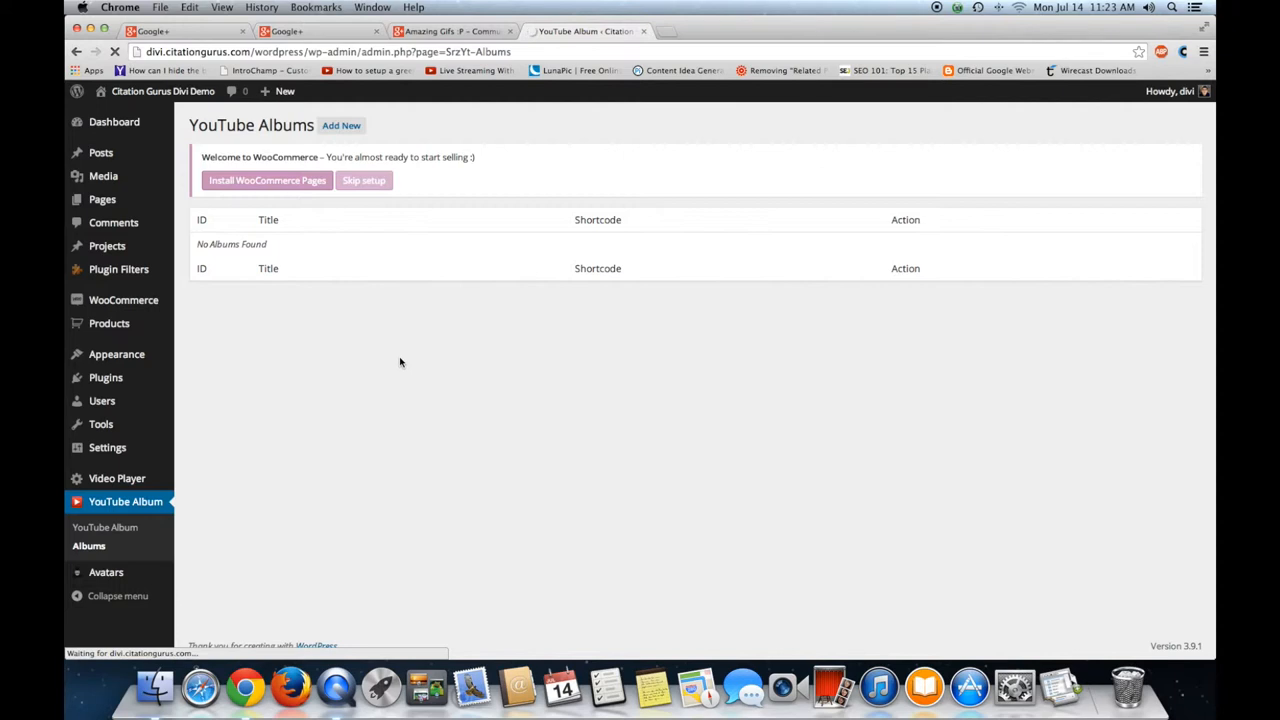
Enter channel name citationgurus and album title demo 1 in the Add New Album form.
left_click(340, 124)
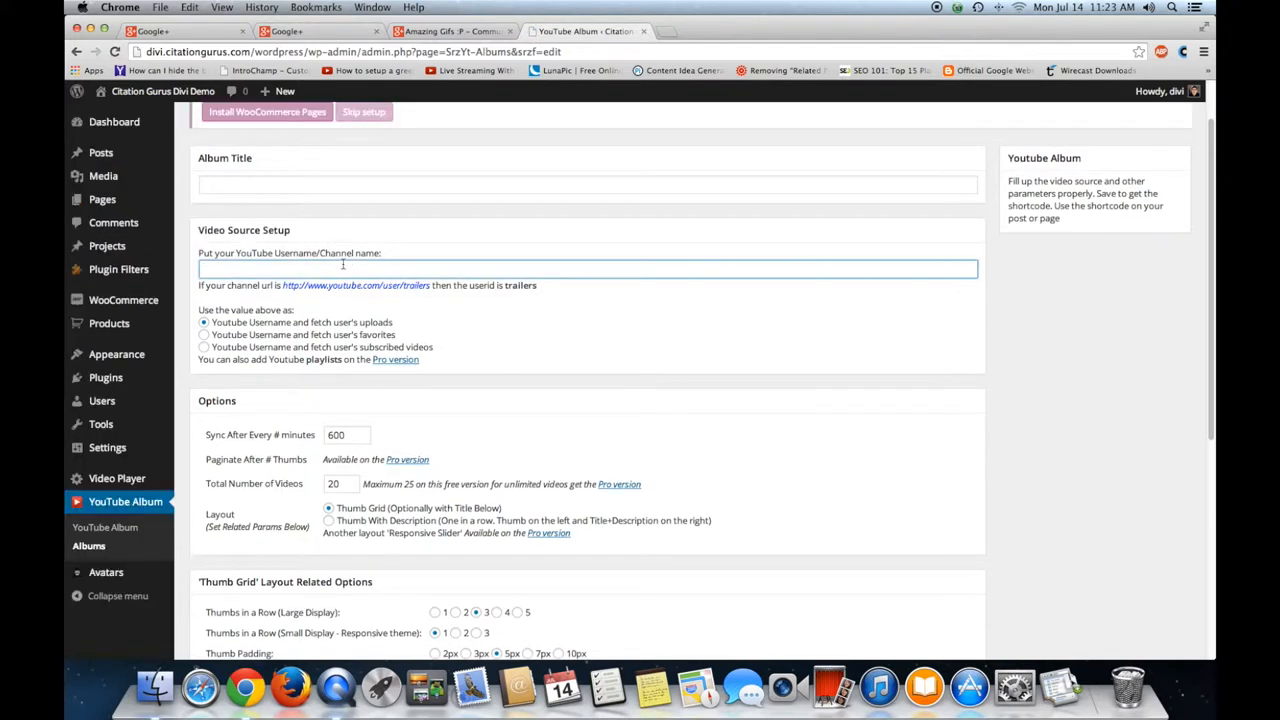
type("cita")
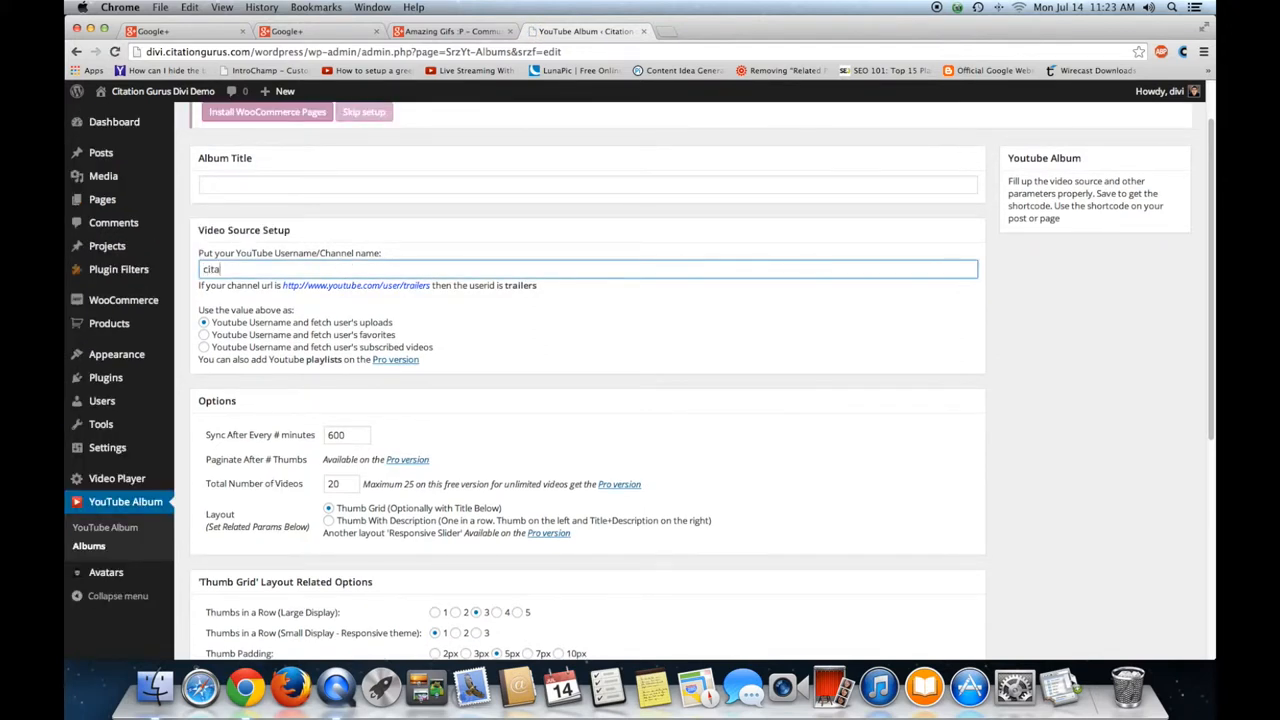
type("tion")
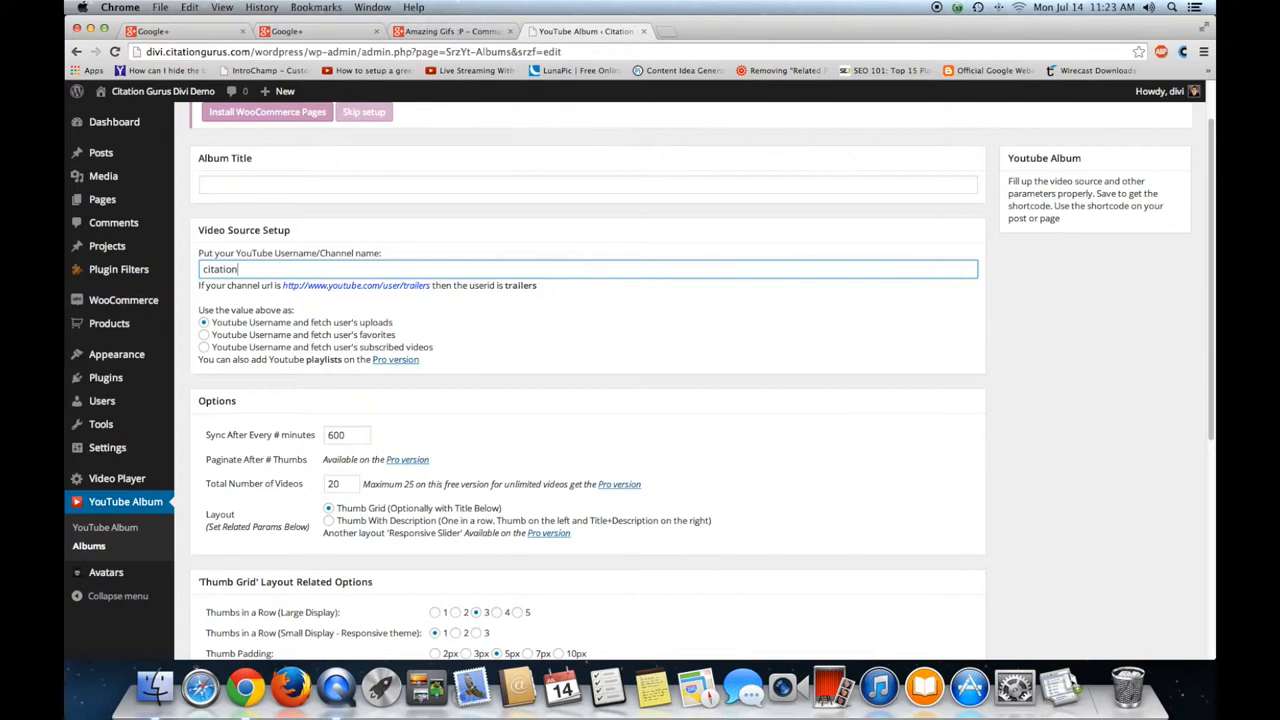
type("gurus")
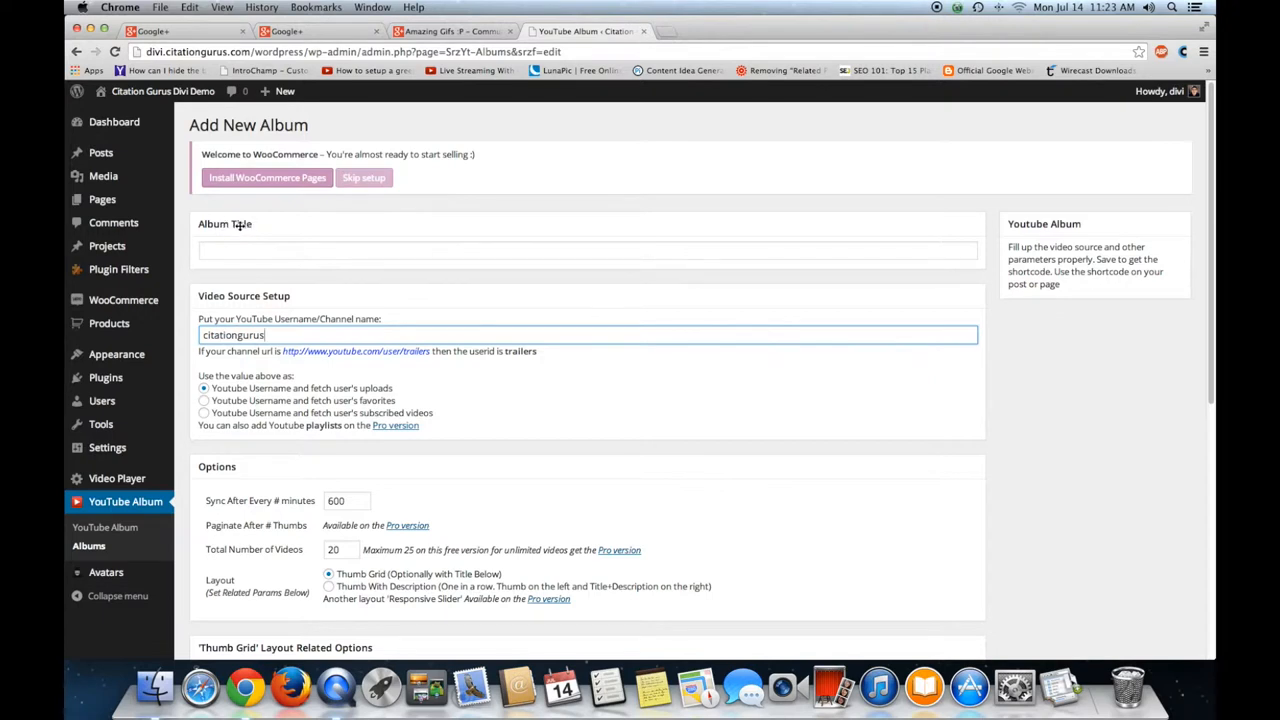
type("deom")
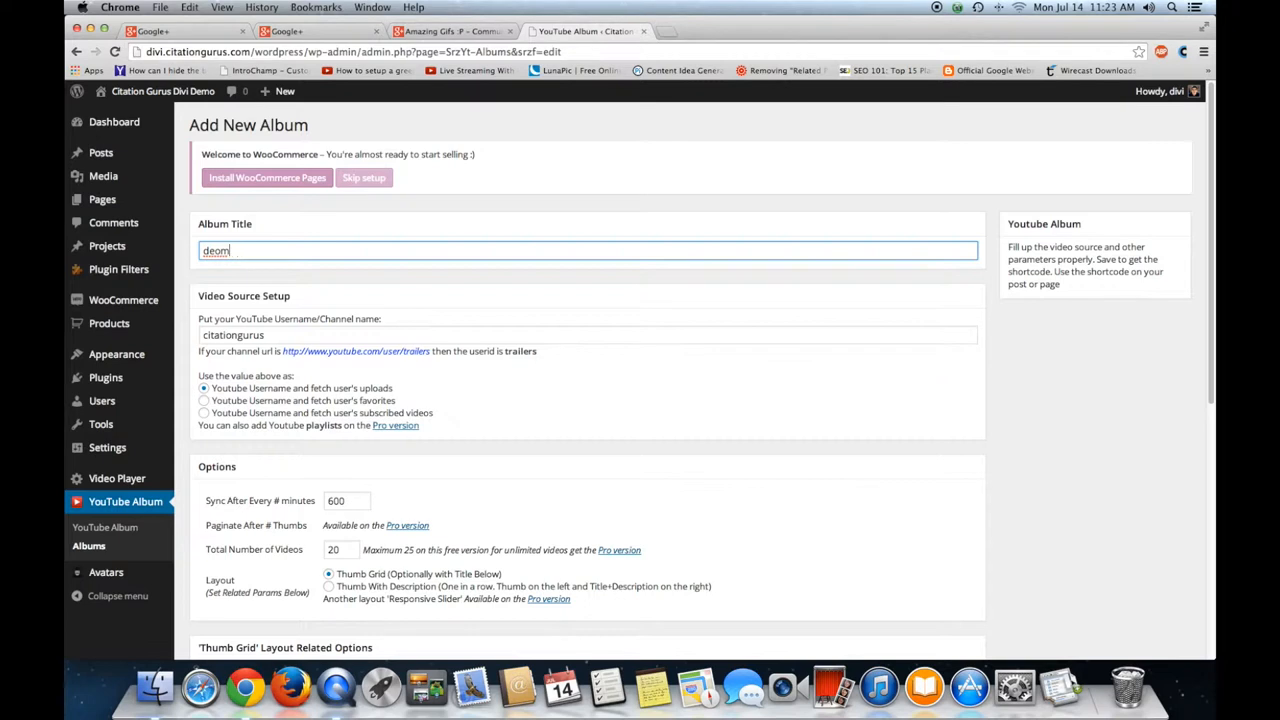
type("demo 1")
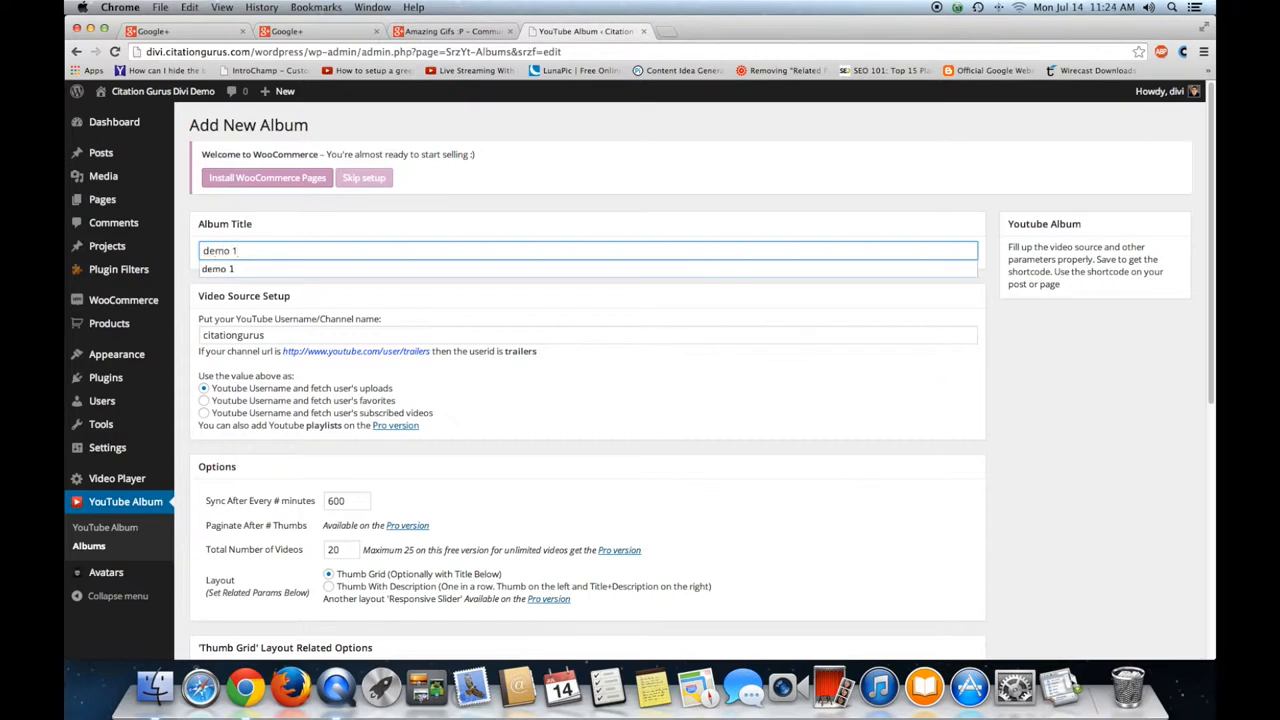
scroll("down", 3)
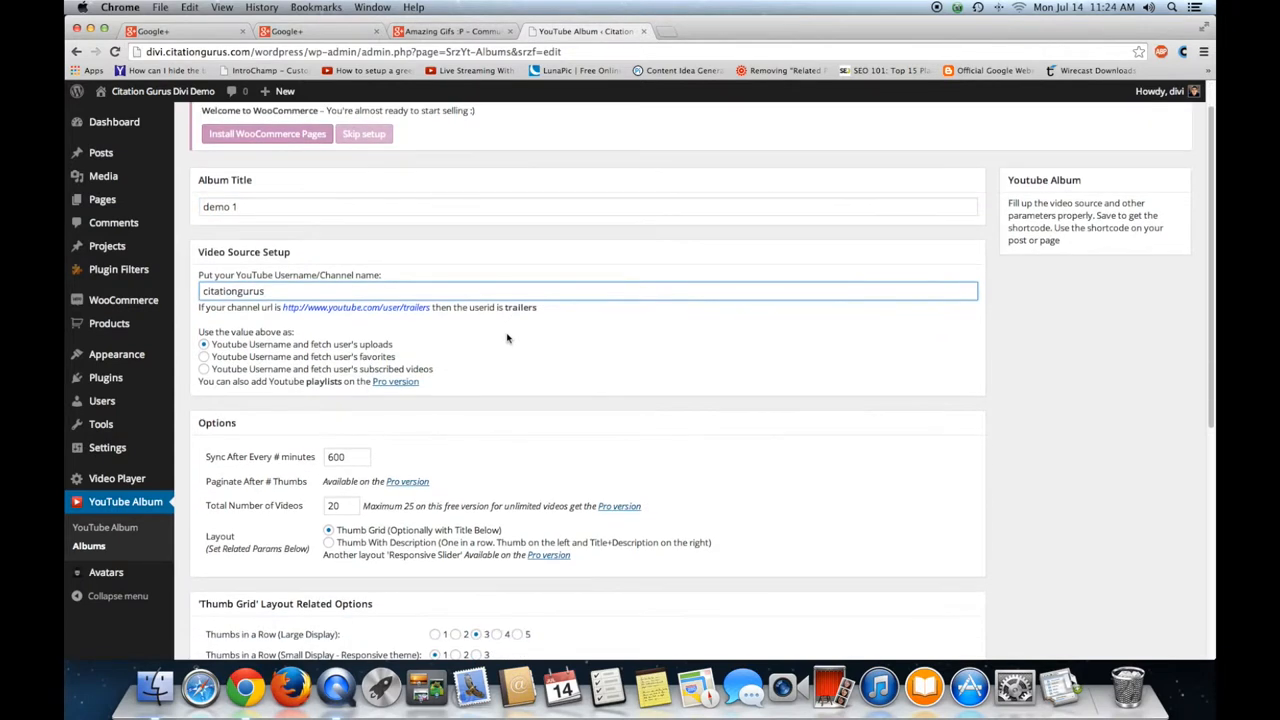
scroll("down", 3)
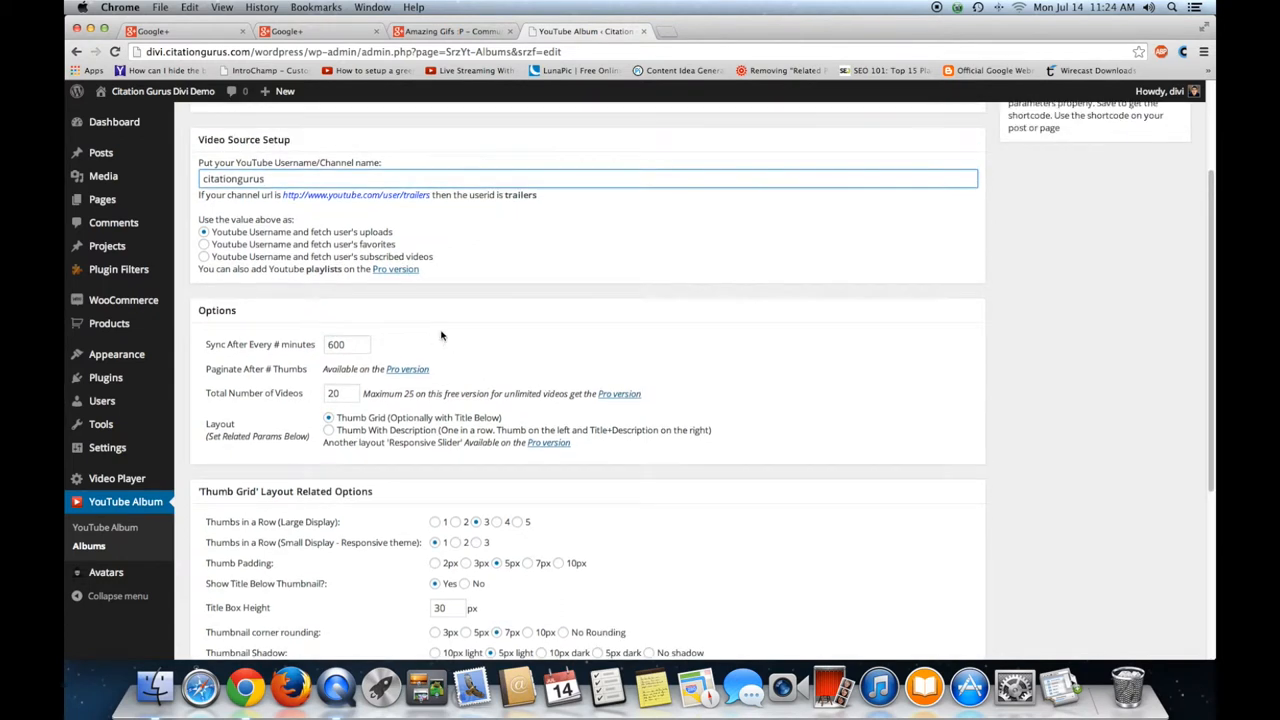
scroll("down", 3)
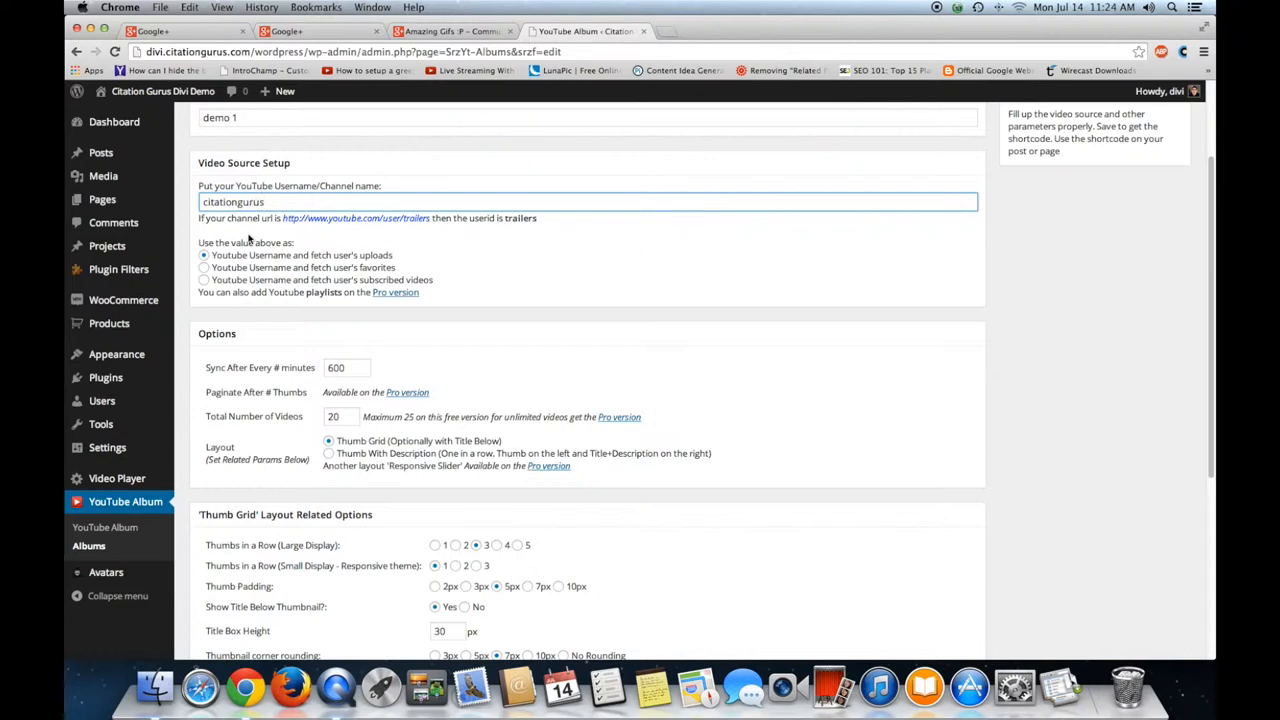
left_click(264, 202)
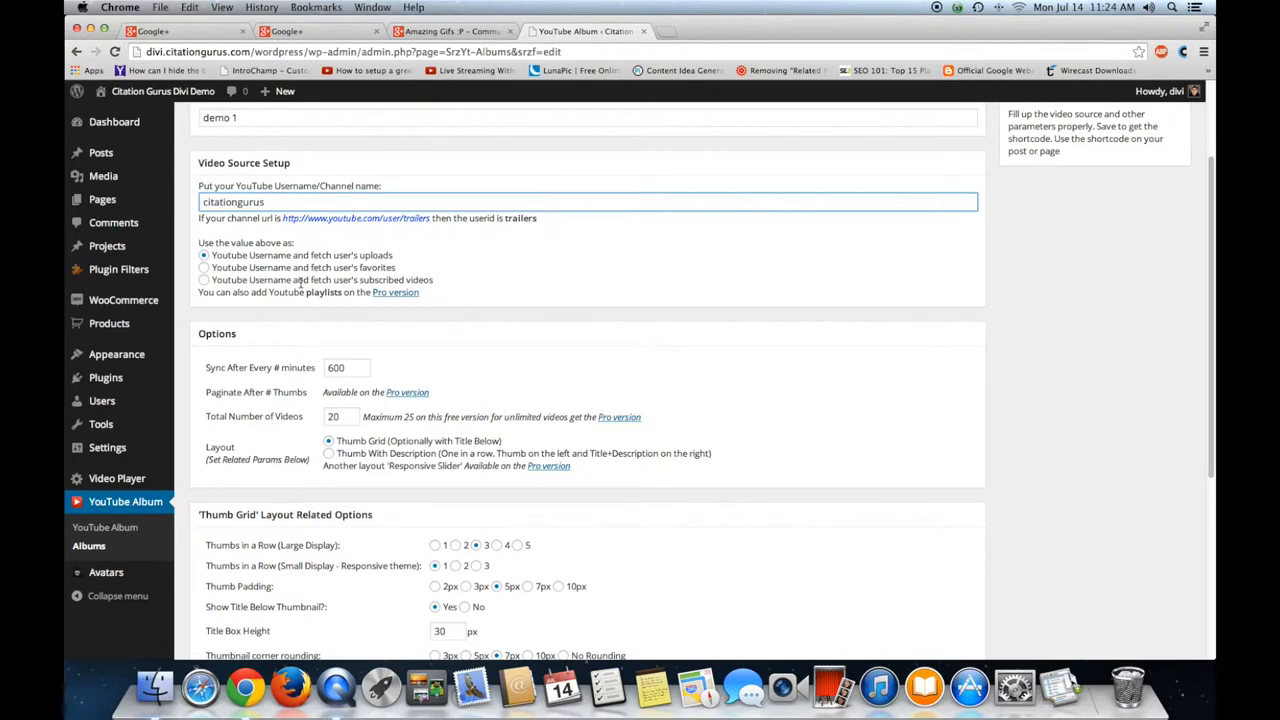
mouse_move(424, 280)
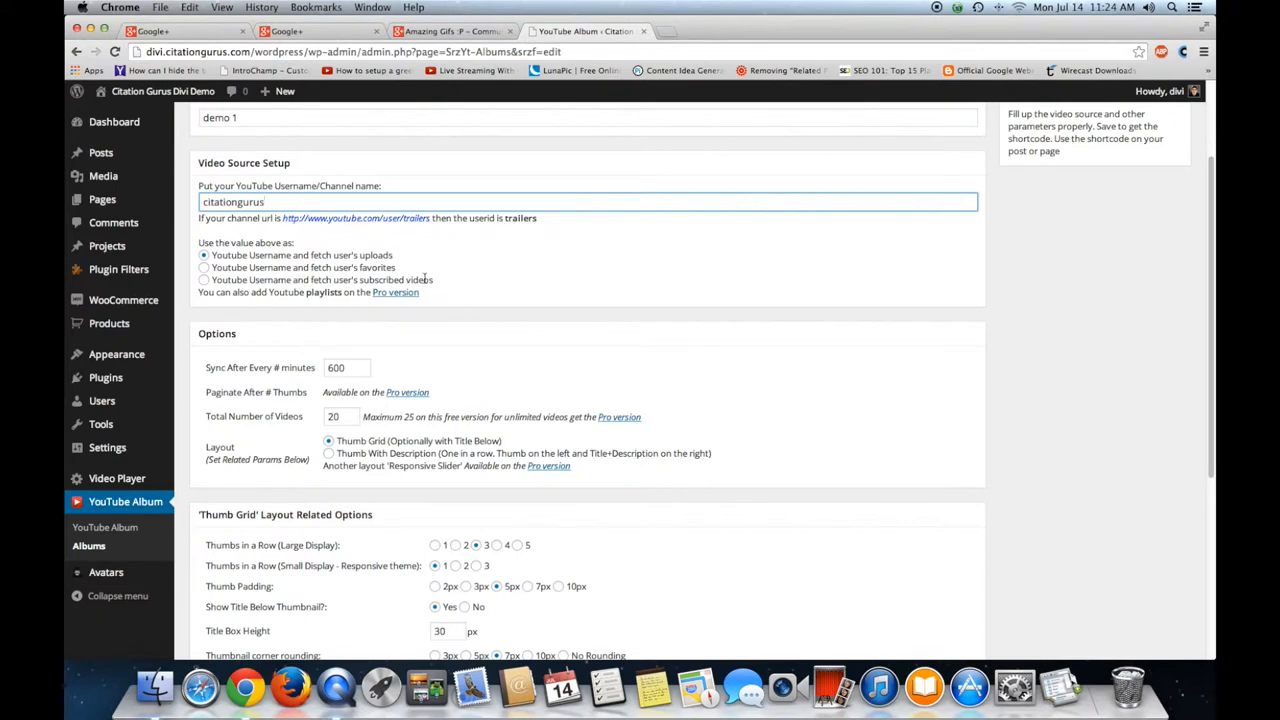
mouse_move(396, 292)
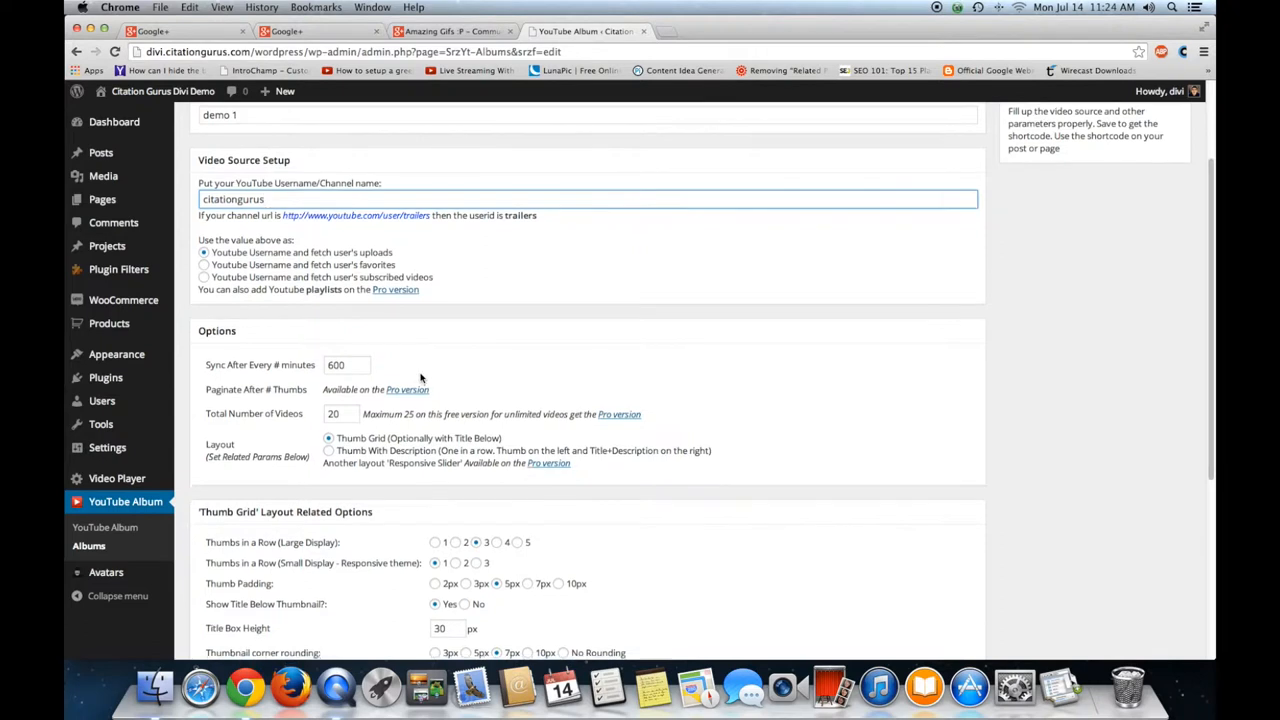
scroll("down", 3)
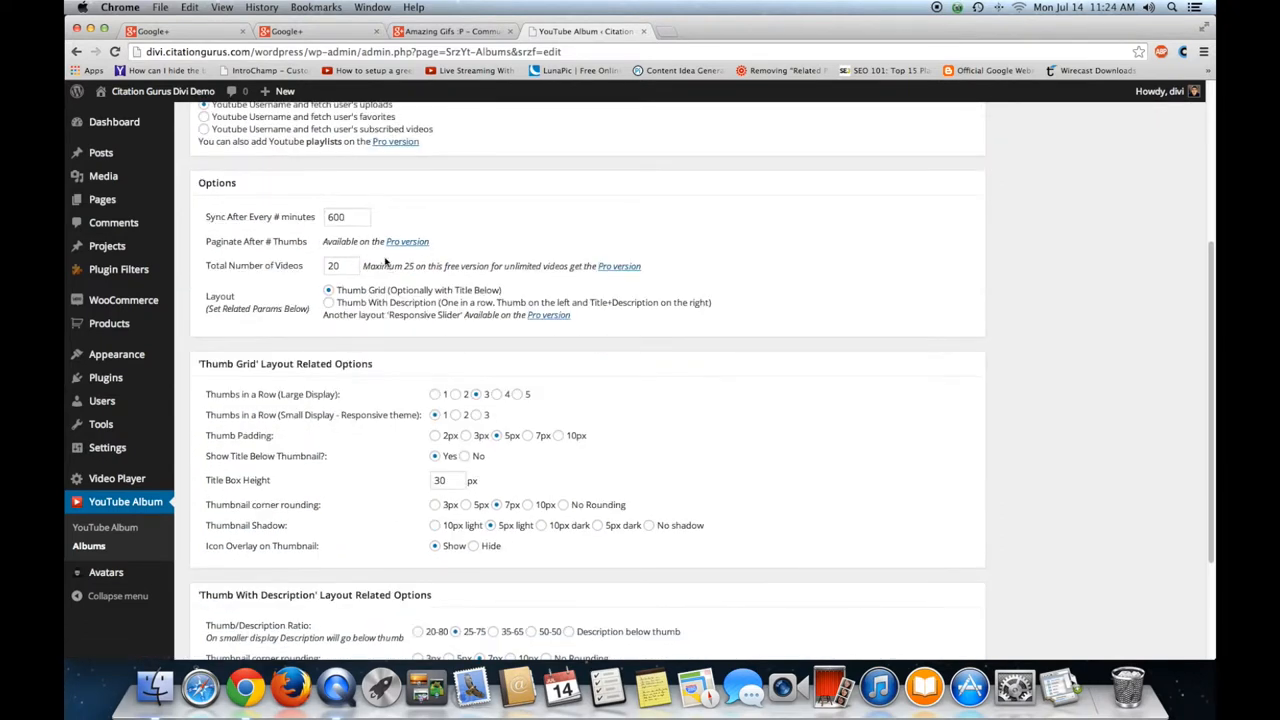
mouse_move(384, 258)
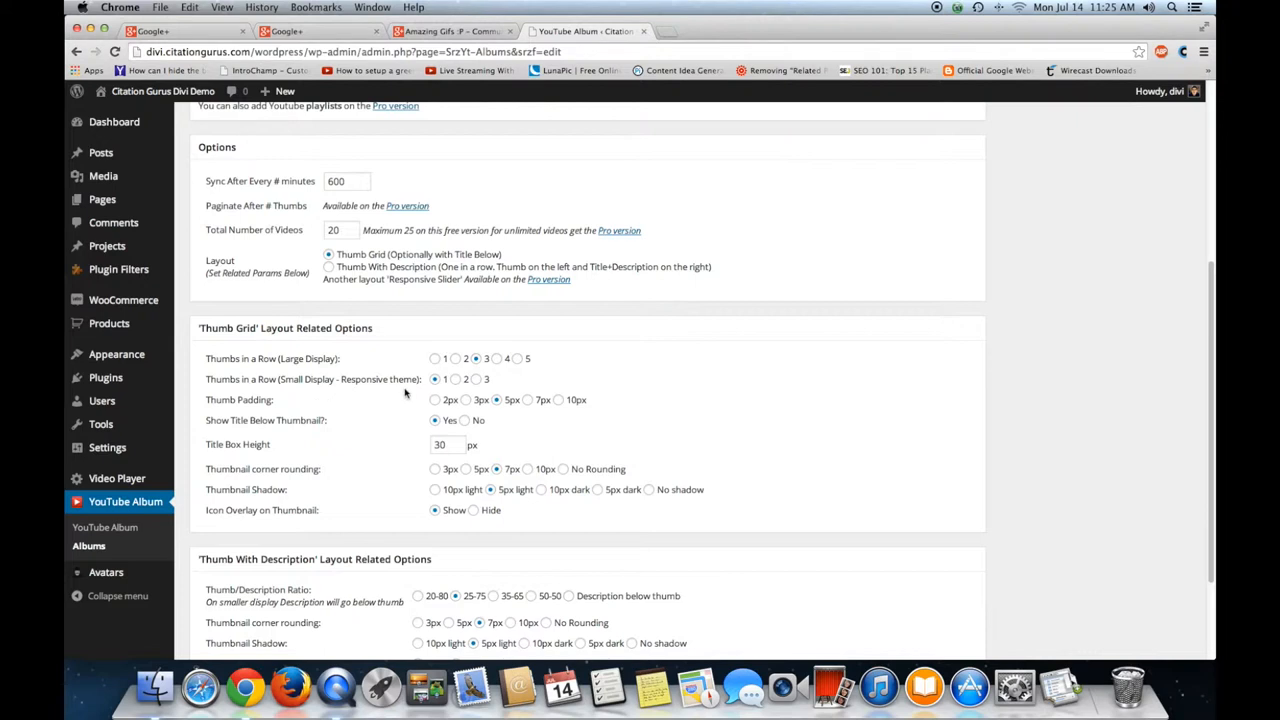
mouse_move(480, 384)
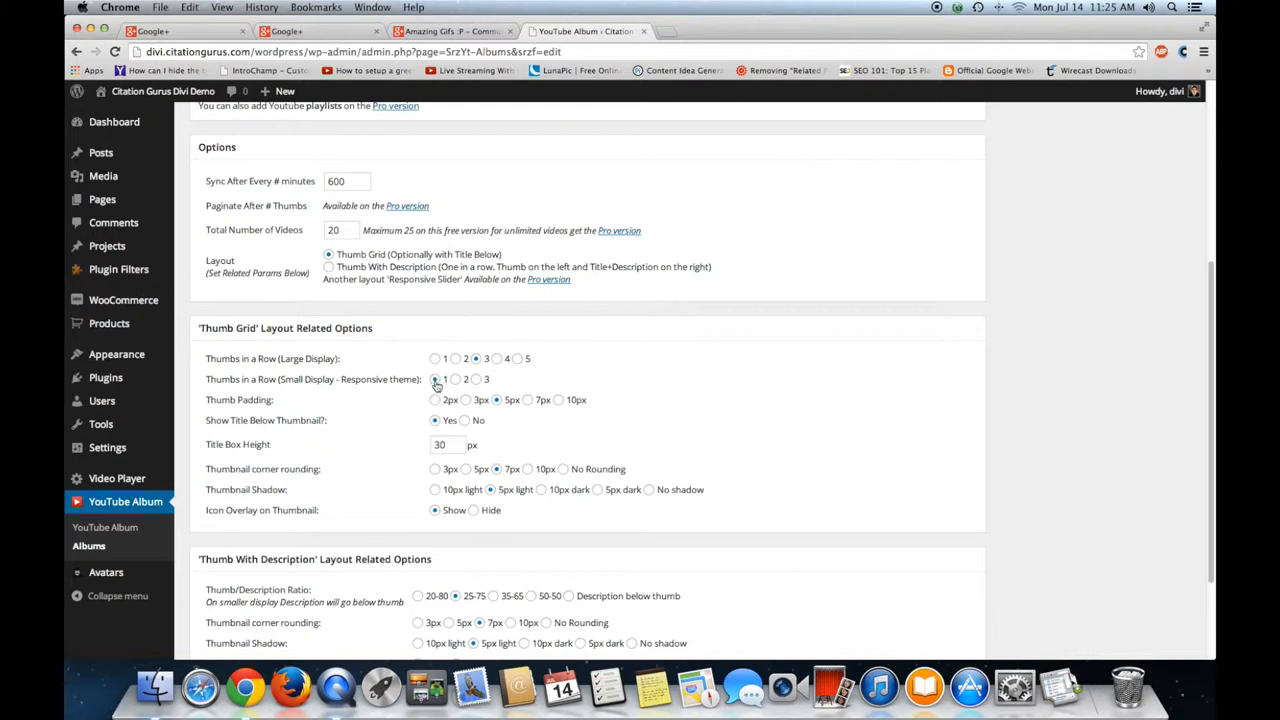
mouse_move(432, 376)
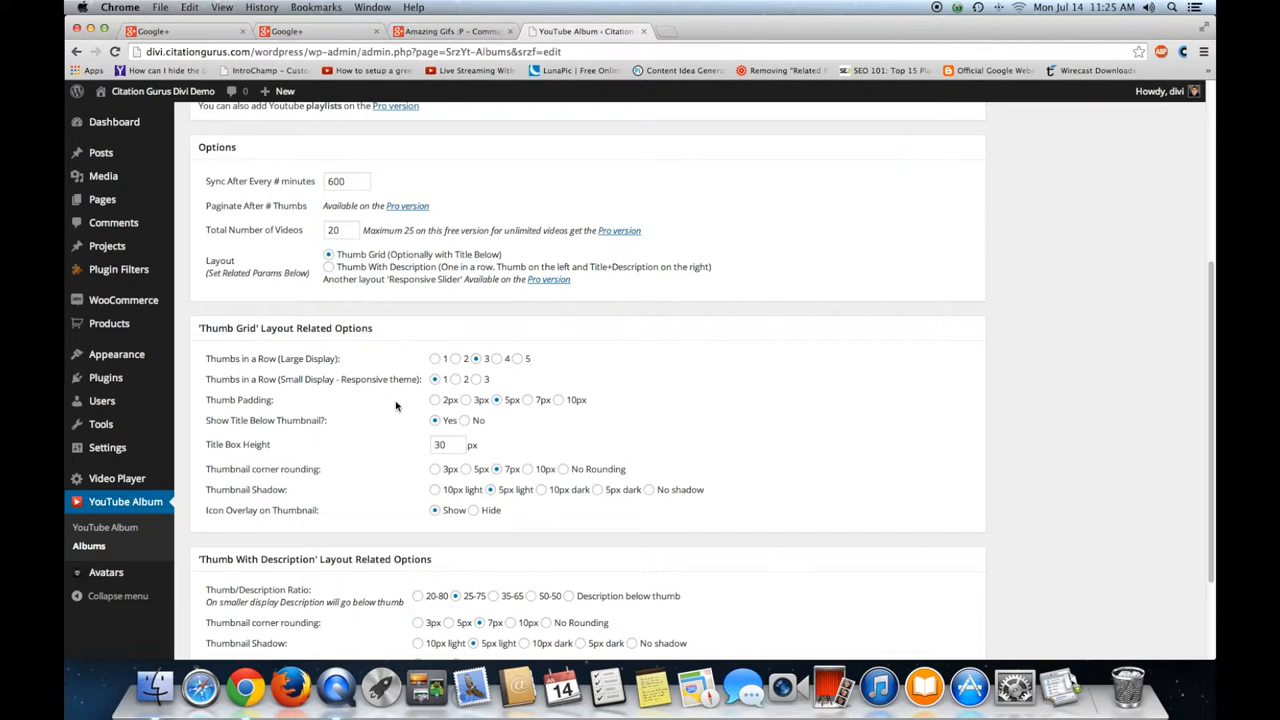
mouse_move(434, 414)
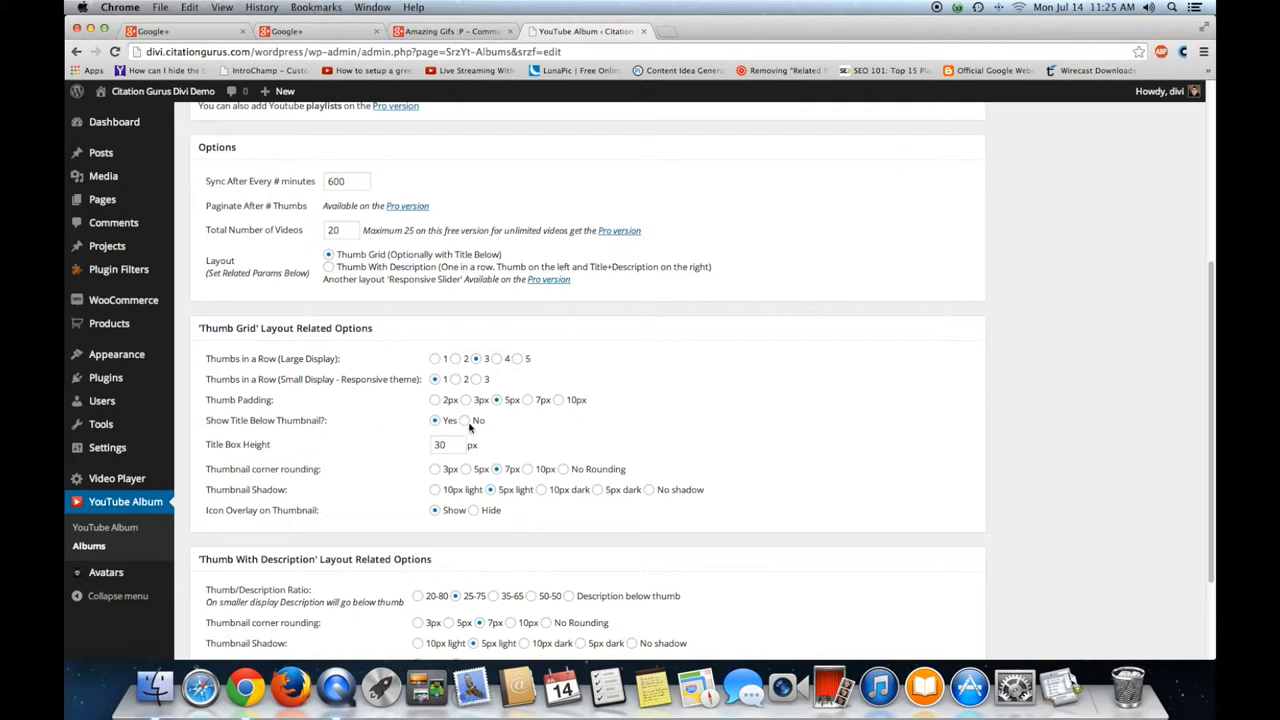
mouse_move(462, 422)
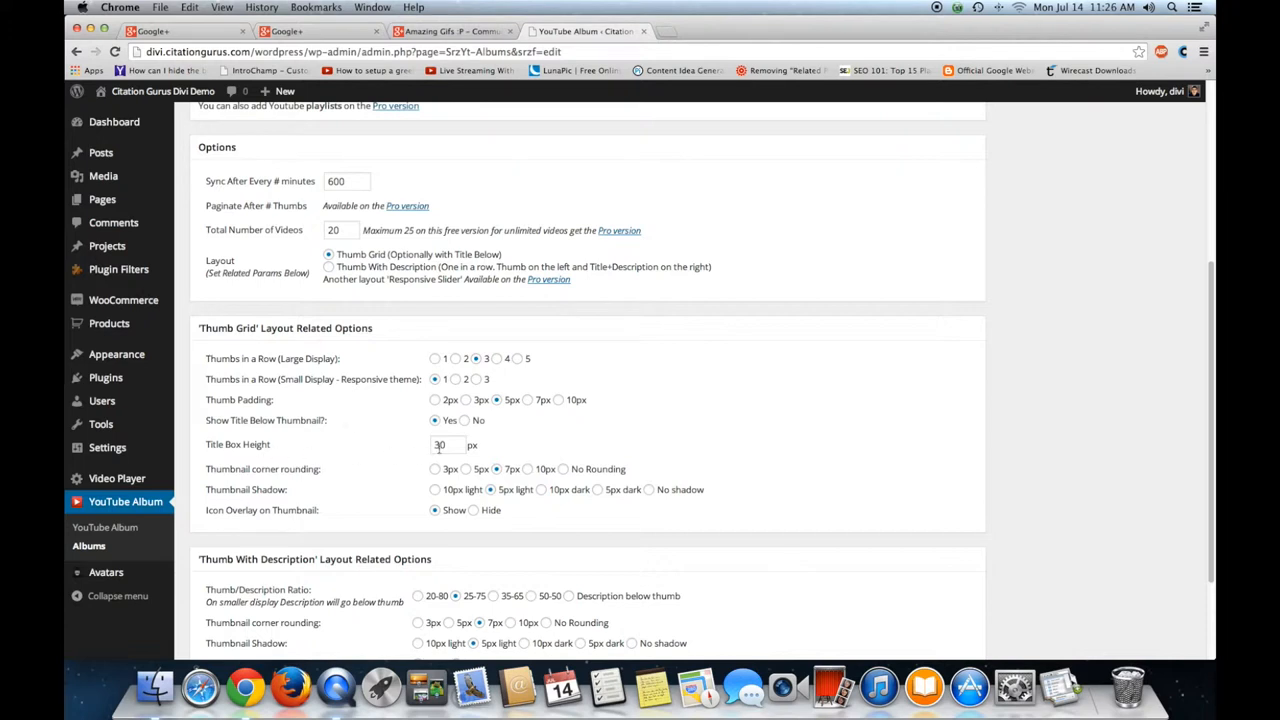
scroll("down", 3)
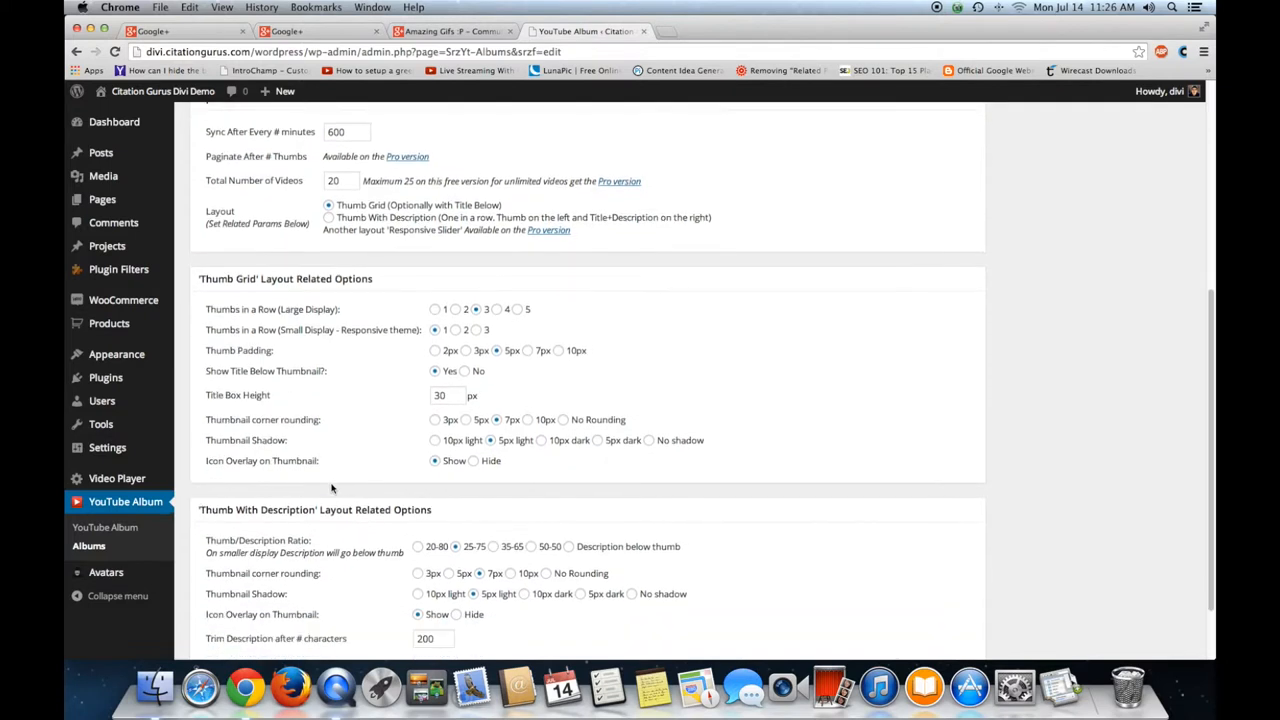
mouse_move(312, 424)
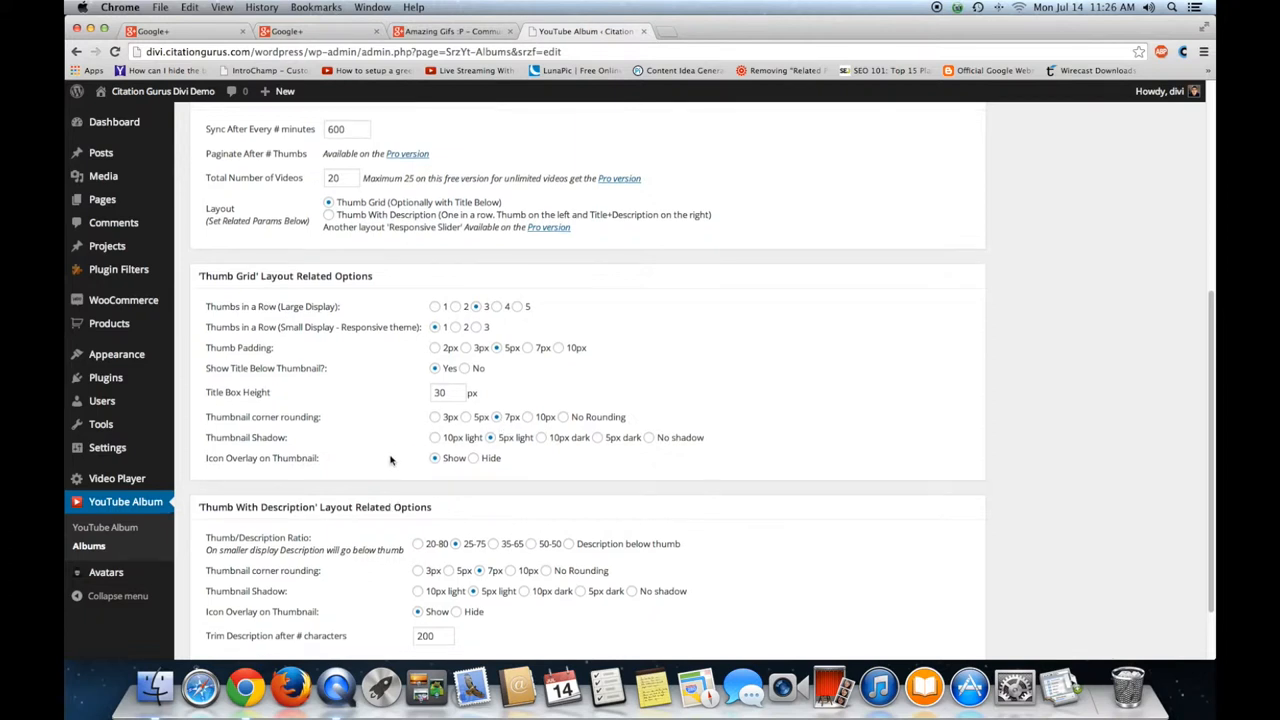
scroll("down", 3)
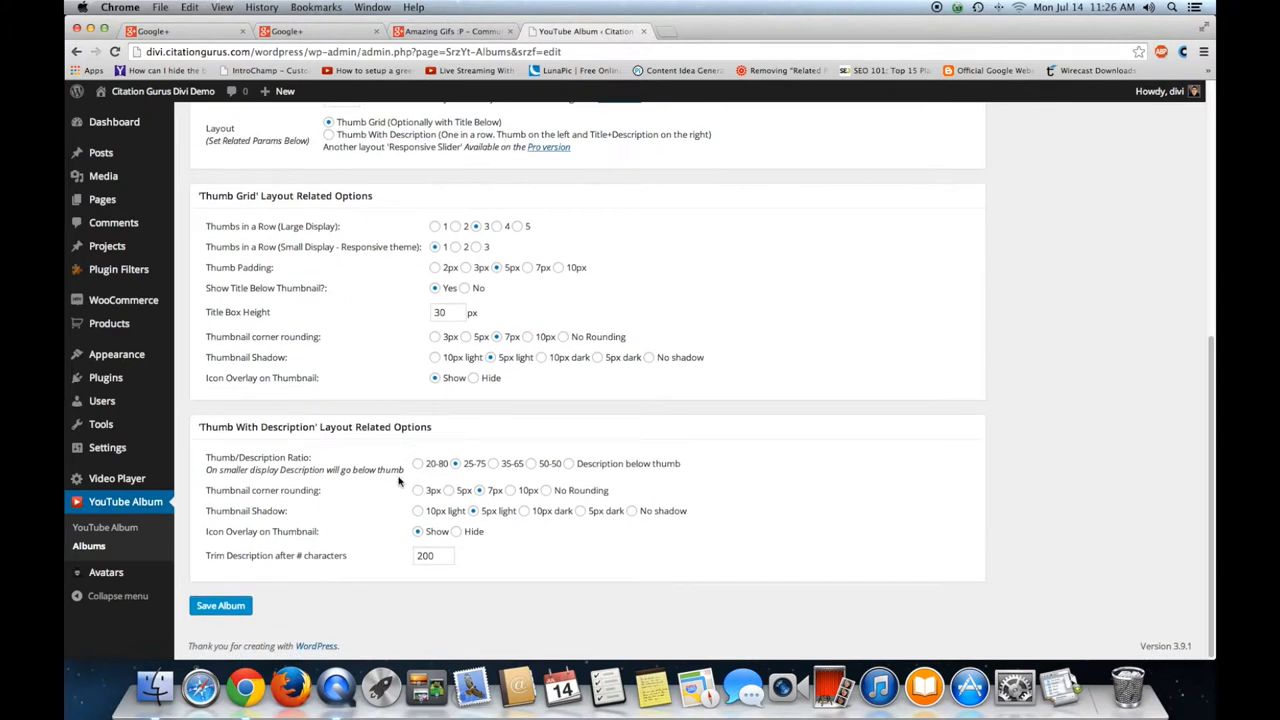
mouse_move(376, 480)
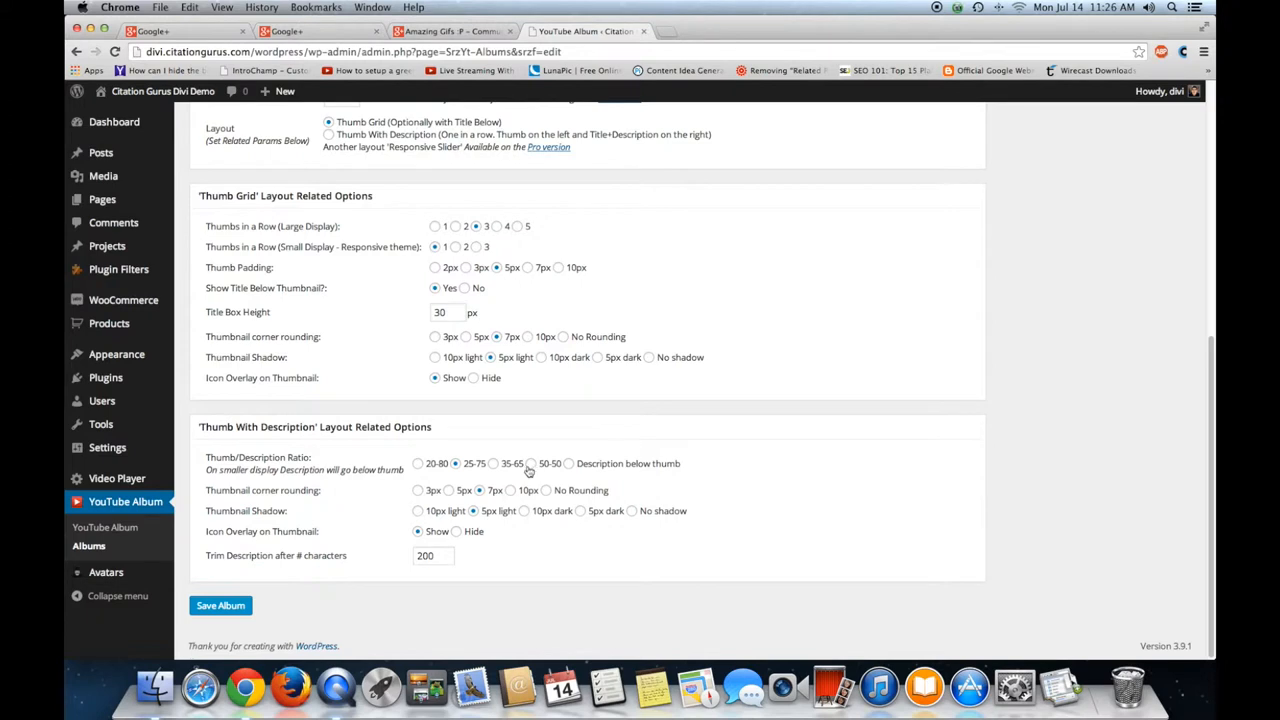
mouse_move(348, 470)
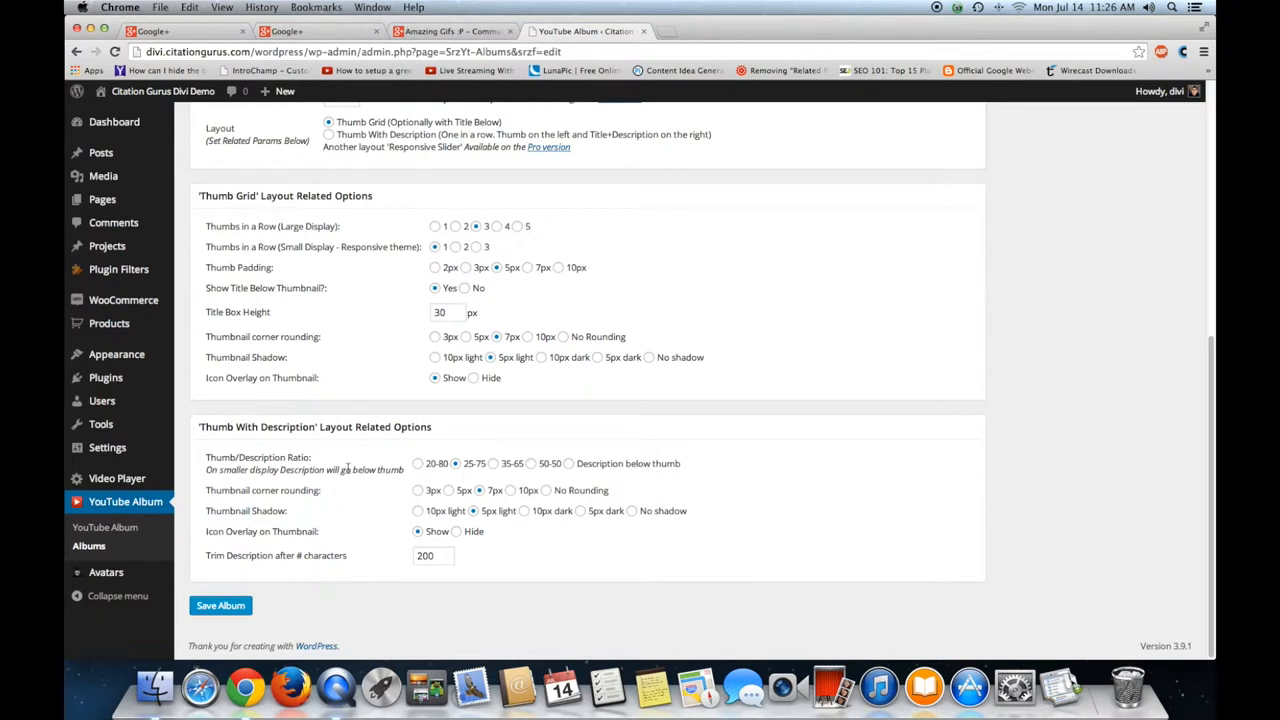
mouse_move(338, 498)
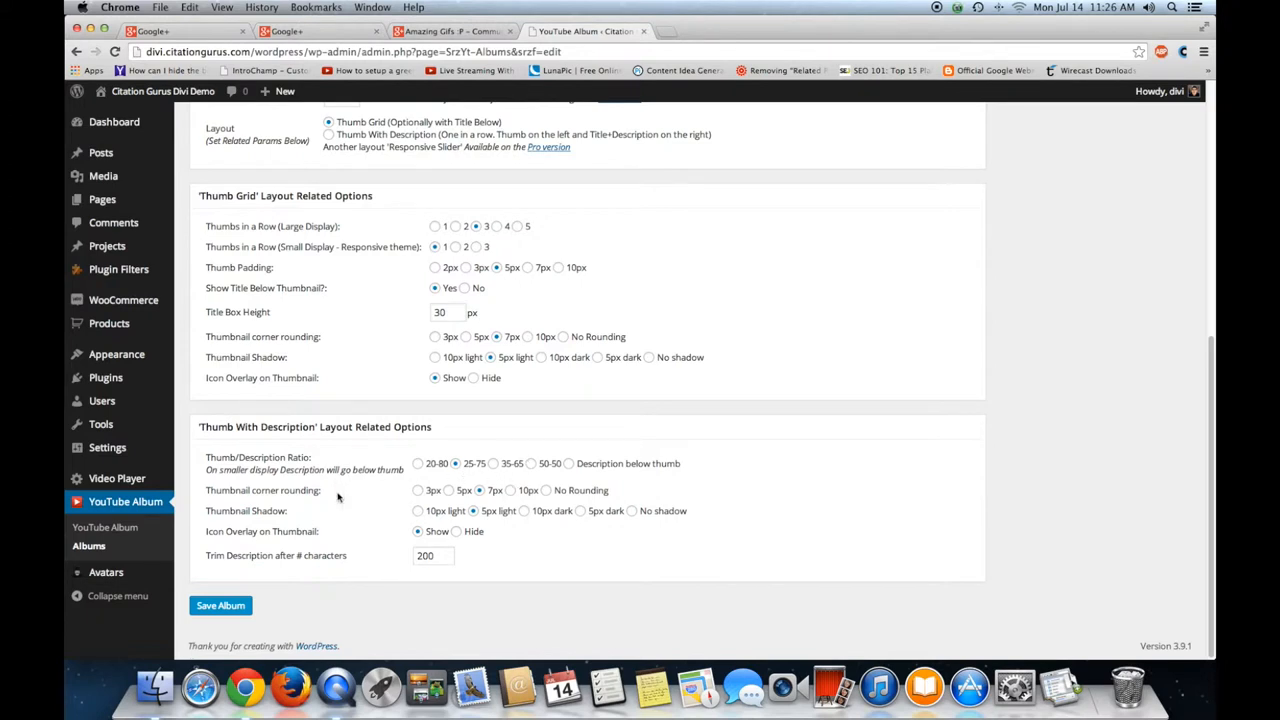
scroll("up", 3)
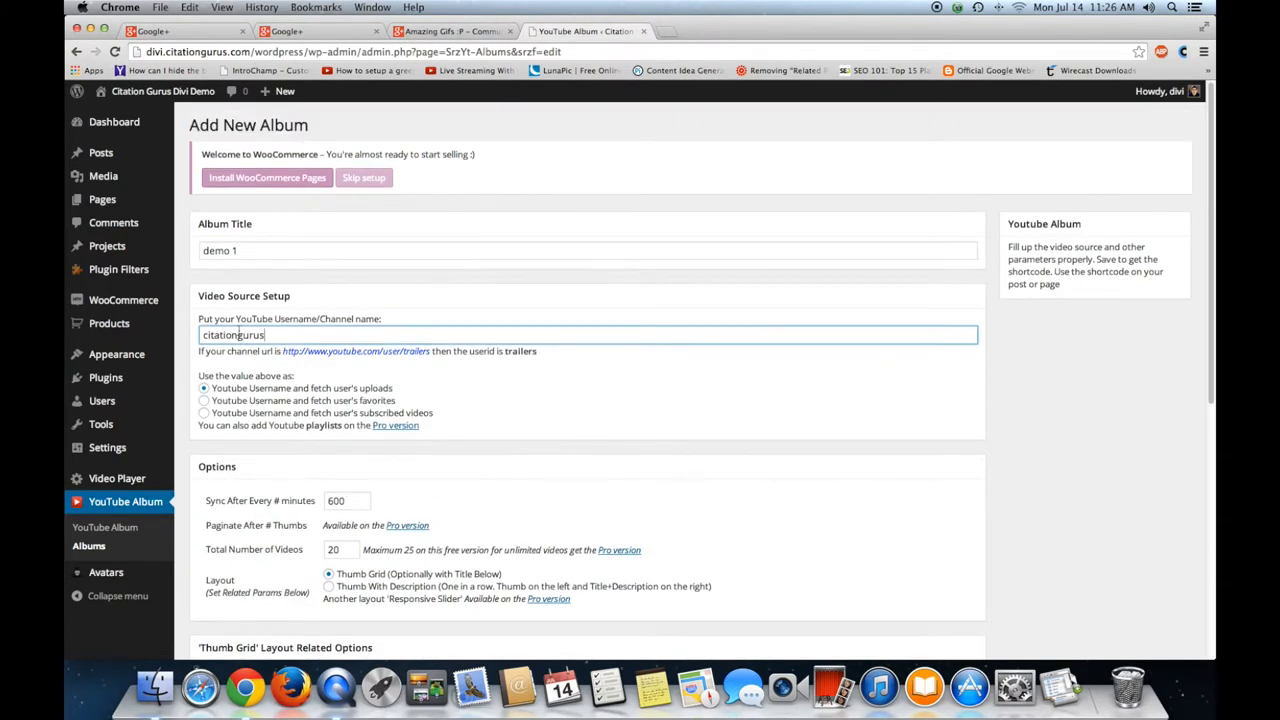
scroll("down", 3)
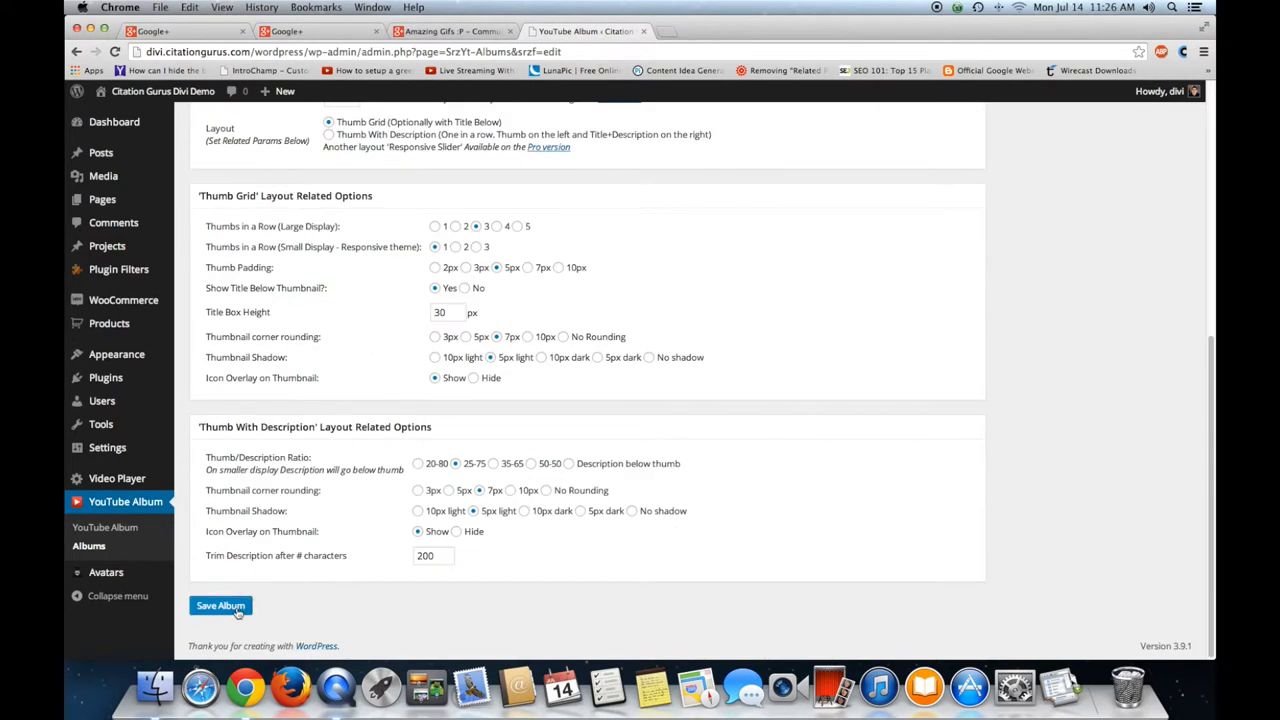
Save the demo 1 album and view it with its shortcode in the Albums list.
left_click(220, 604)
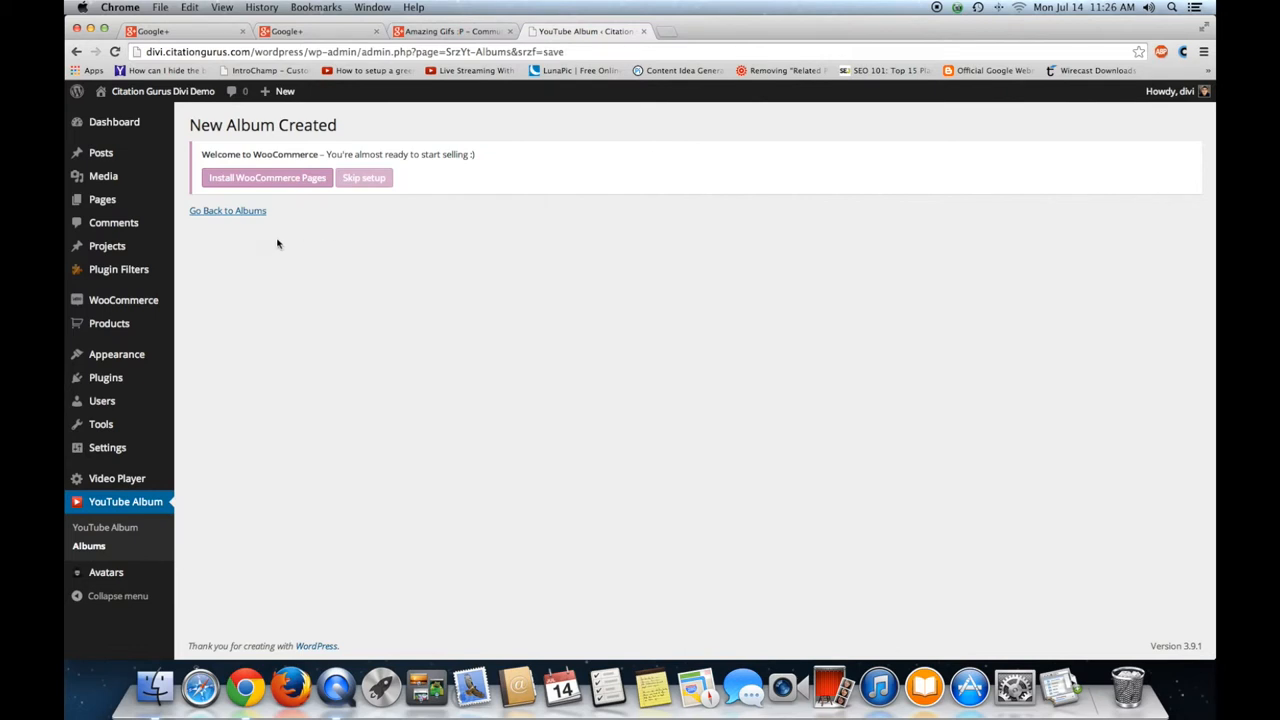
mouse_move(104, 528)
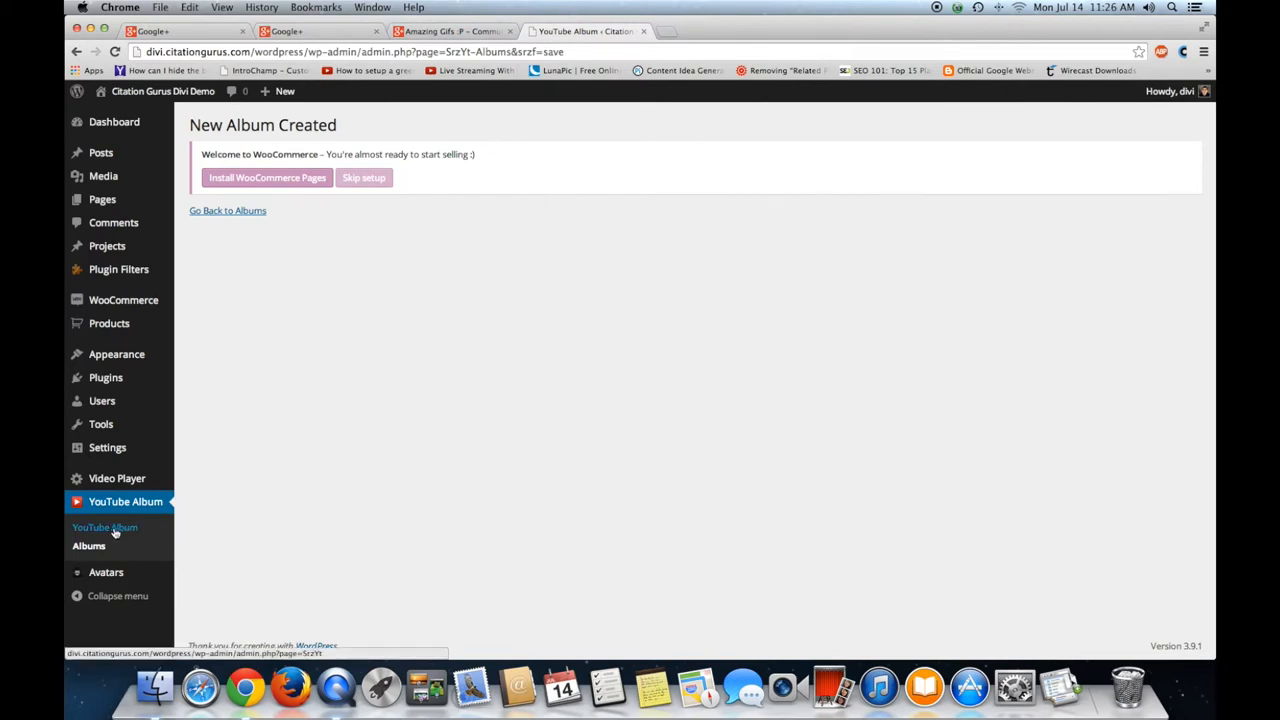
left_click(104, 528)
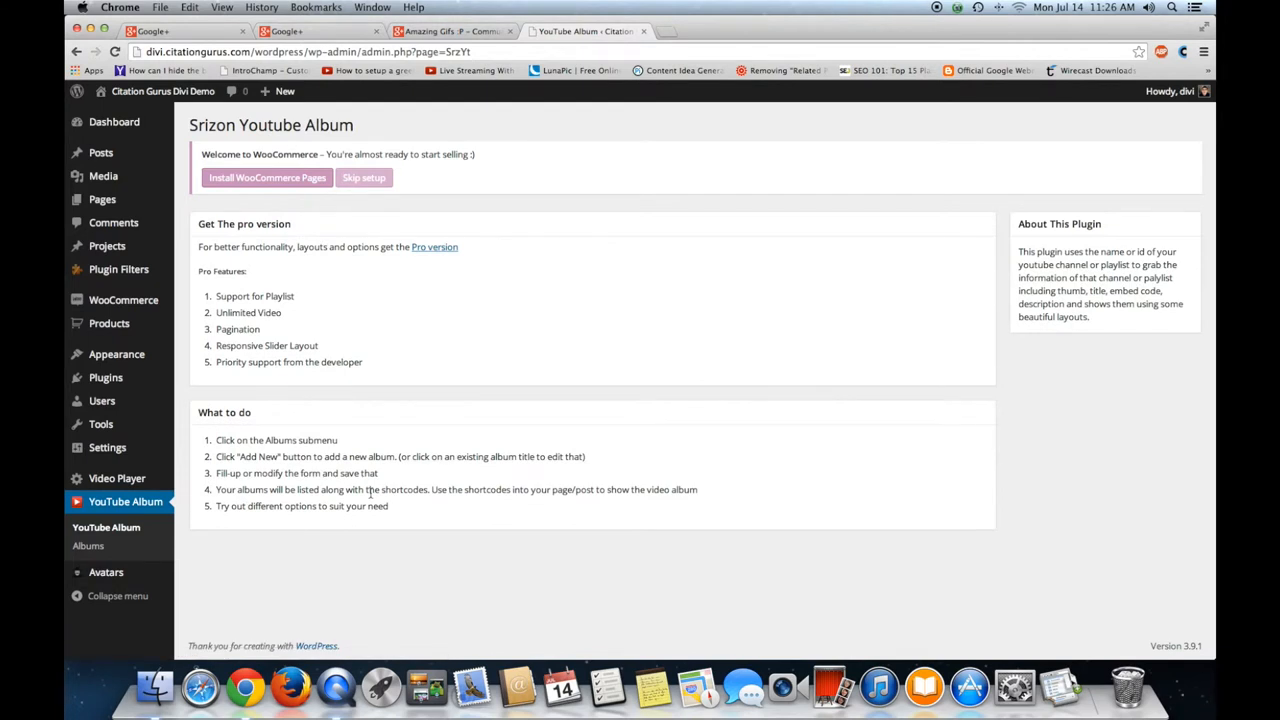
mouse_move(268, 404)
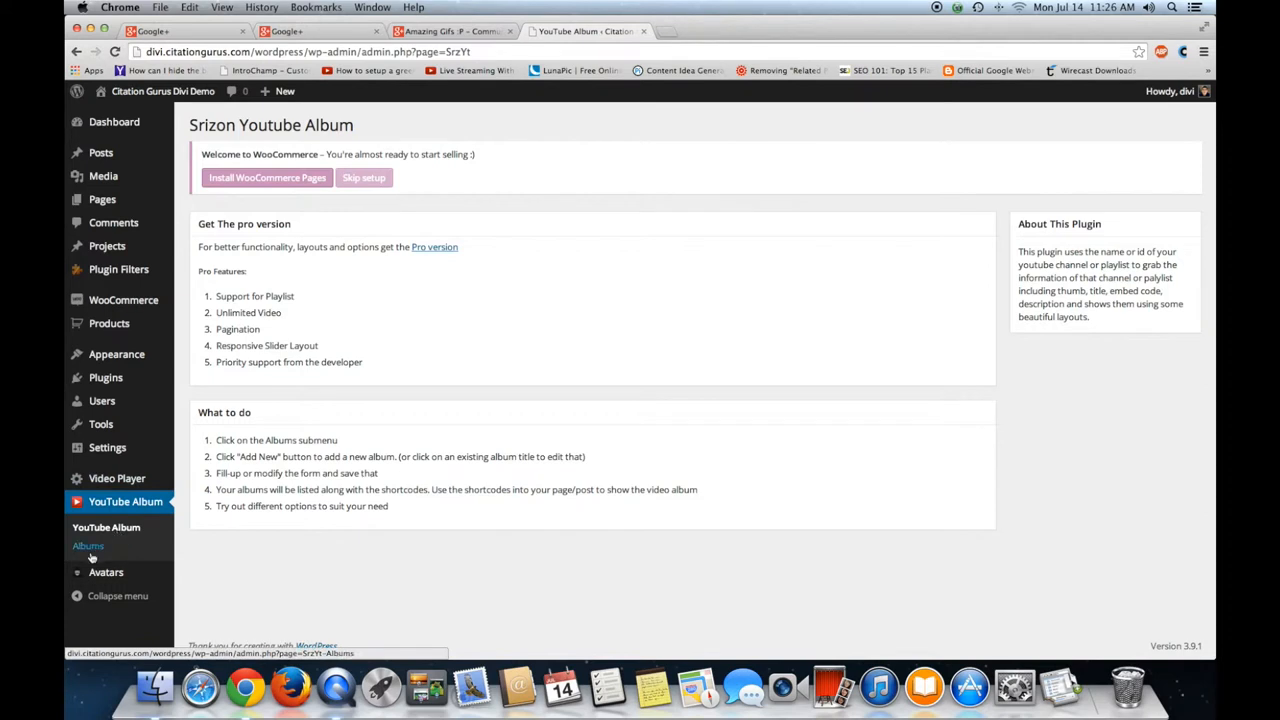
left_click(88, 546)
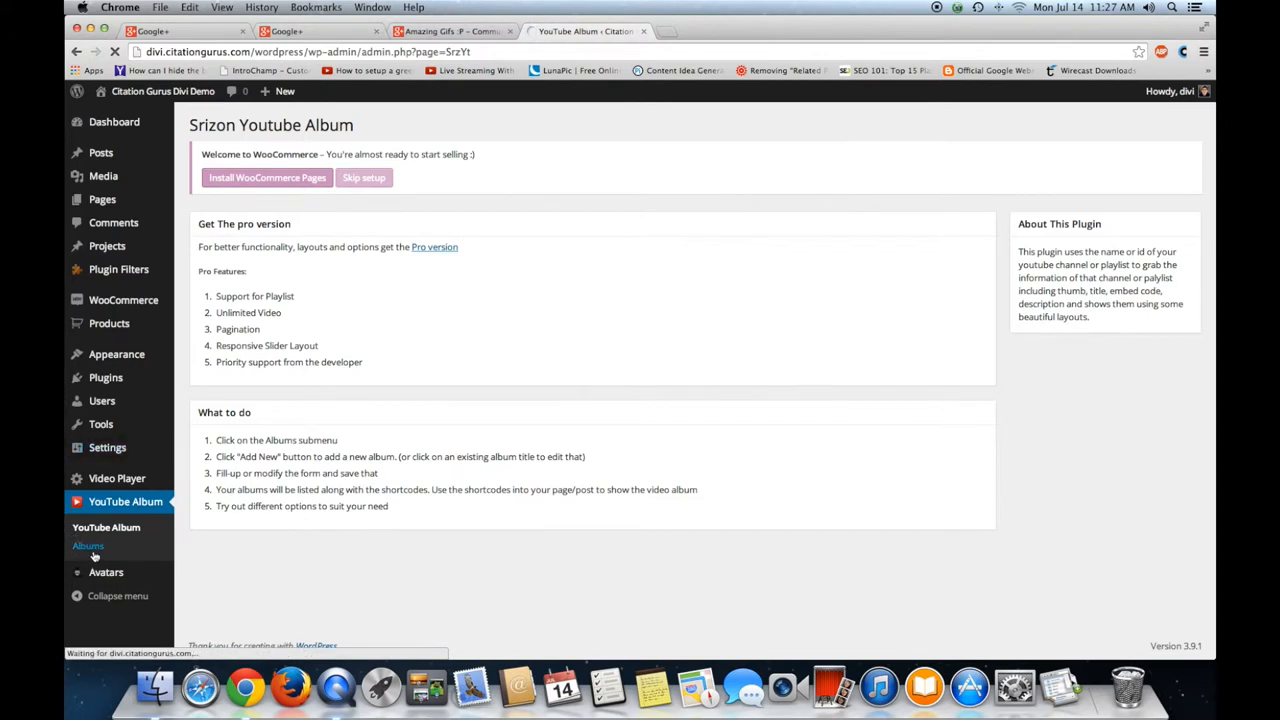
left_click(88, 546)
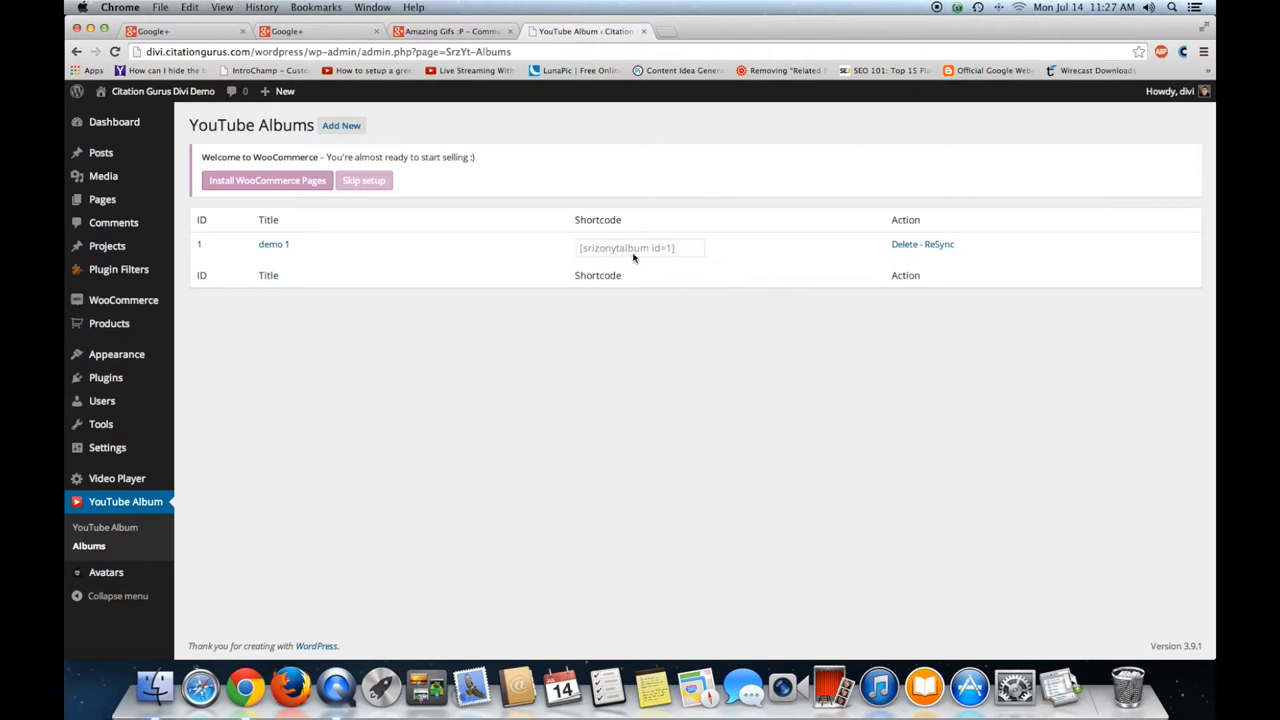
Copy the demo 1 album's shortcode and start a new page via Pages > Add New.
left_click_drag(618, 248, 676, 248)
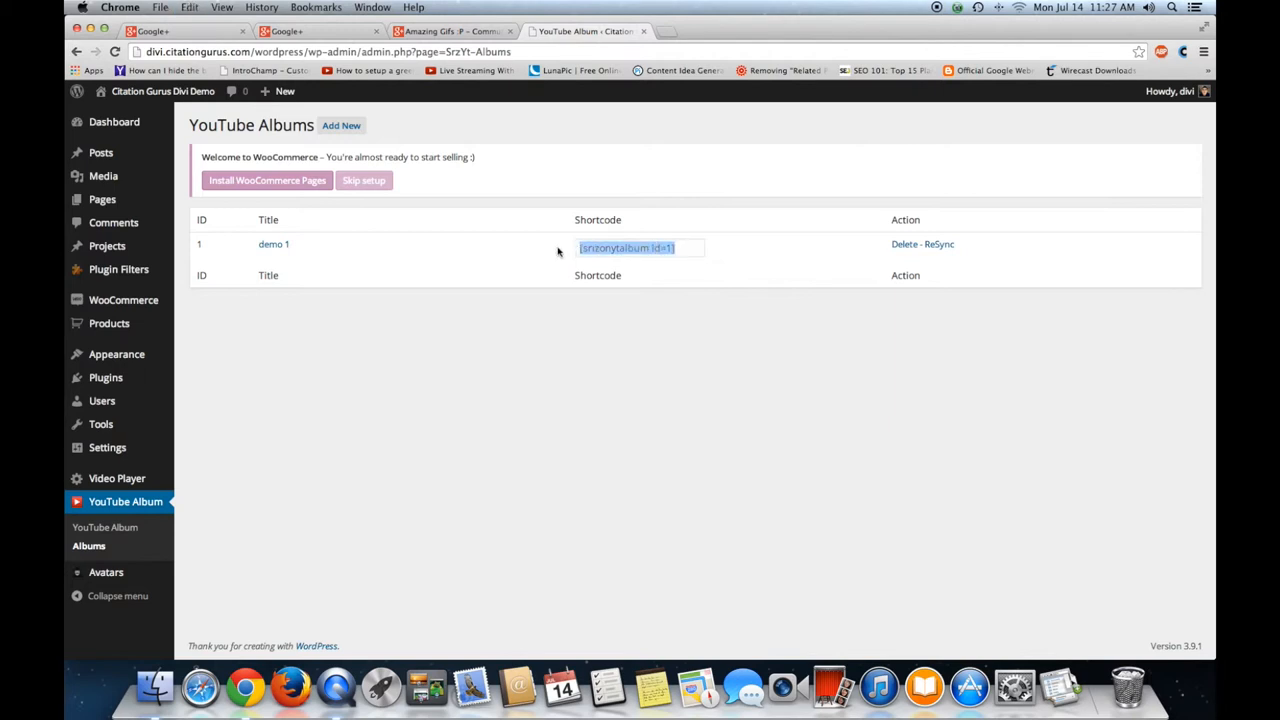
mouse_move(102, 200)
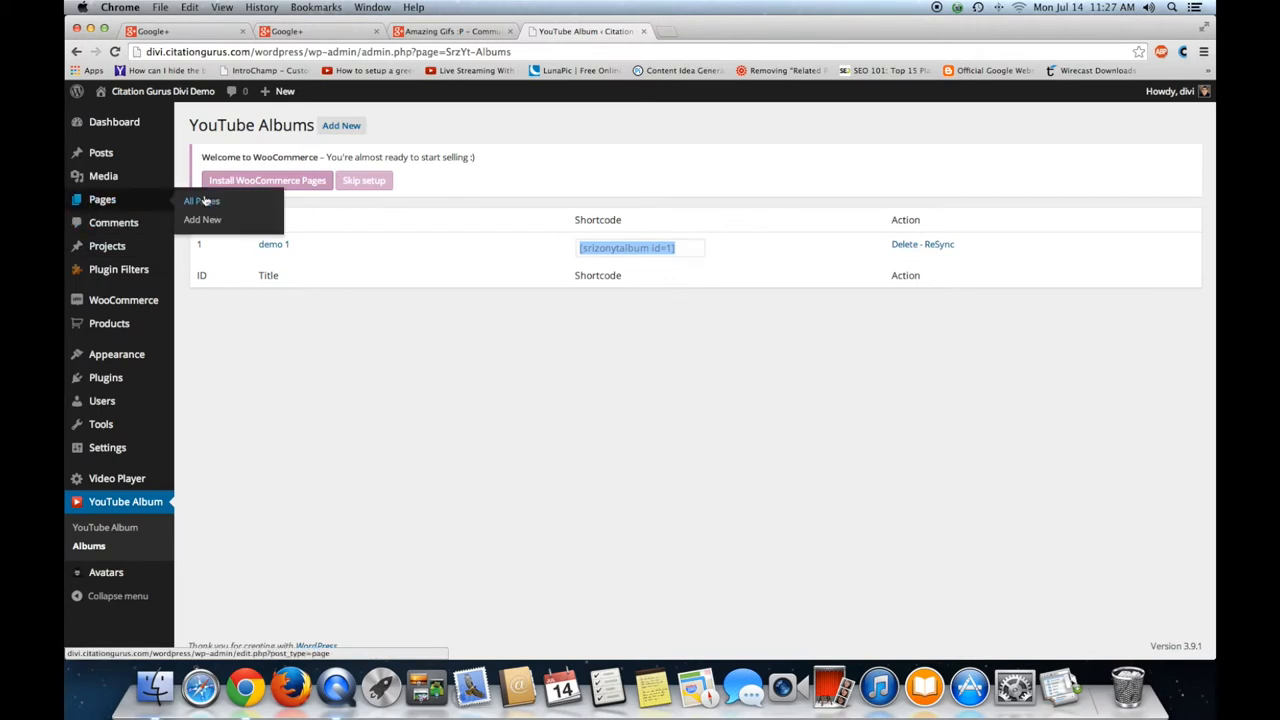
left_click(202, 218)
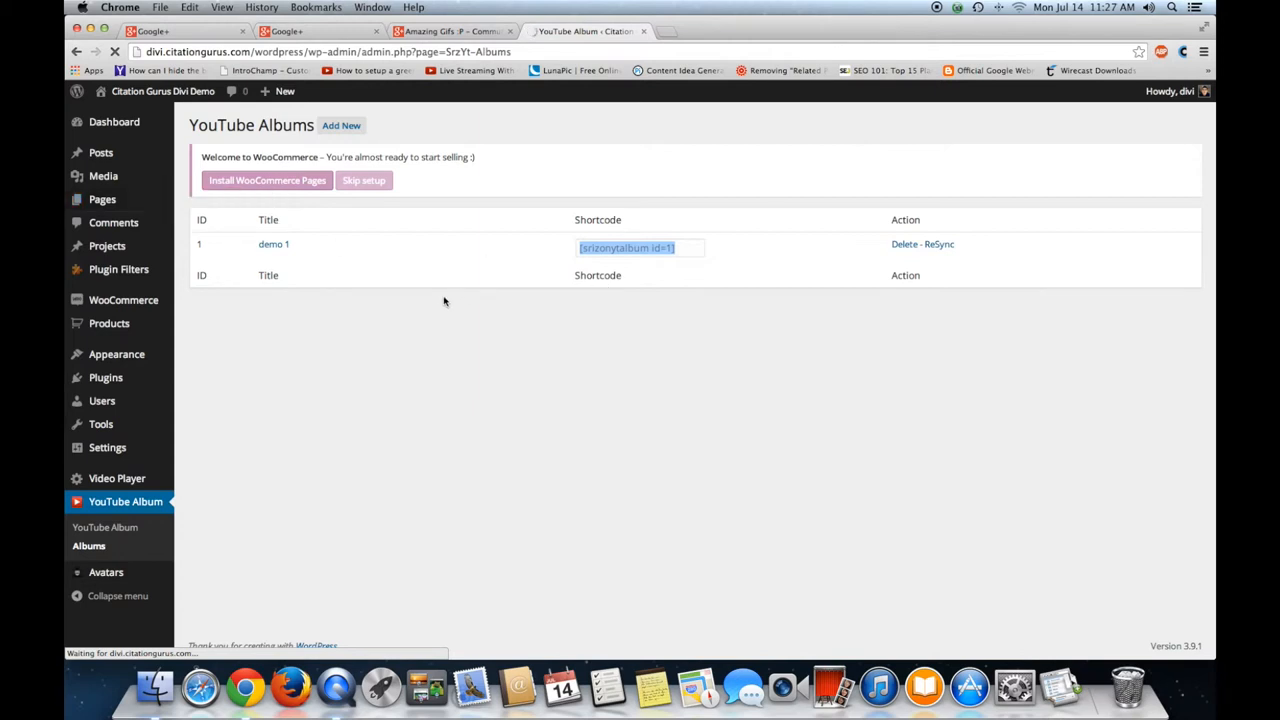
mouse_move(458, 276)
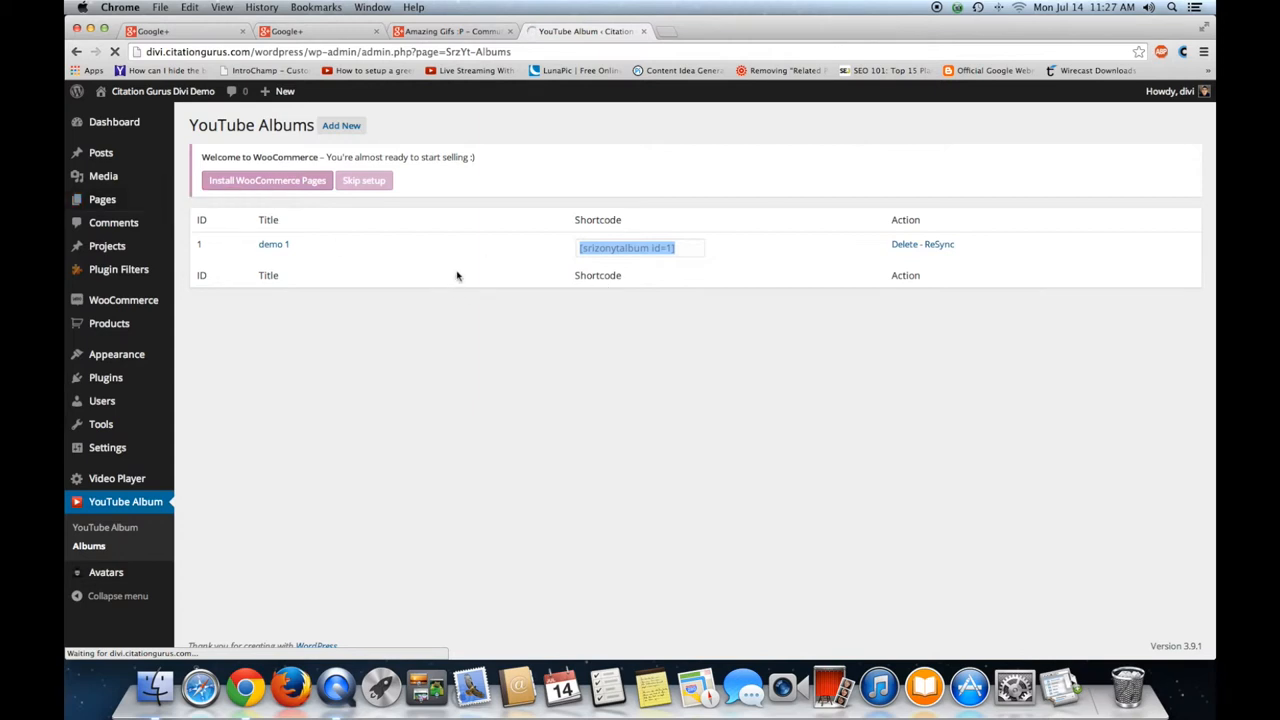
left_click(340, 124)
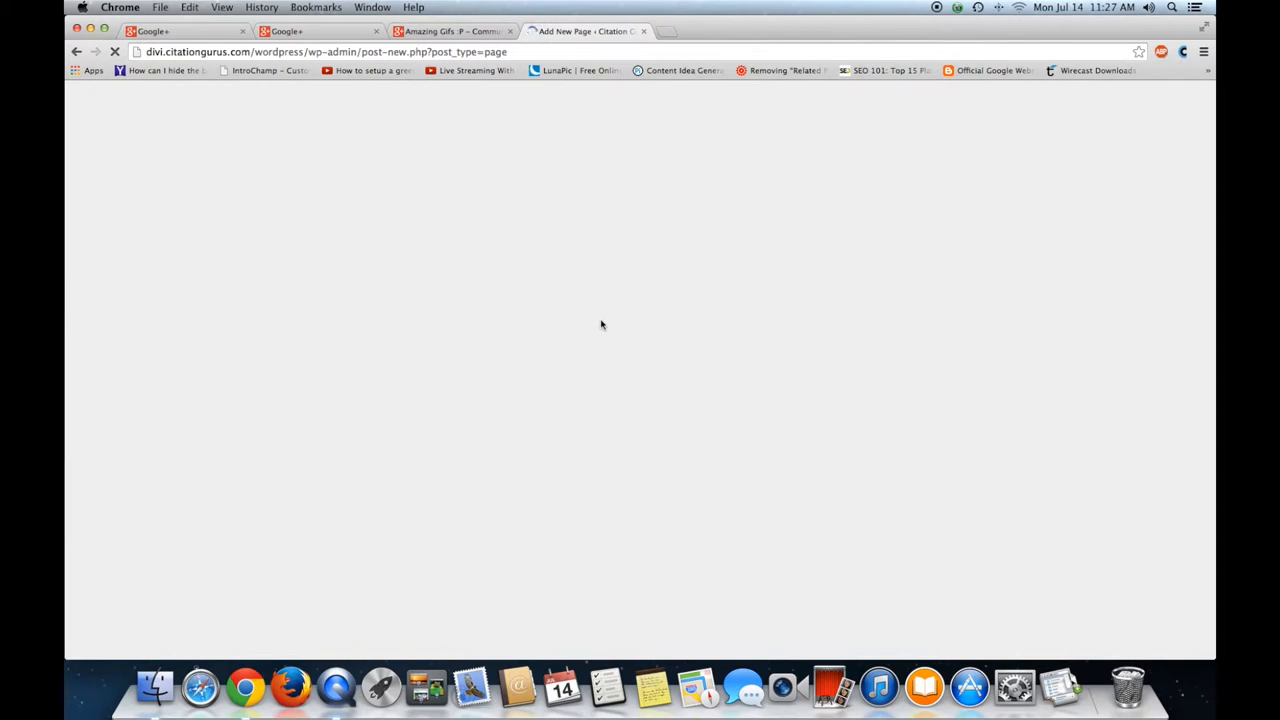
mouse_move(590, 318)
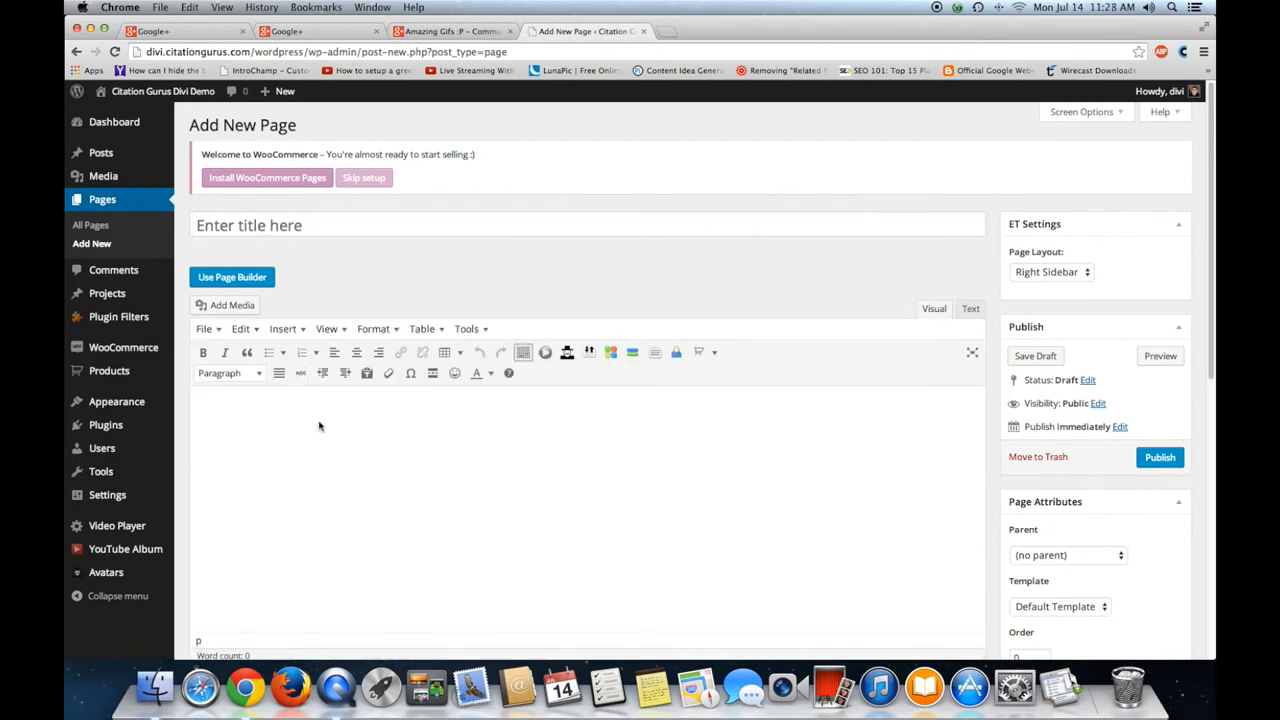
Paste the album shortcode into the page body and title the page demo.
type("[arizonytalbum id=1]")
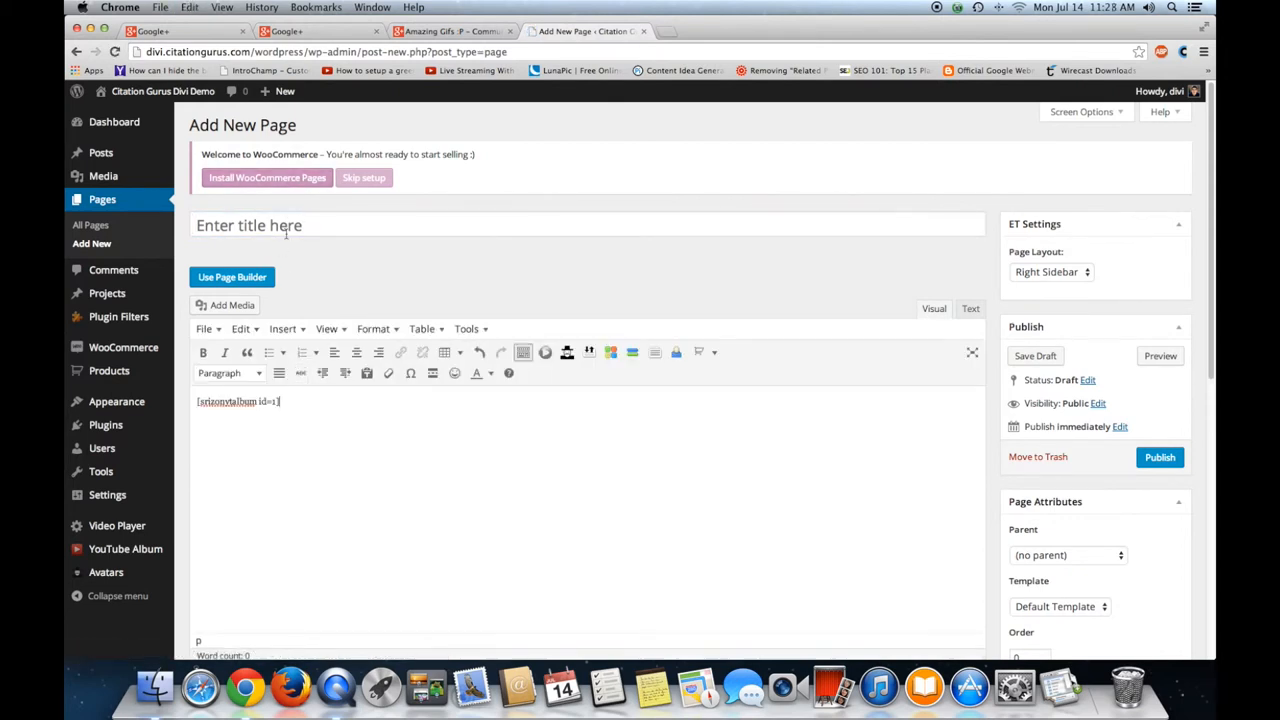
type("demo")
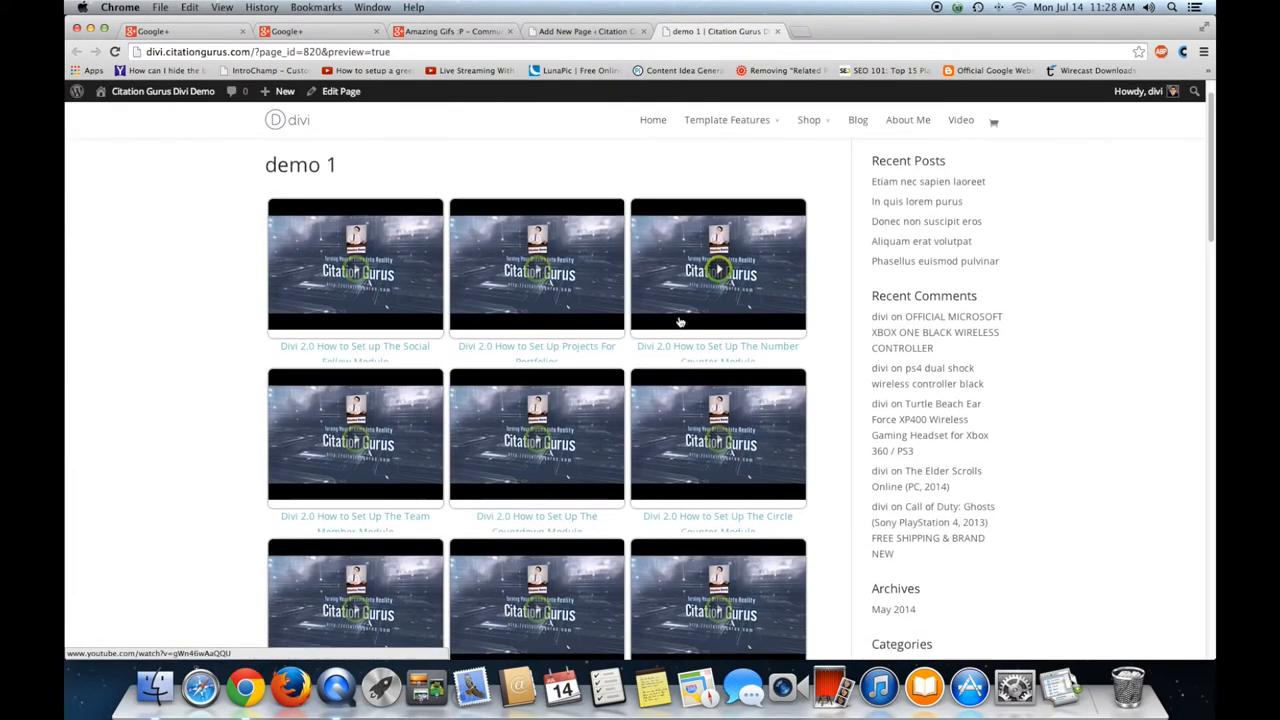
scroll("down", 3)
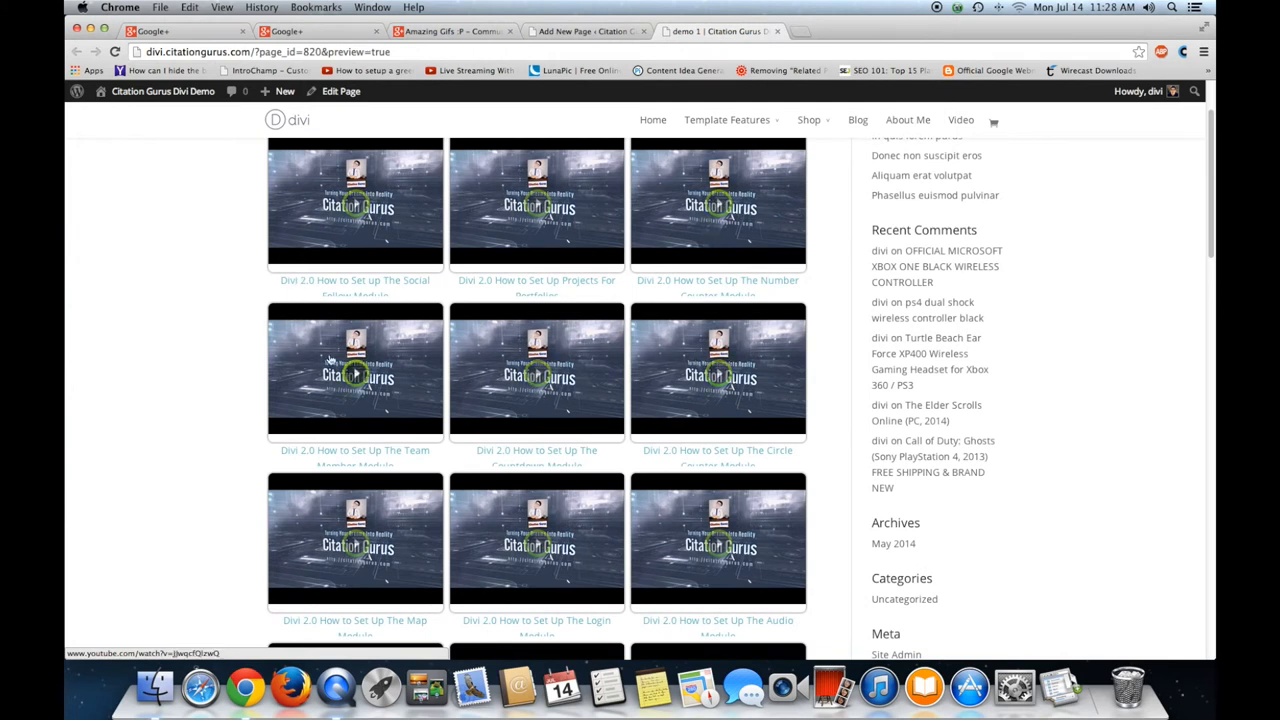
scroll("down", 3)
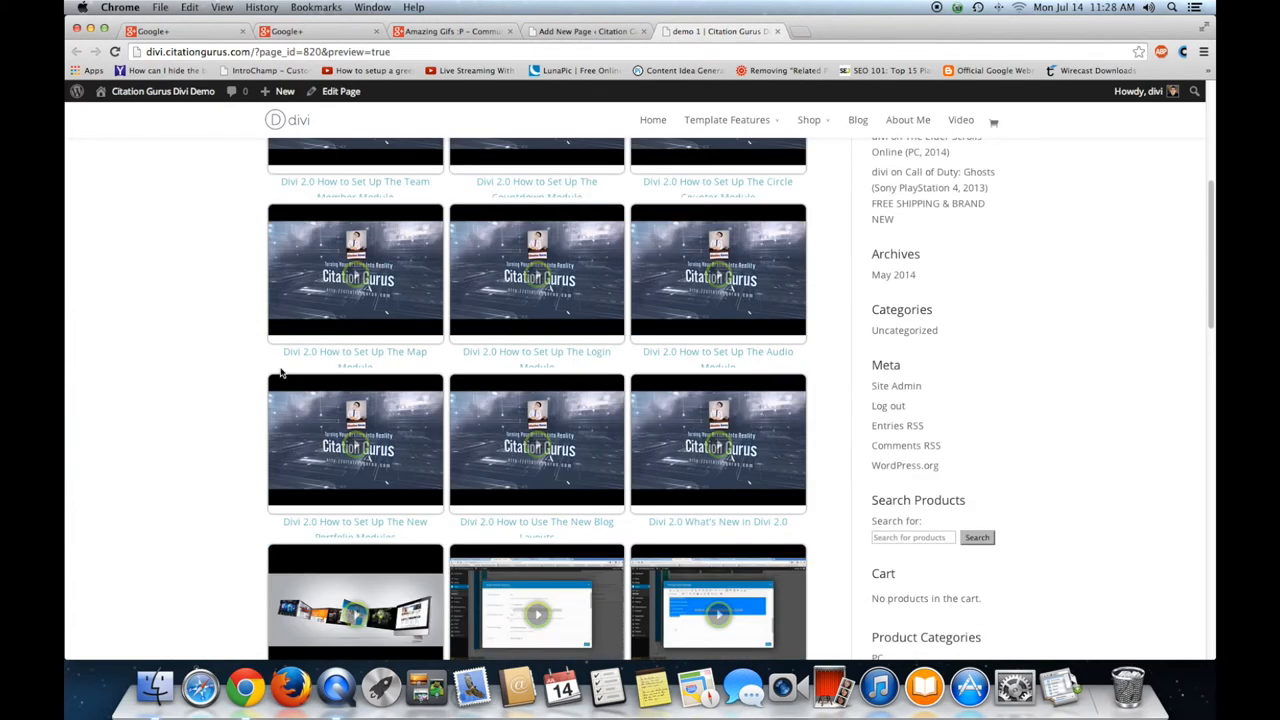
scroll("down", 3)
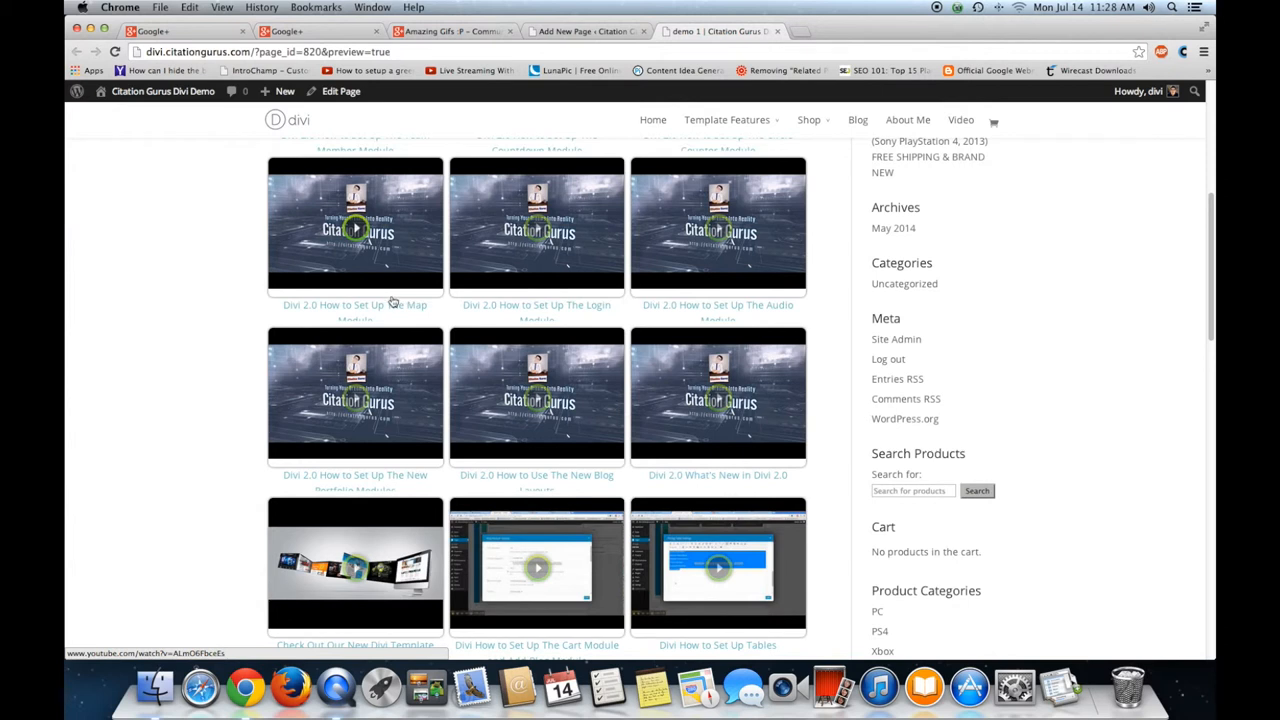
mouse_move(316, 304)
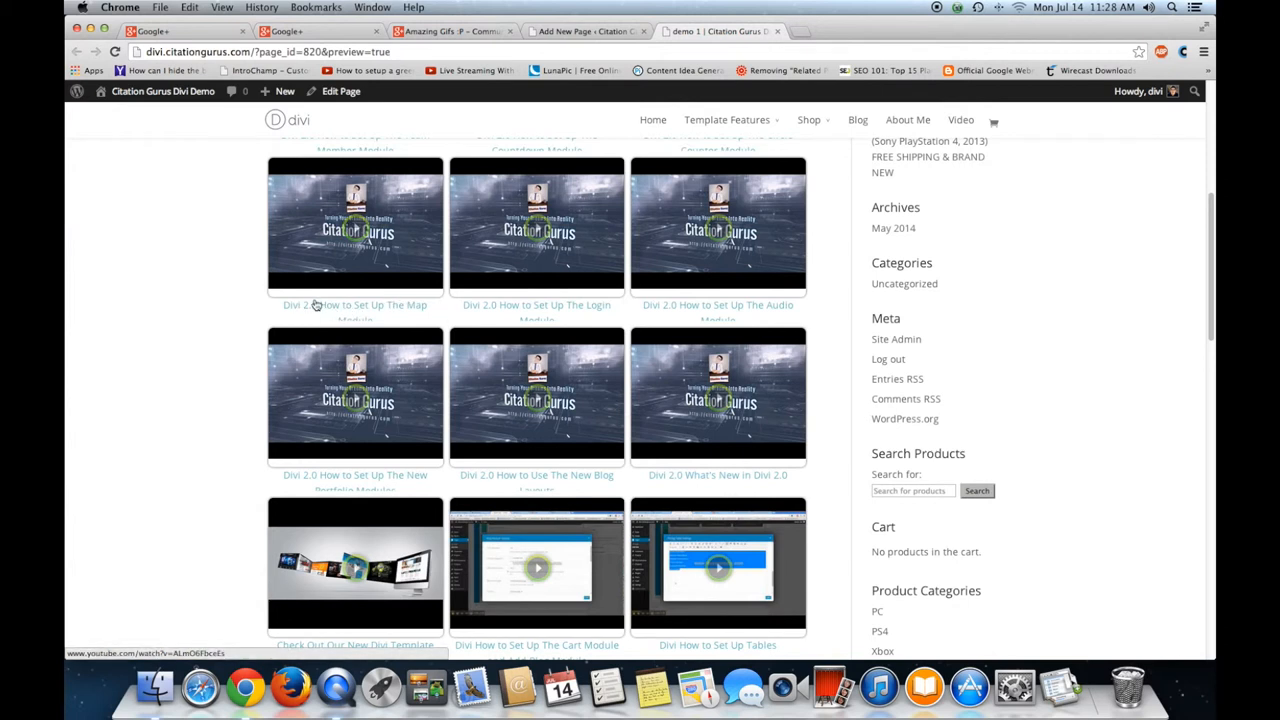
mouse_move(376, 324)
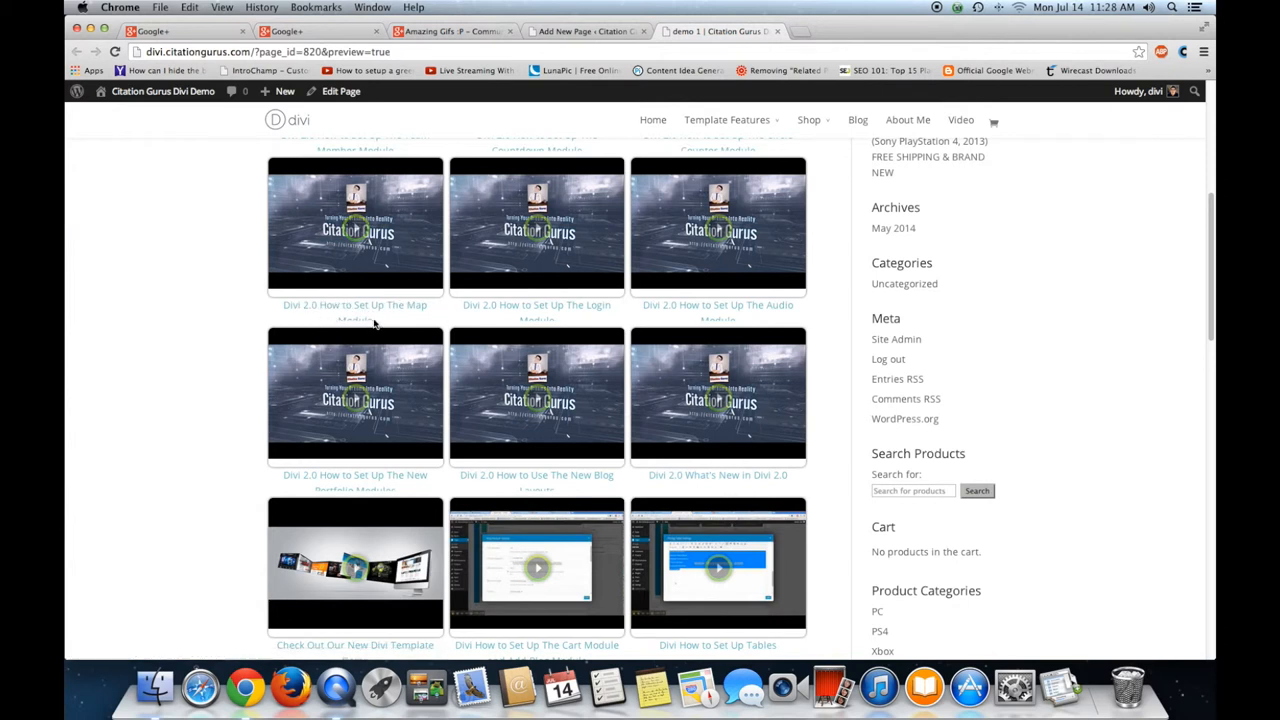
scroll("down", 3)
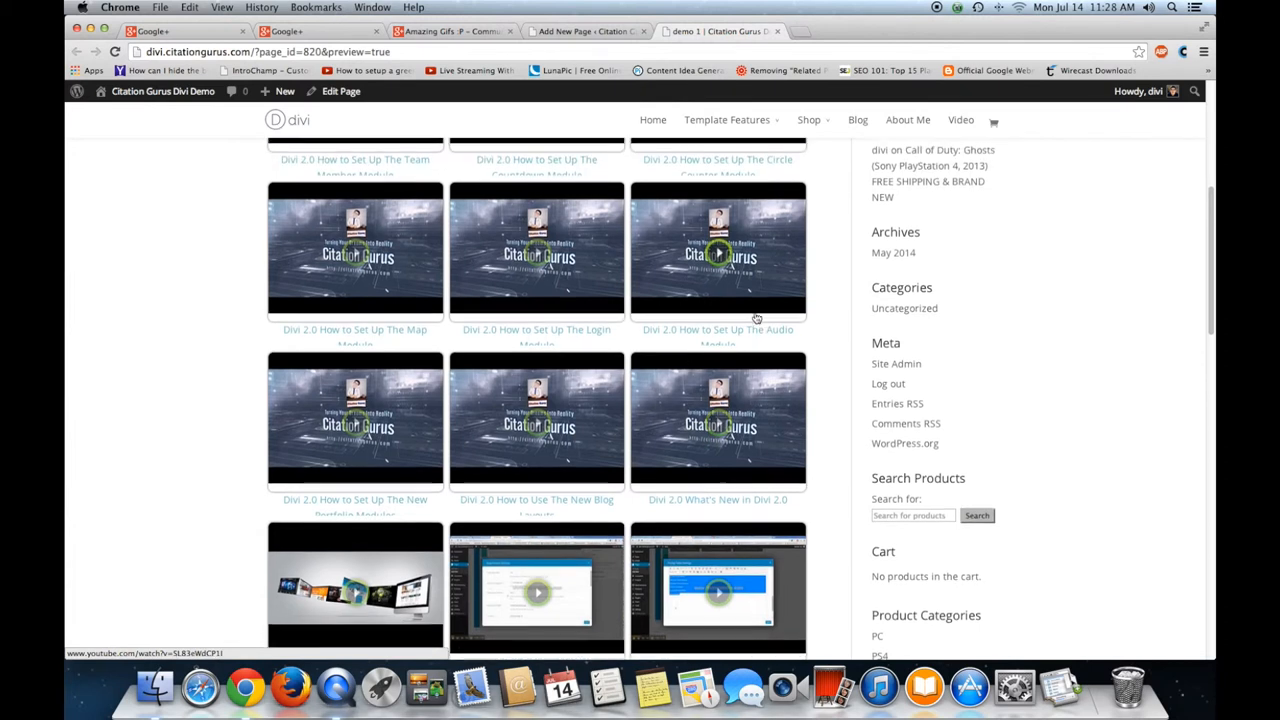
scroll("down", 3)
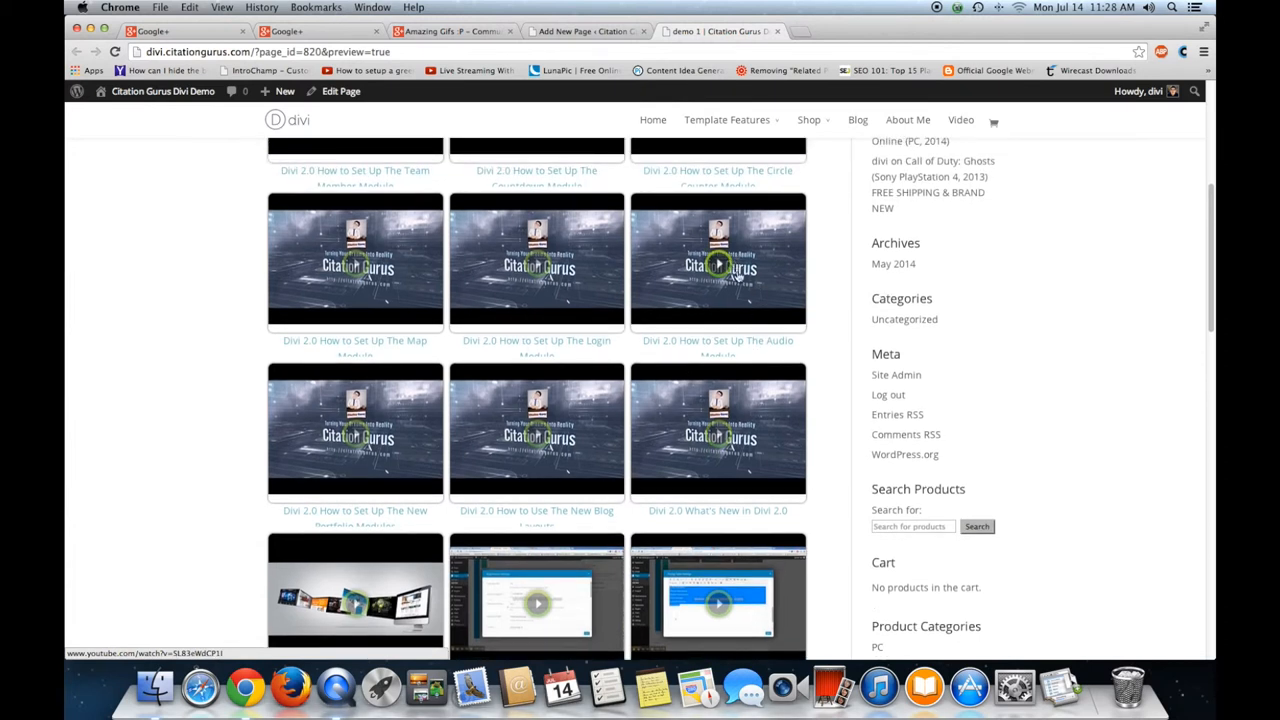
scroll("down", 3)
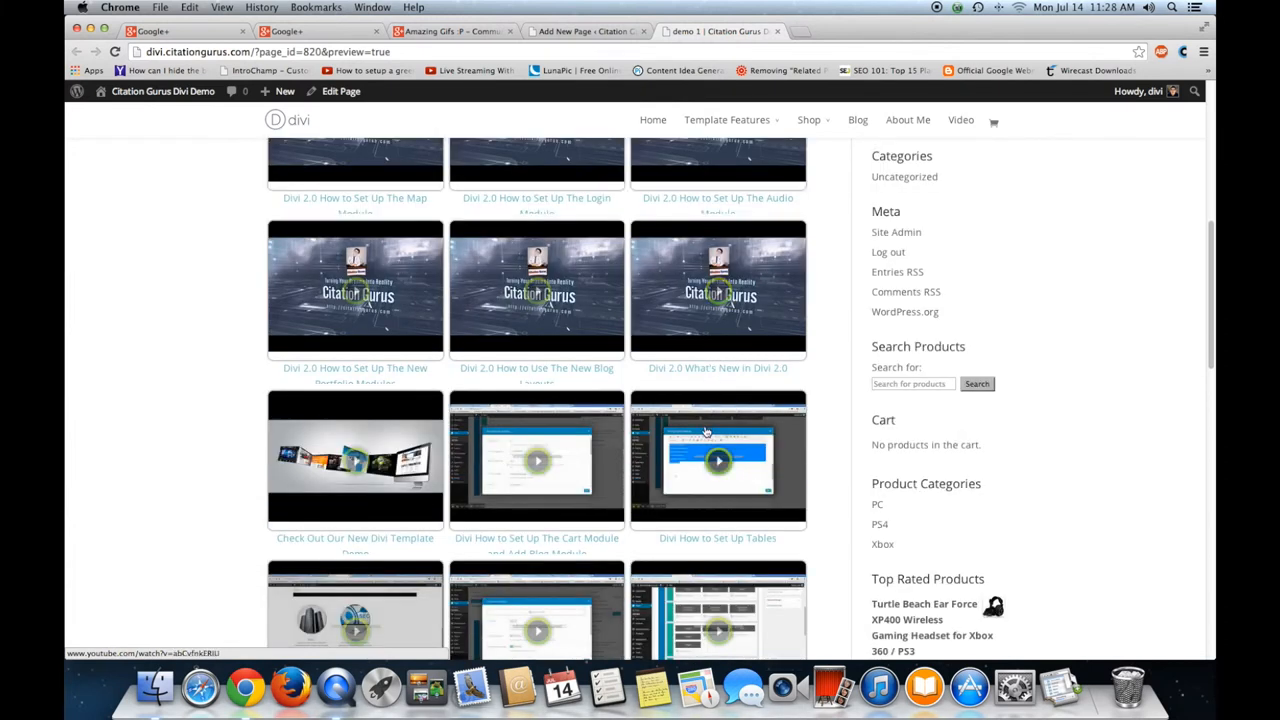
mouse_move(714, 504)
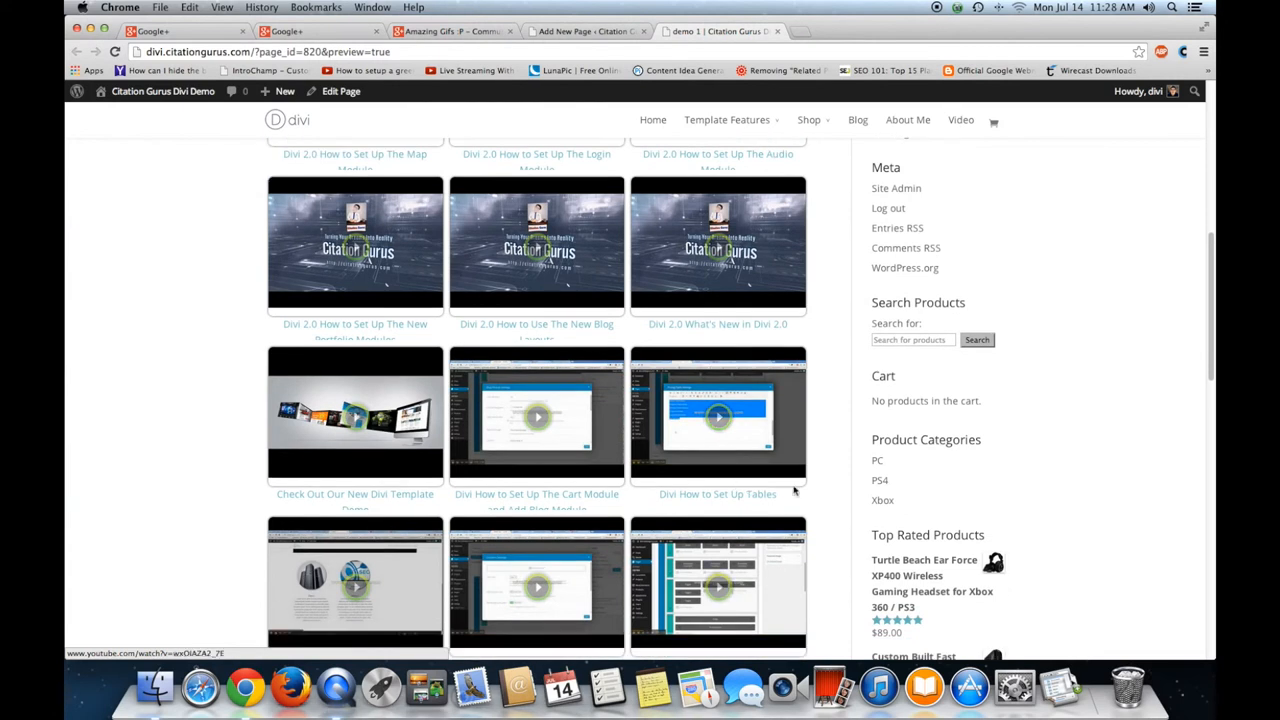
scroll("down", 3)
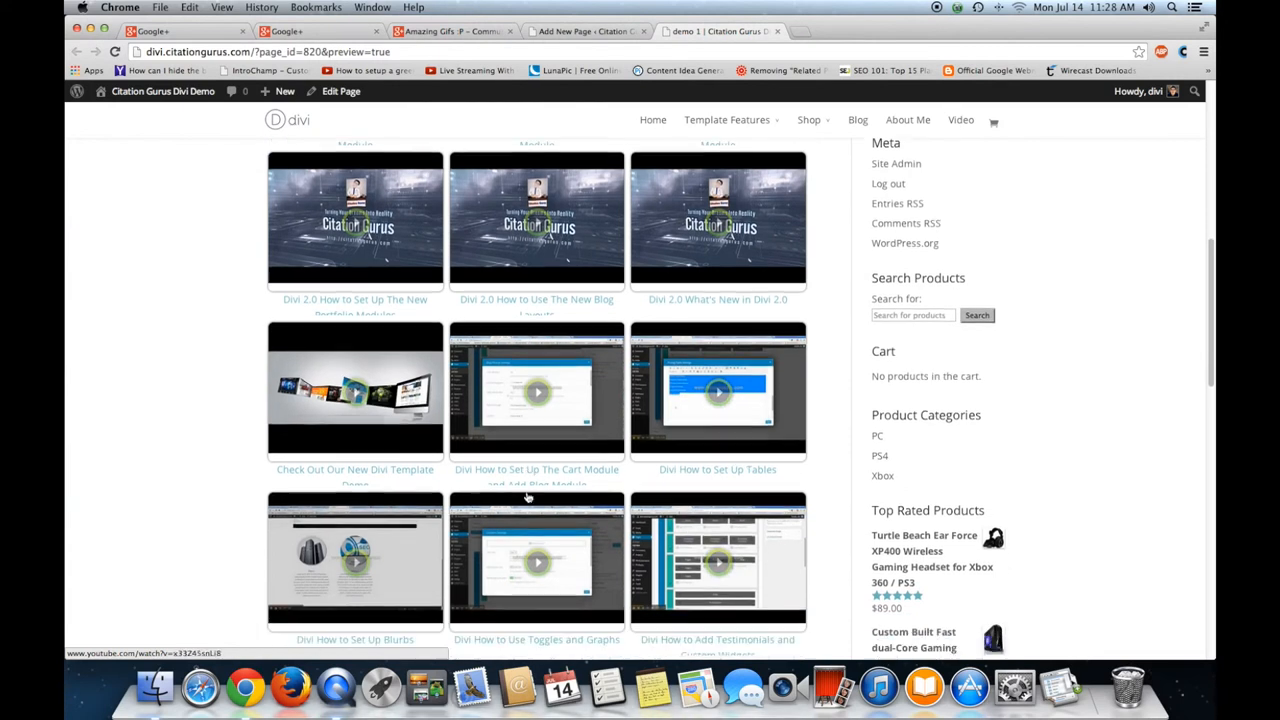
scroll("down", 3)
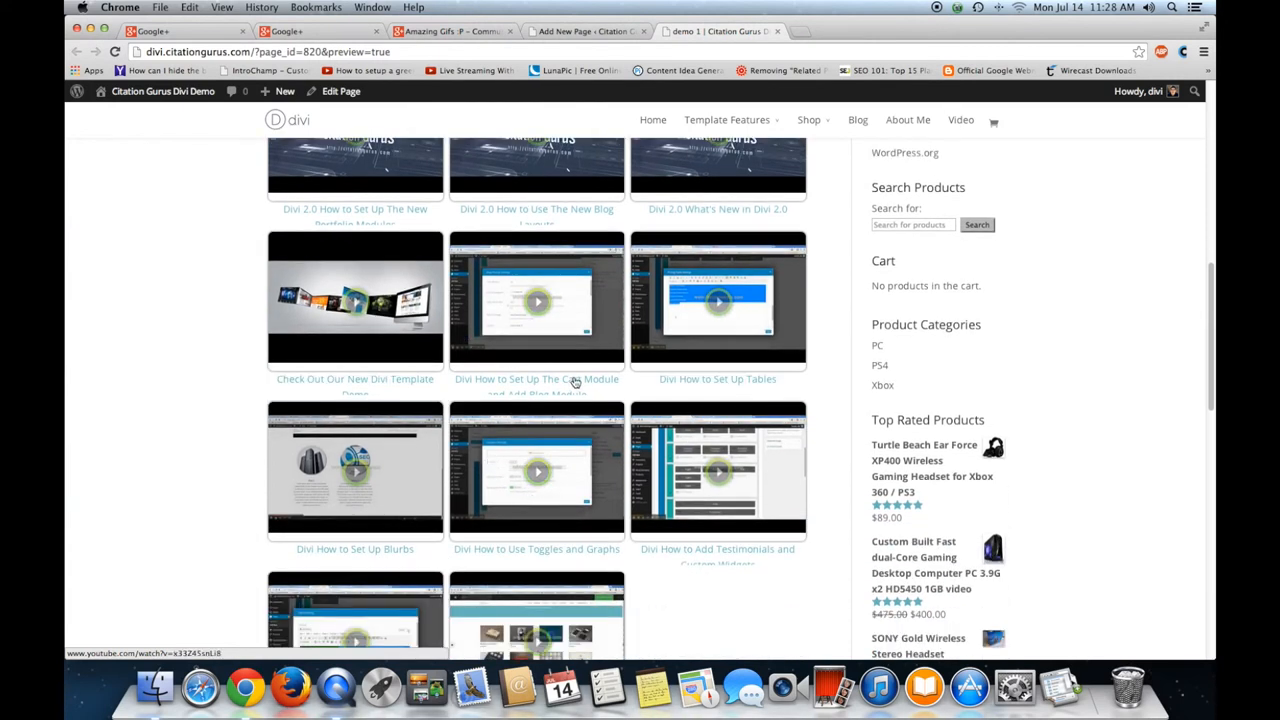
scroll("down", 3)
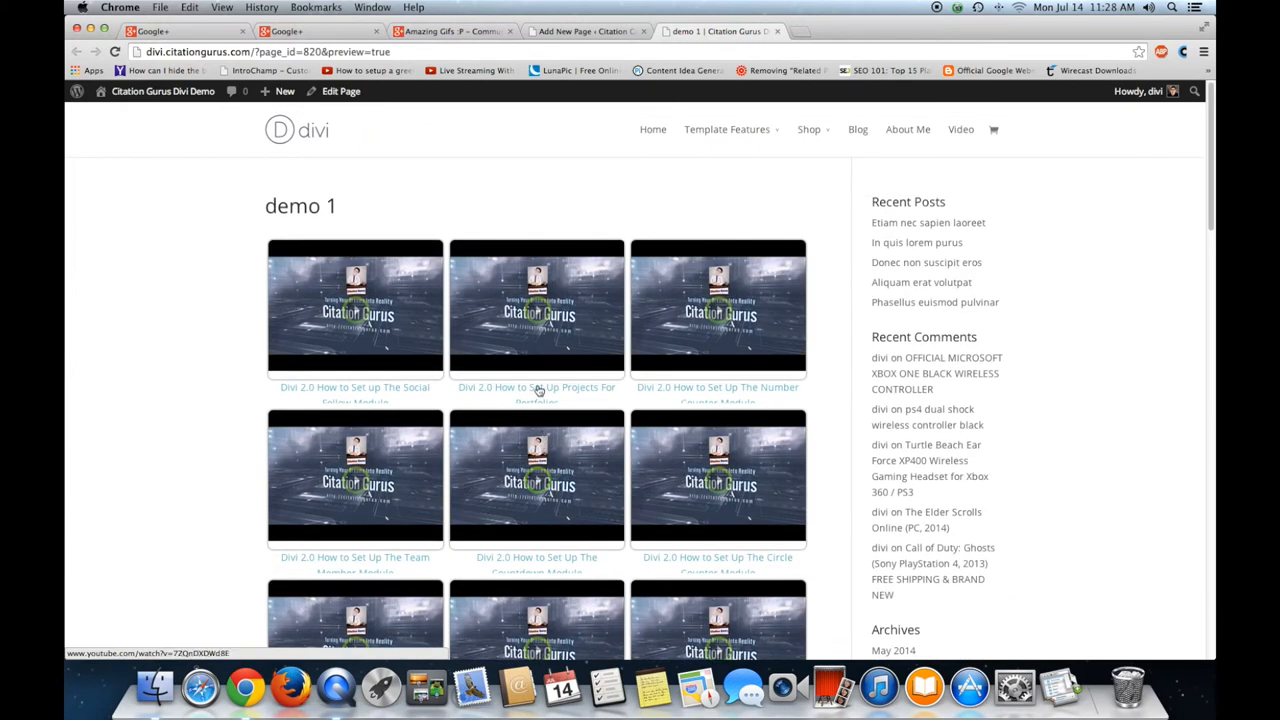
scroll("down", 3)
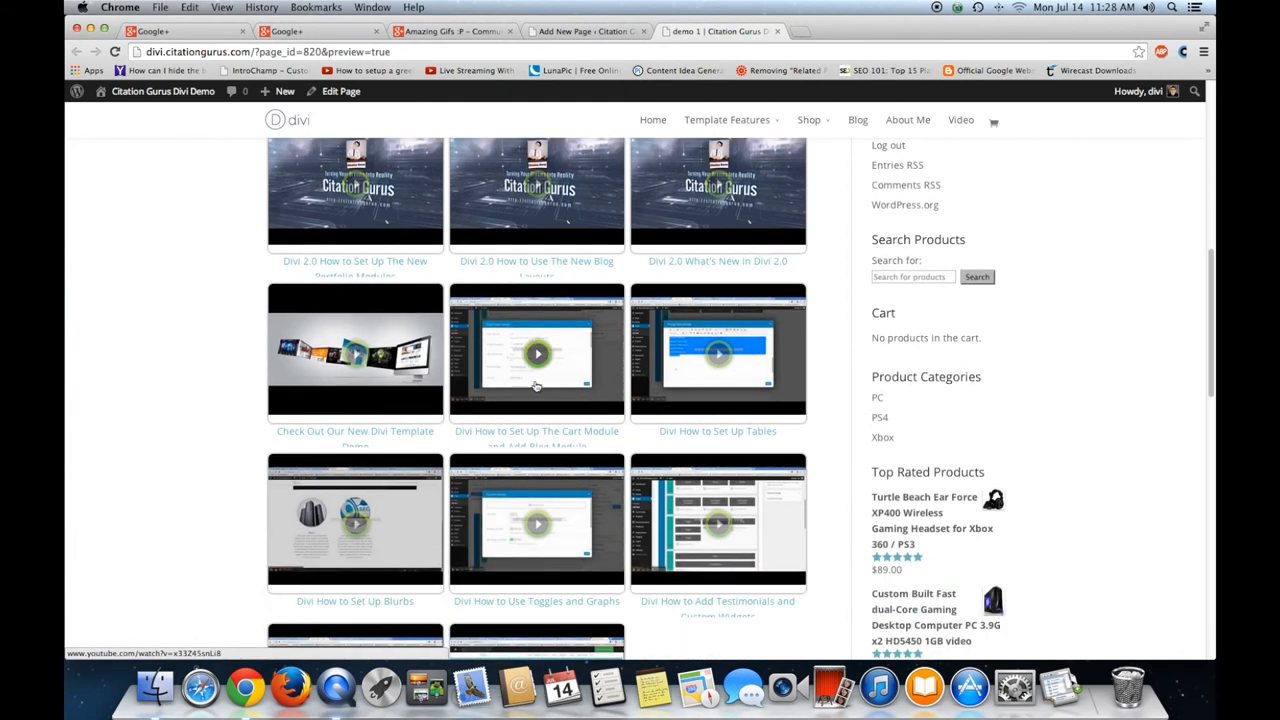
mouse_move(536, 364)
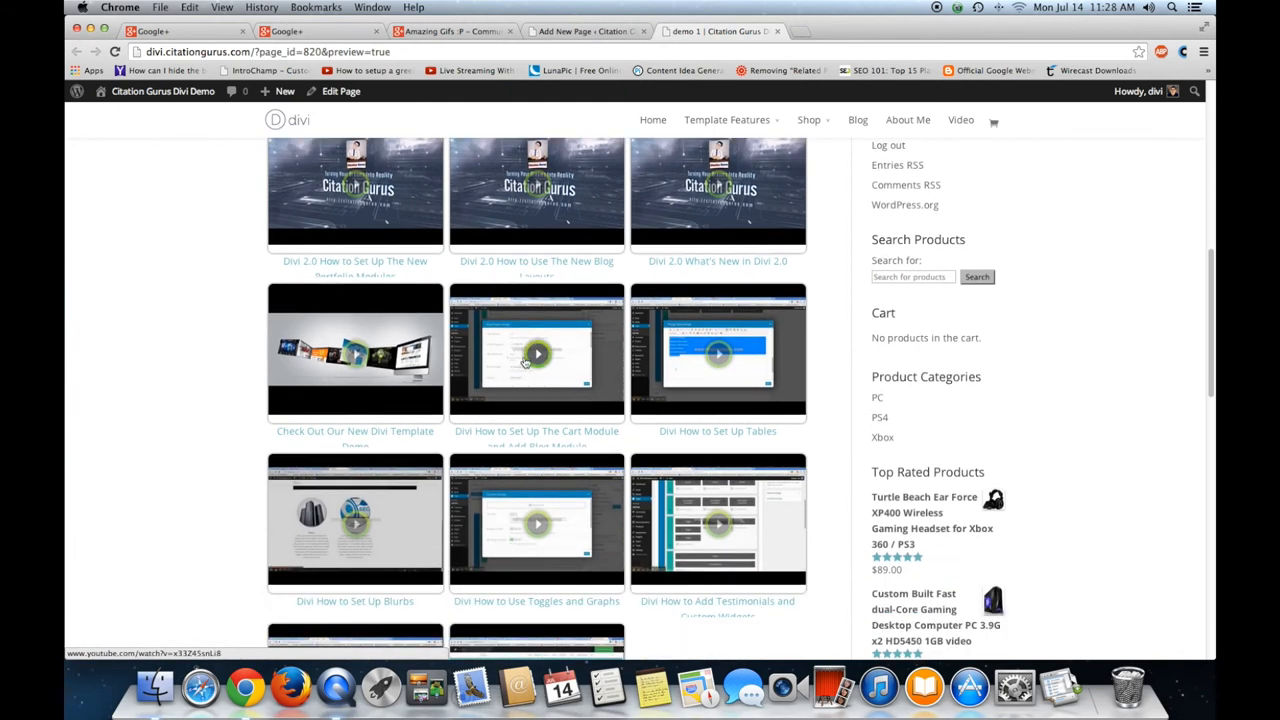
left_click(536, 352)
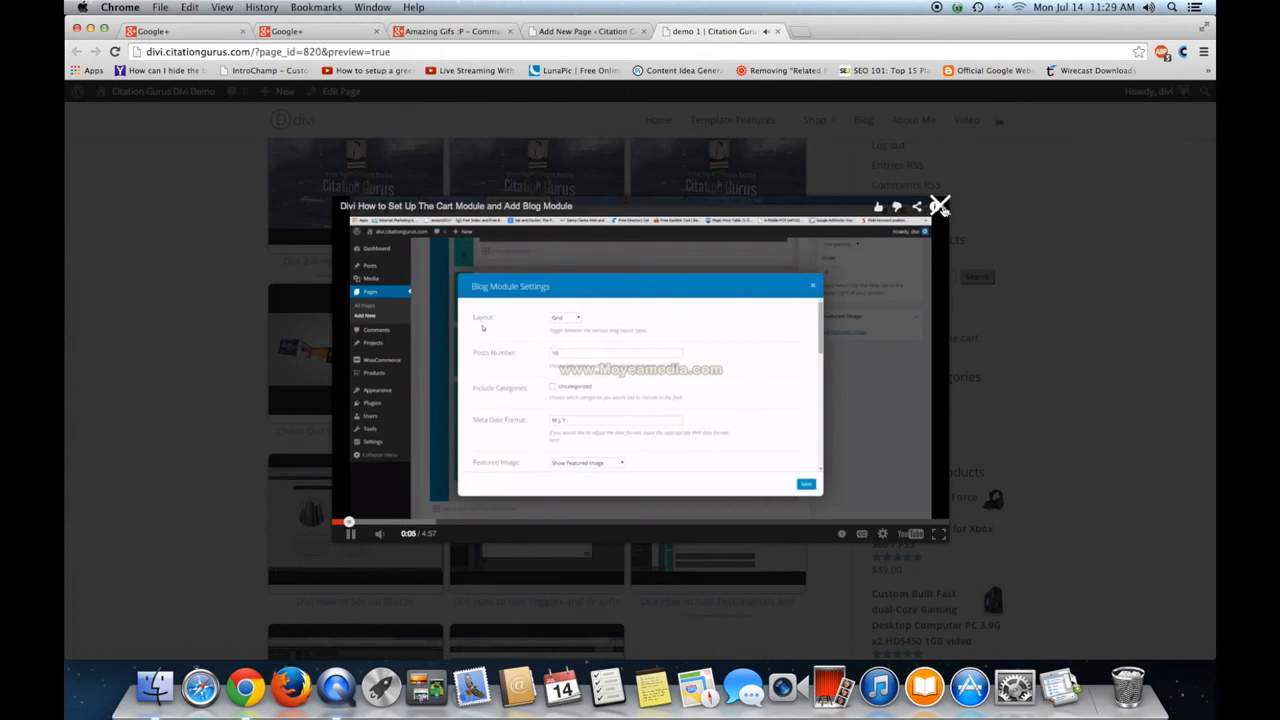
left_click(940, 206)
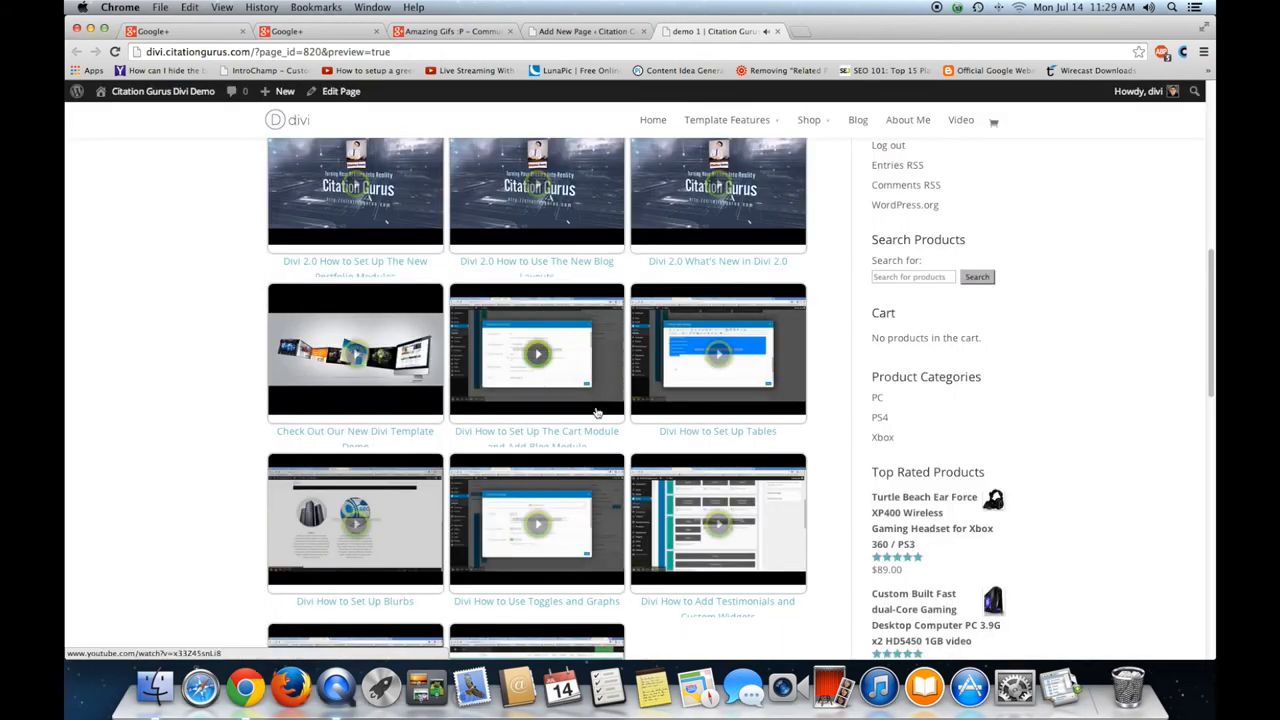
scroll("down", 3)
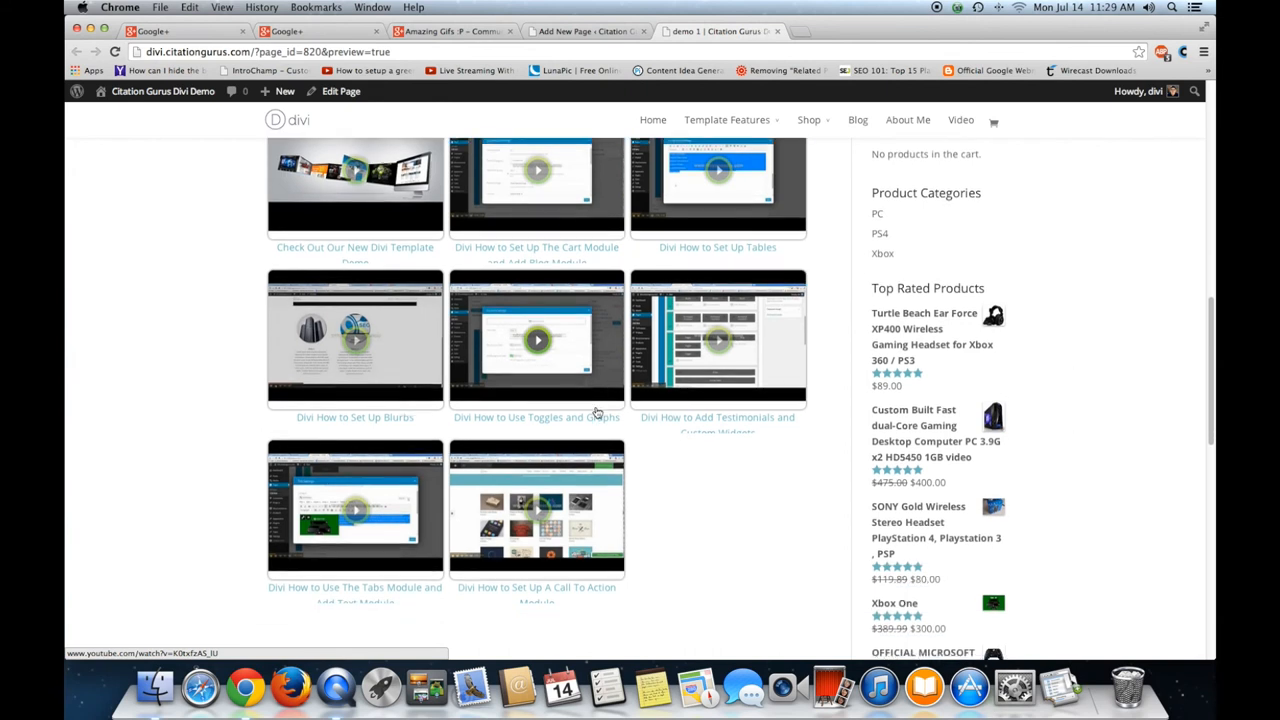
scroll("down", 3)
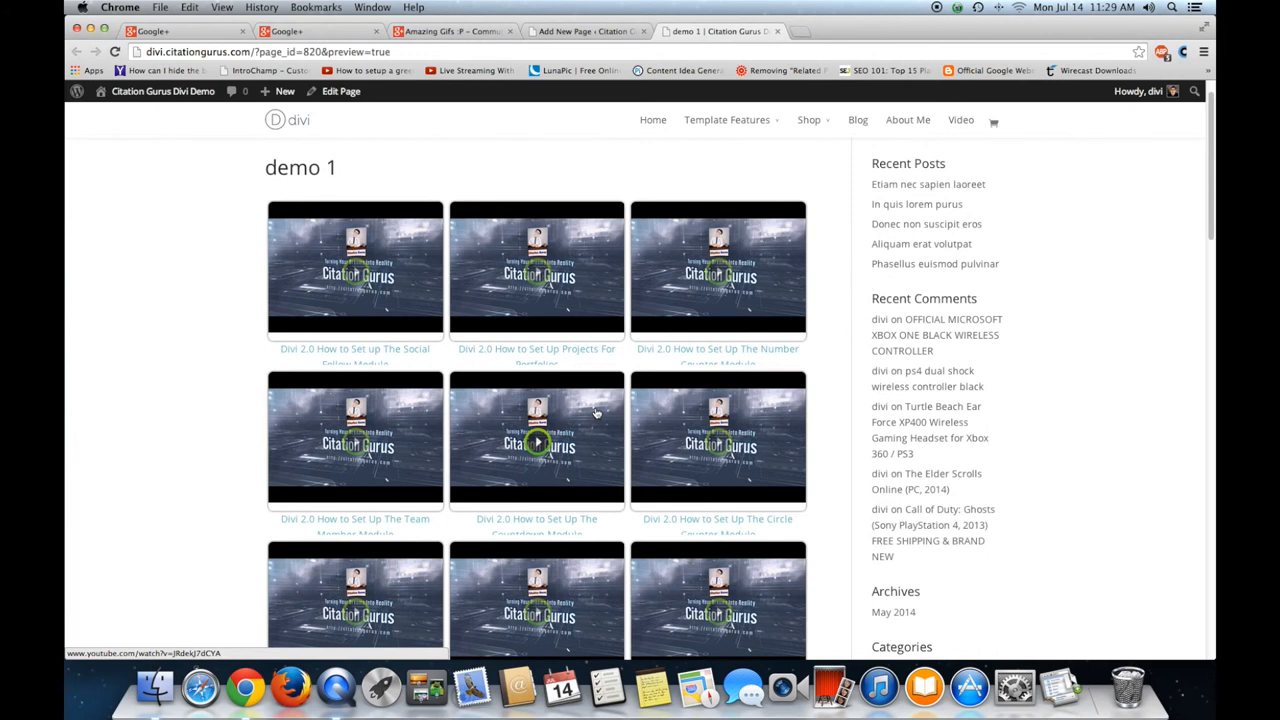
scroll("down", 3)
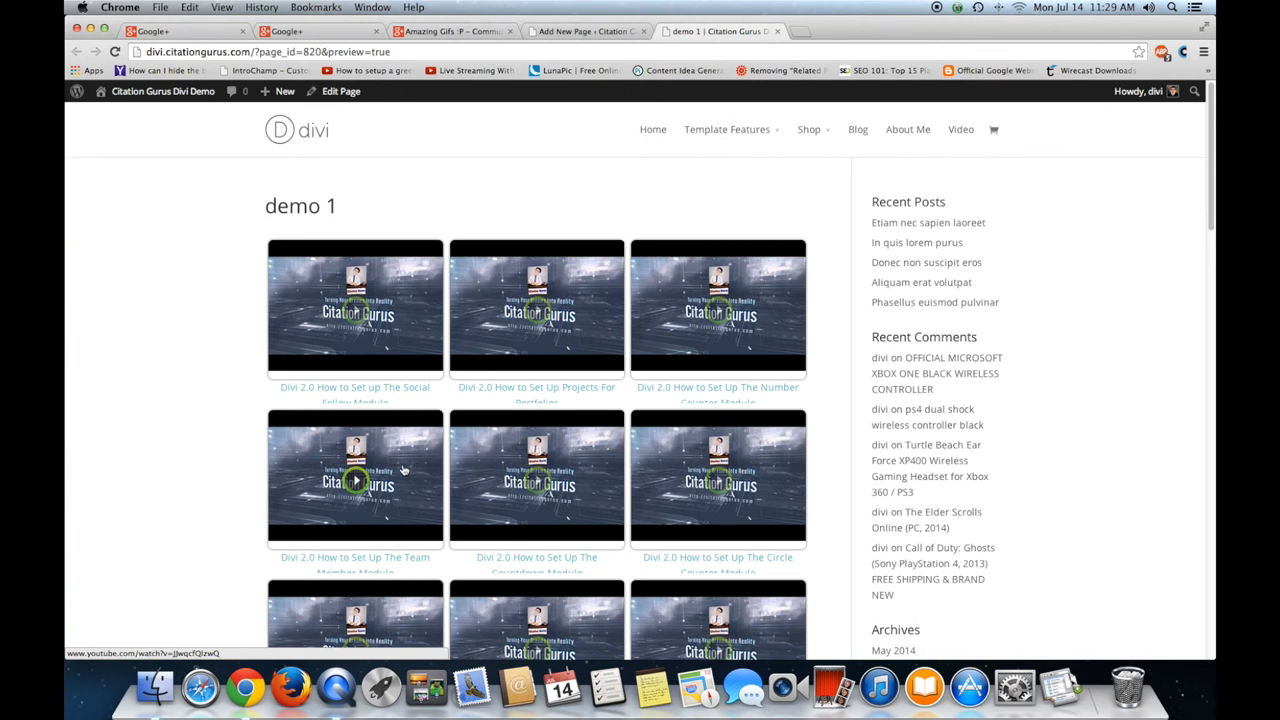
mouse_move(738, 244)
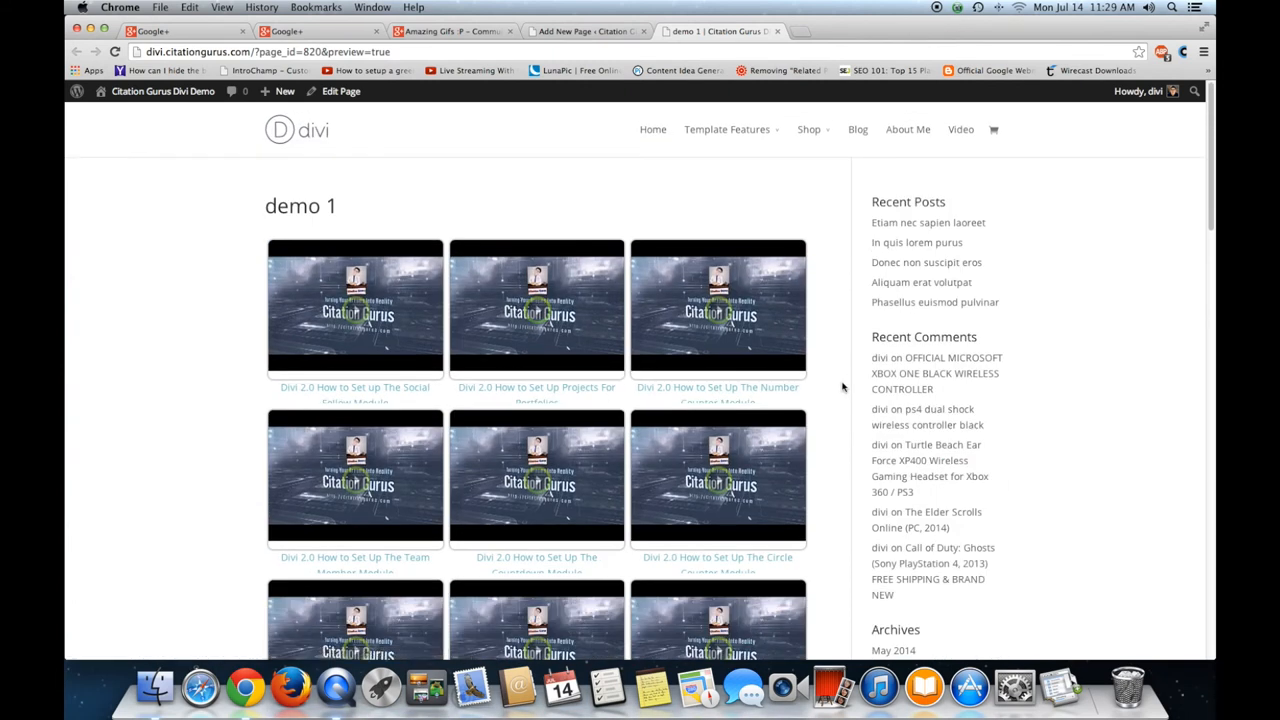
mouse_move(578, 404)
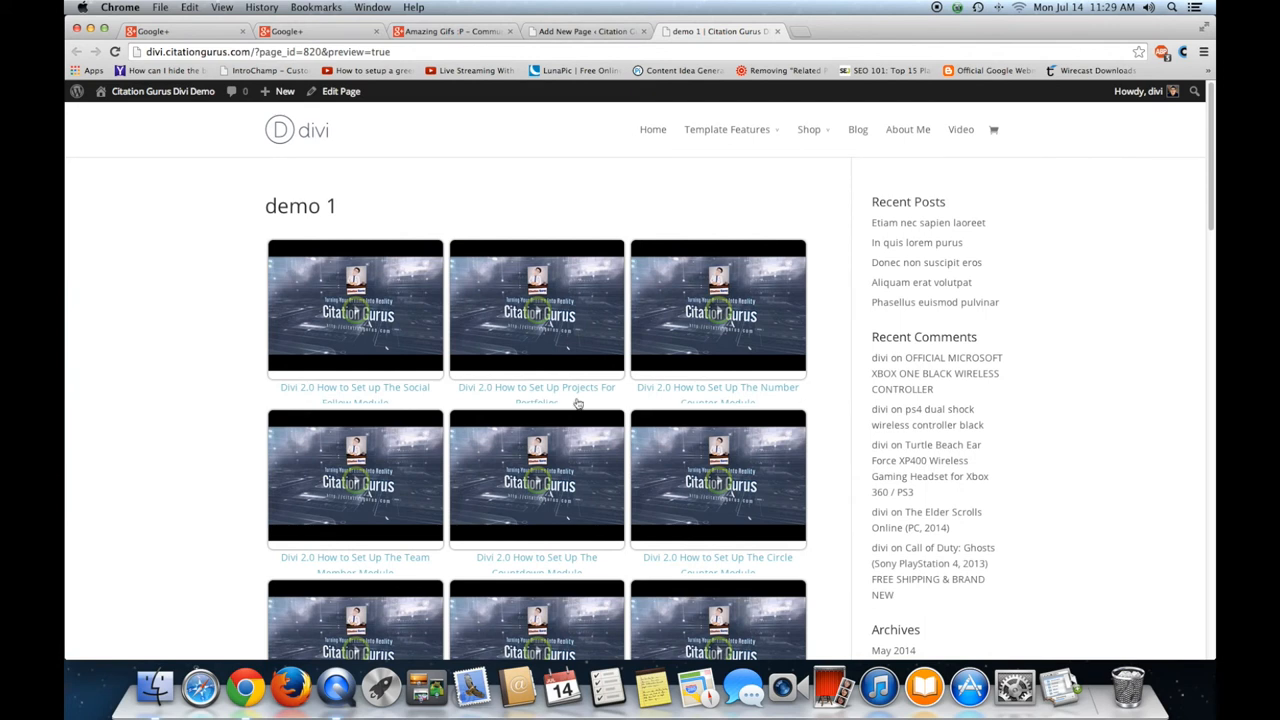
mouse_move(786, 472)
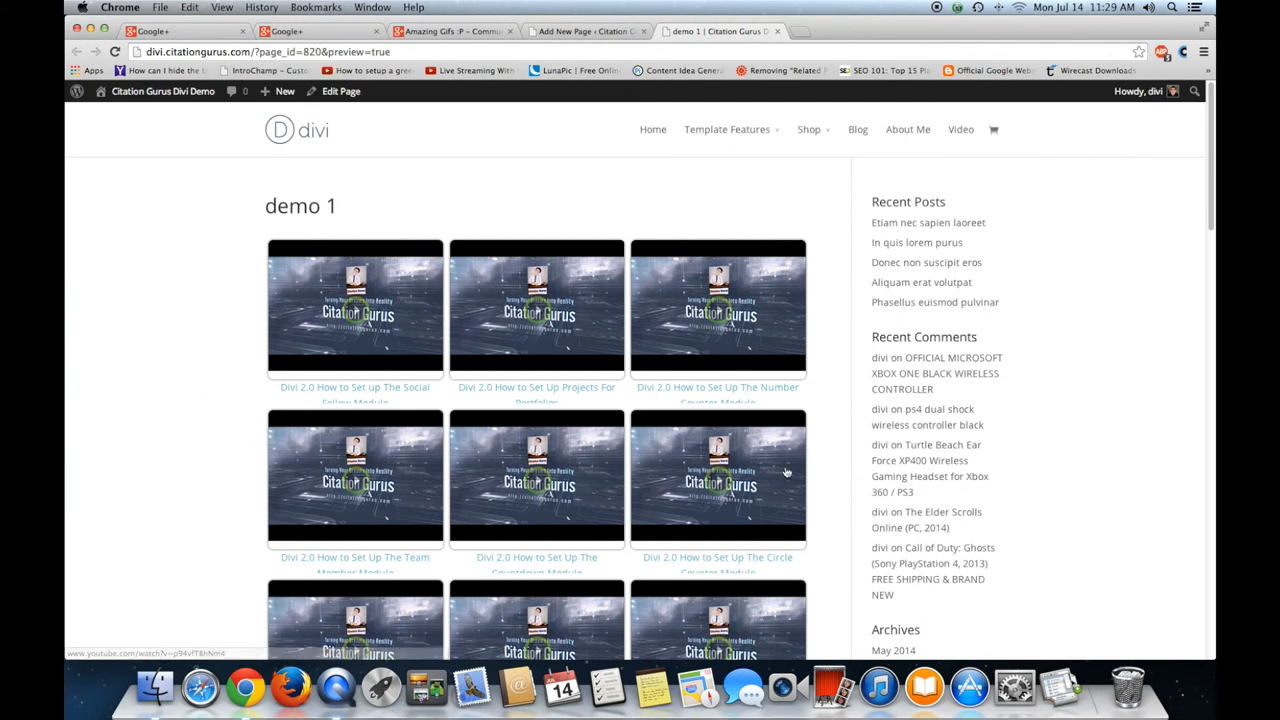
mouse_move(356, 312)
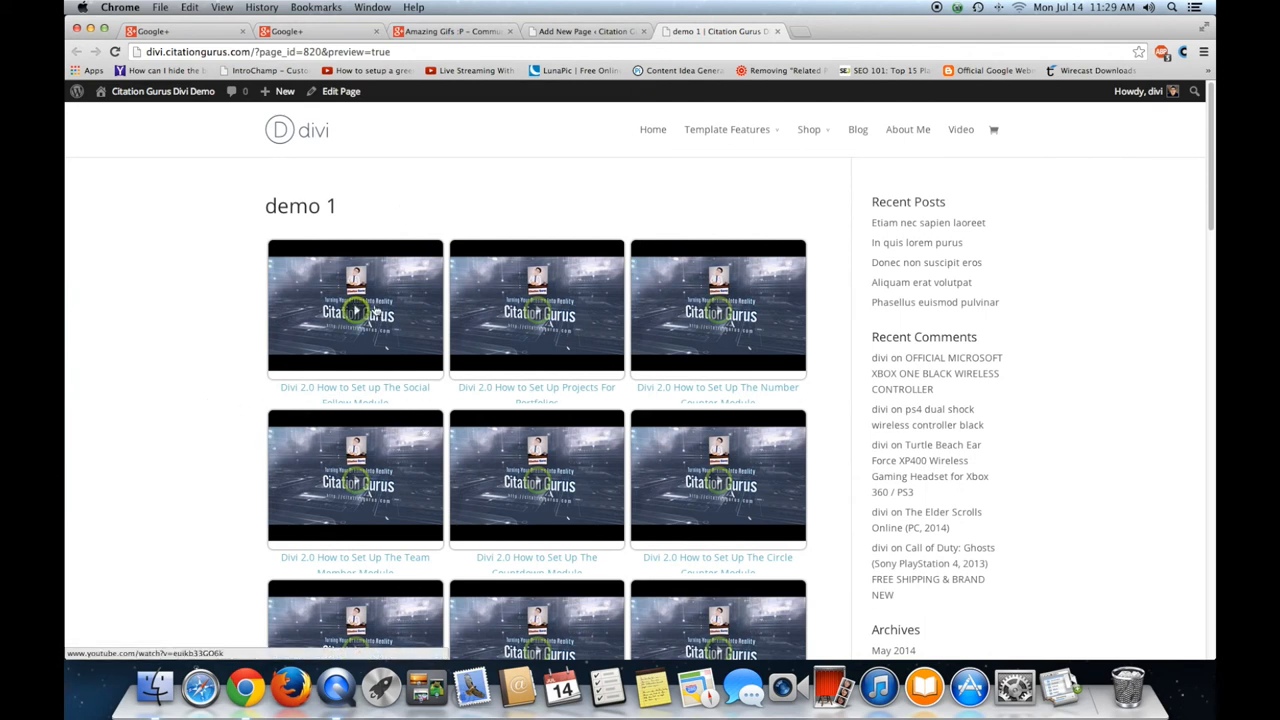
mouse_move(548, 188)
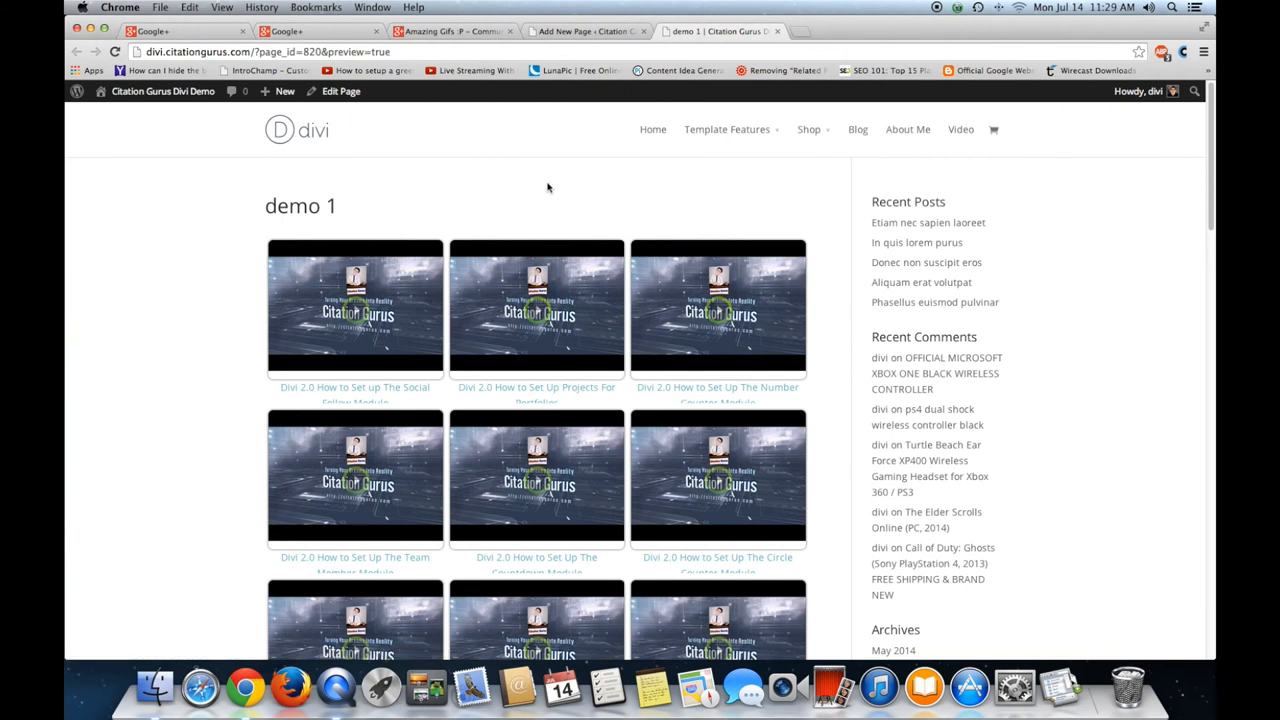